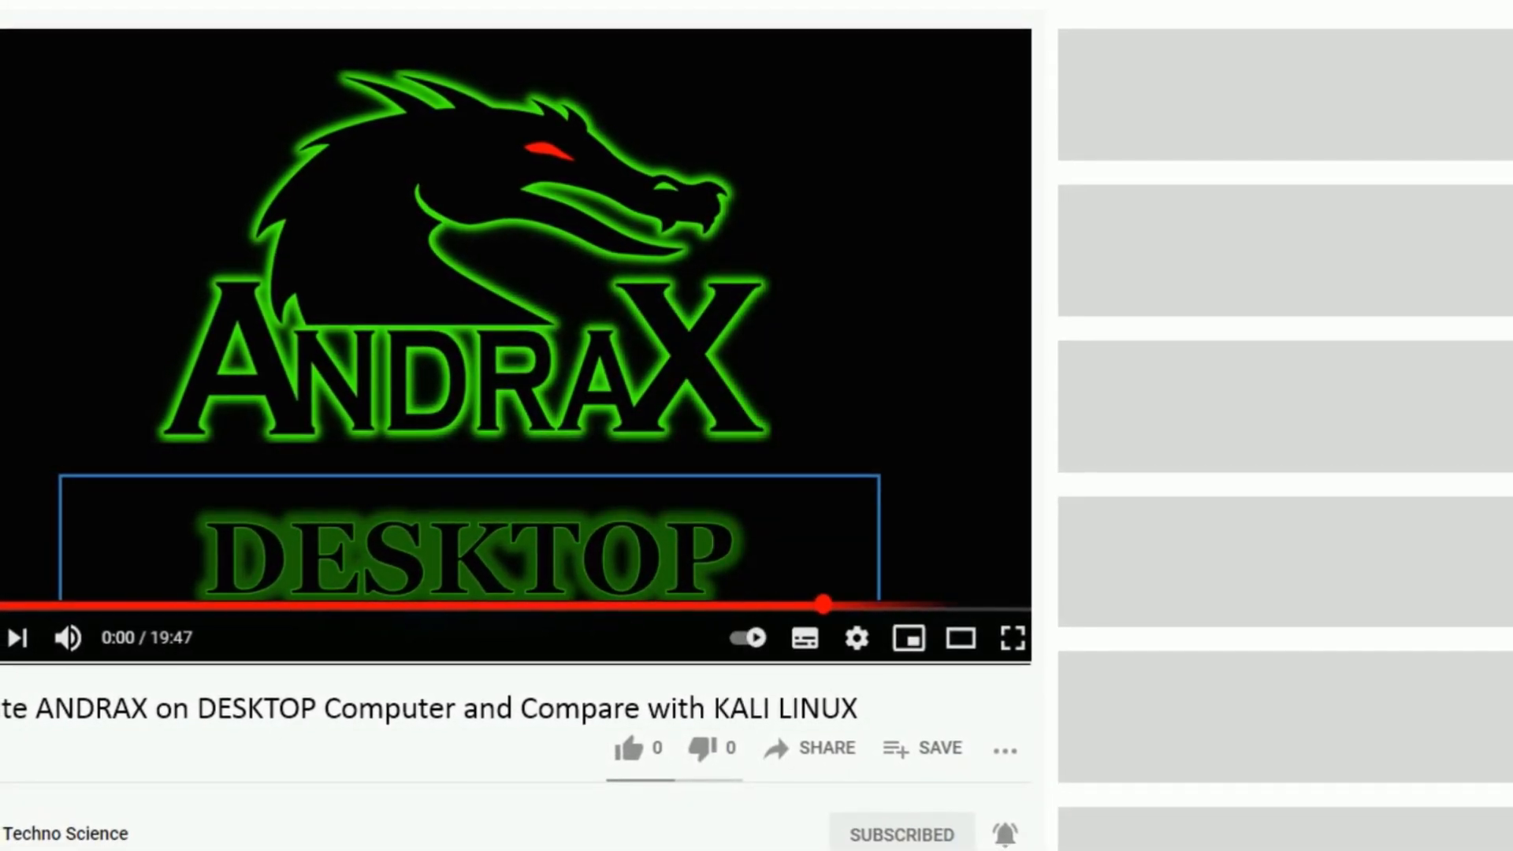
# Browse down the page and open the Techno Science channel.
pyautogui.scroll(-3)
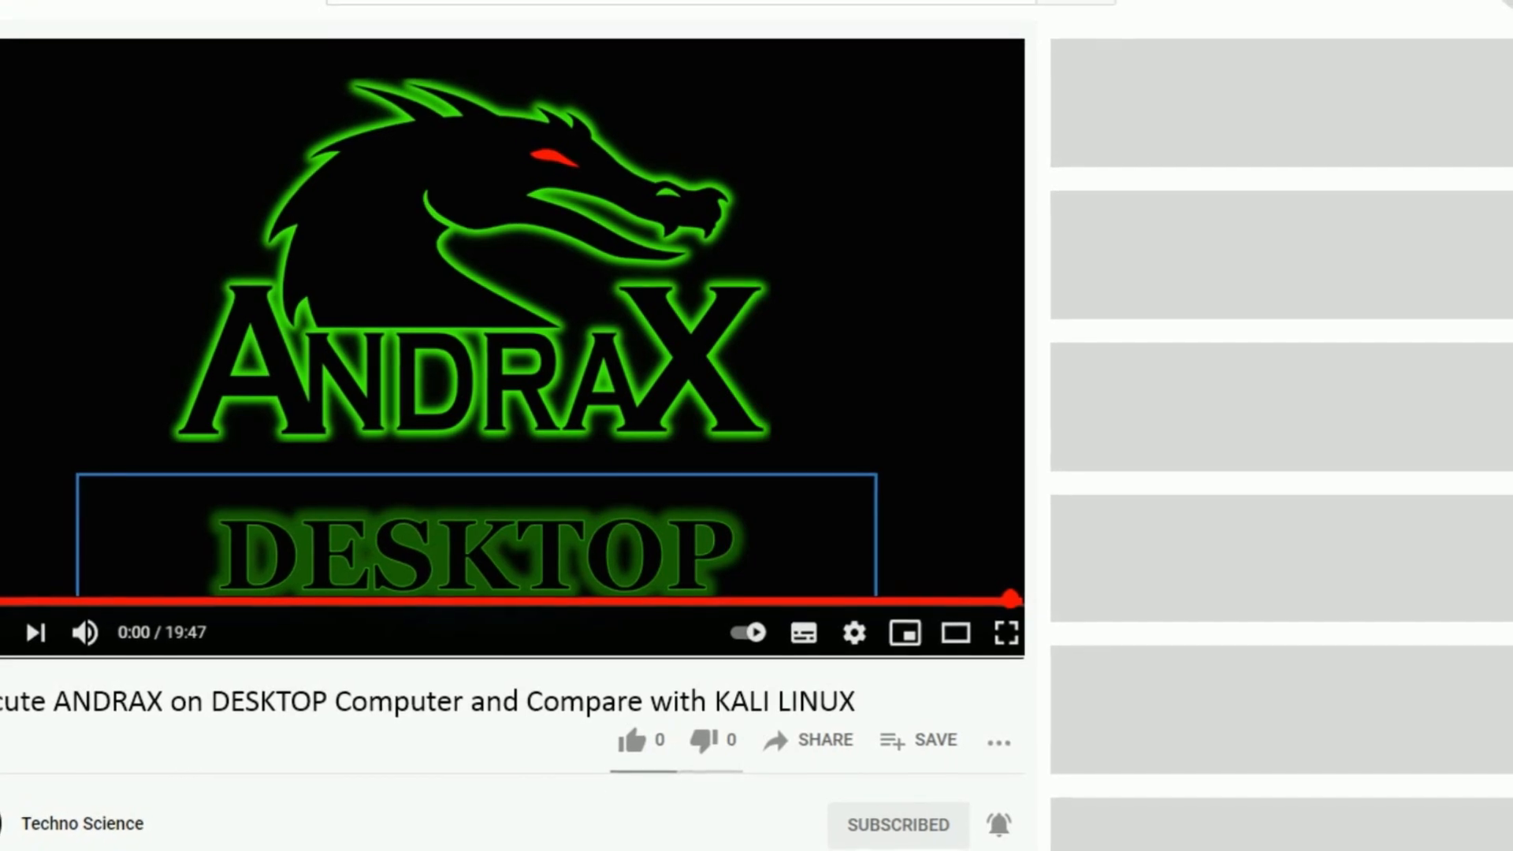
pyautogui.scroll(-3)
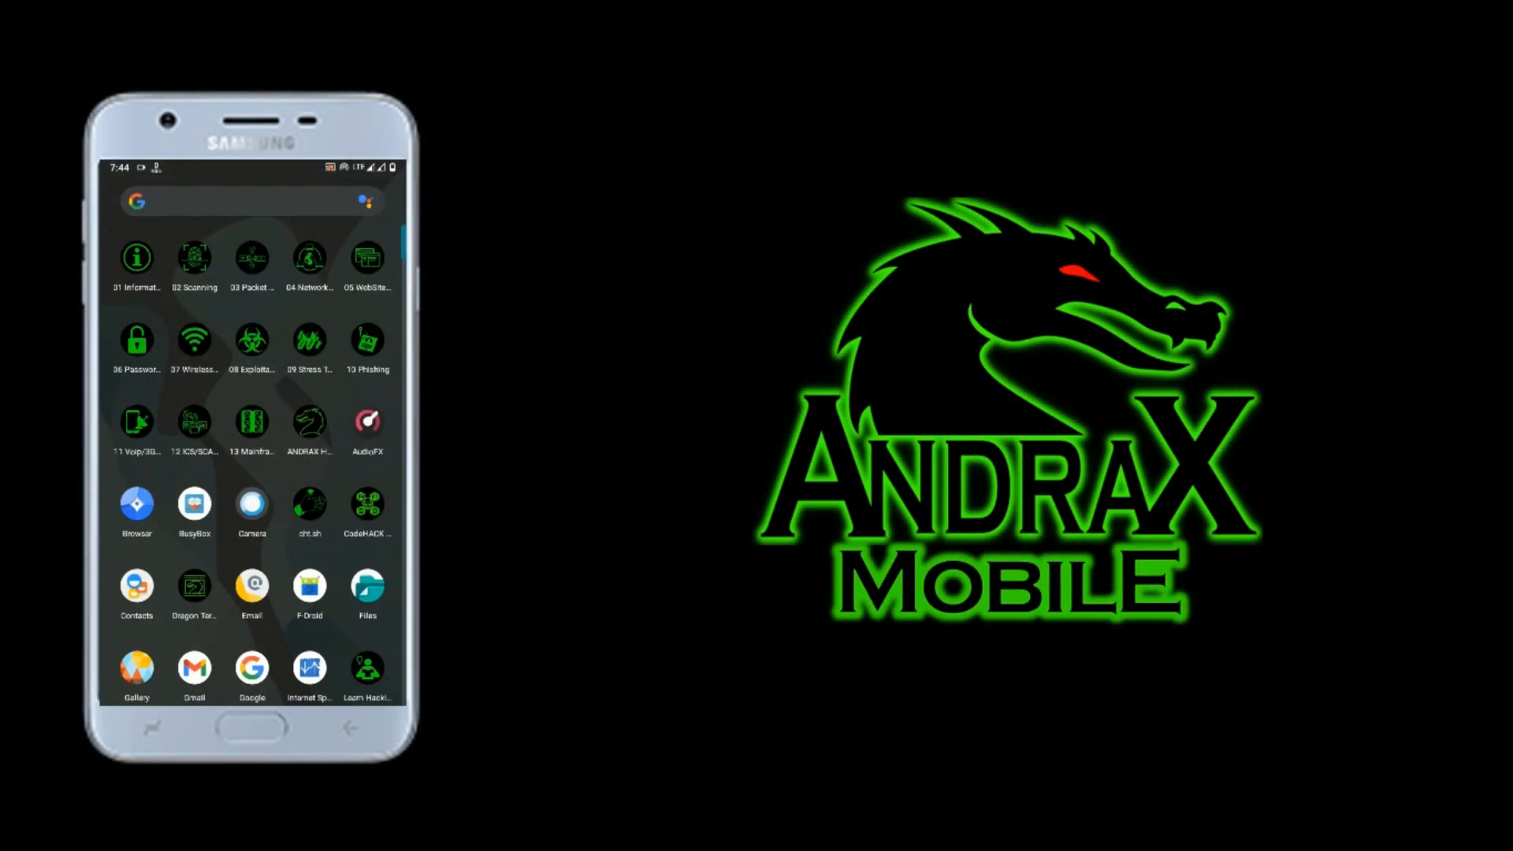
pyautogui.click(309, 425)
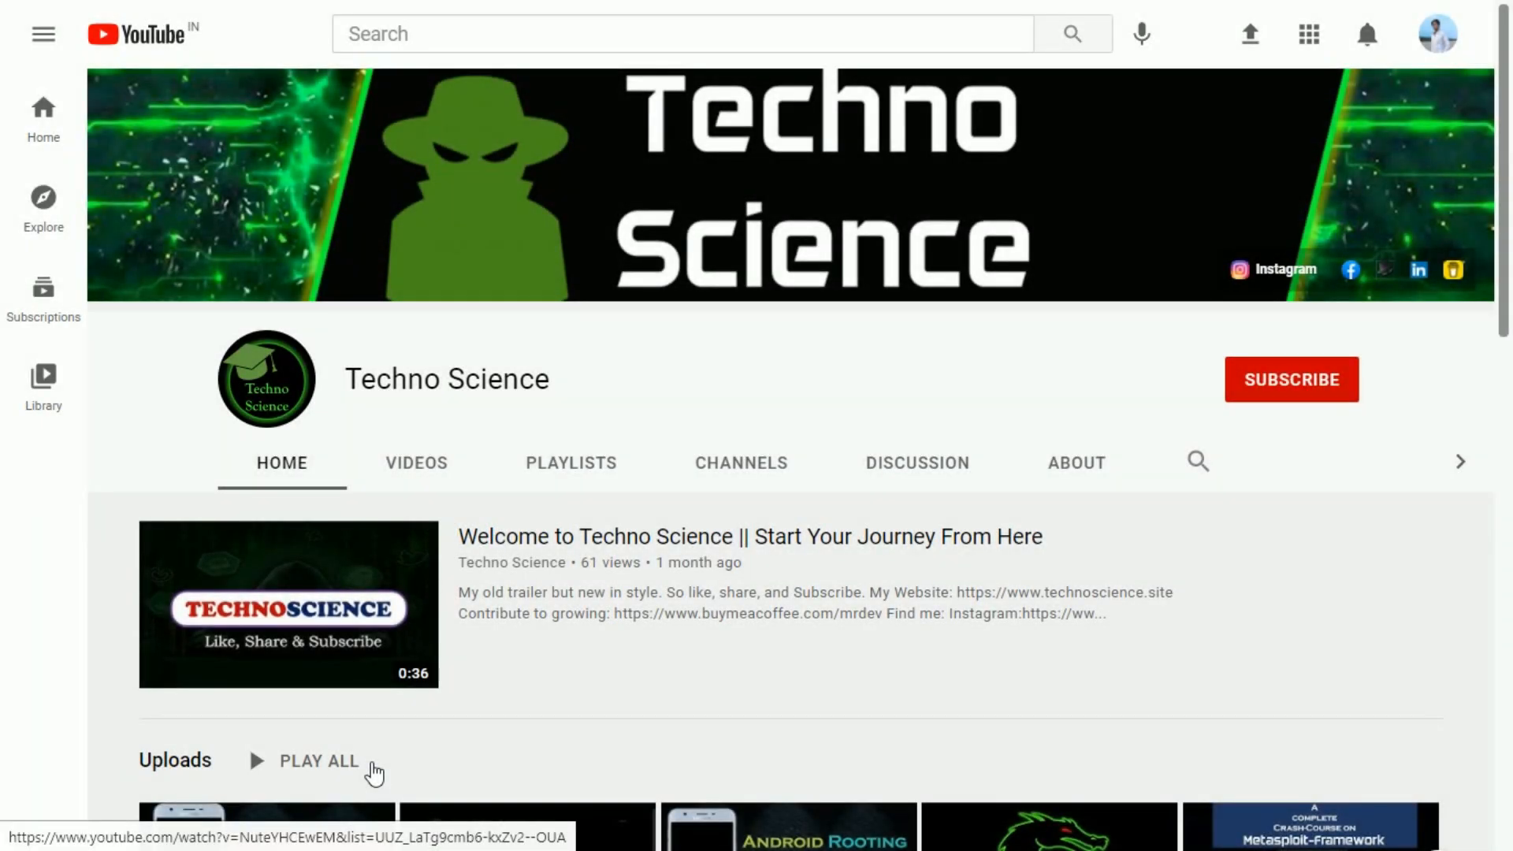
pyautogui.moveTo(1376, 385)
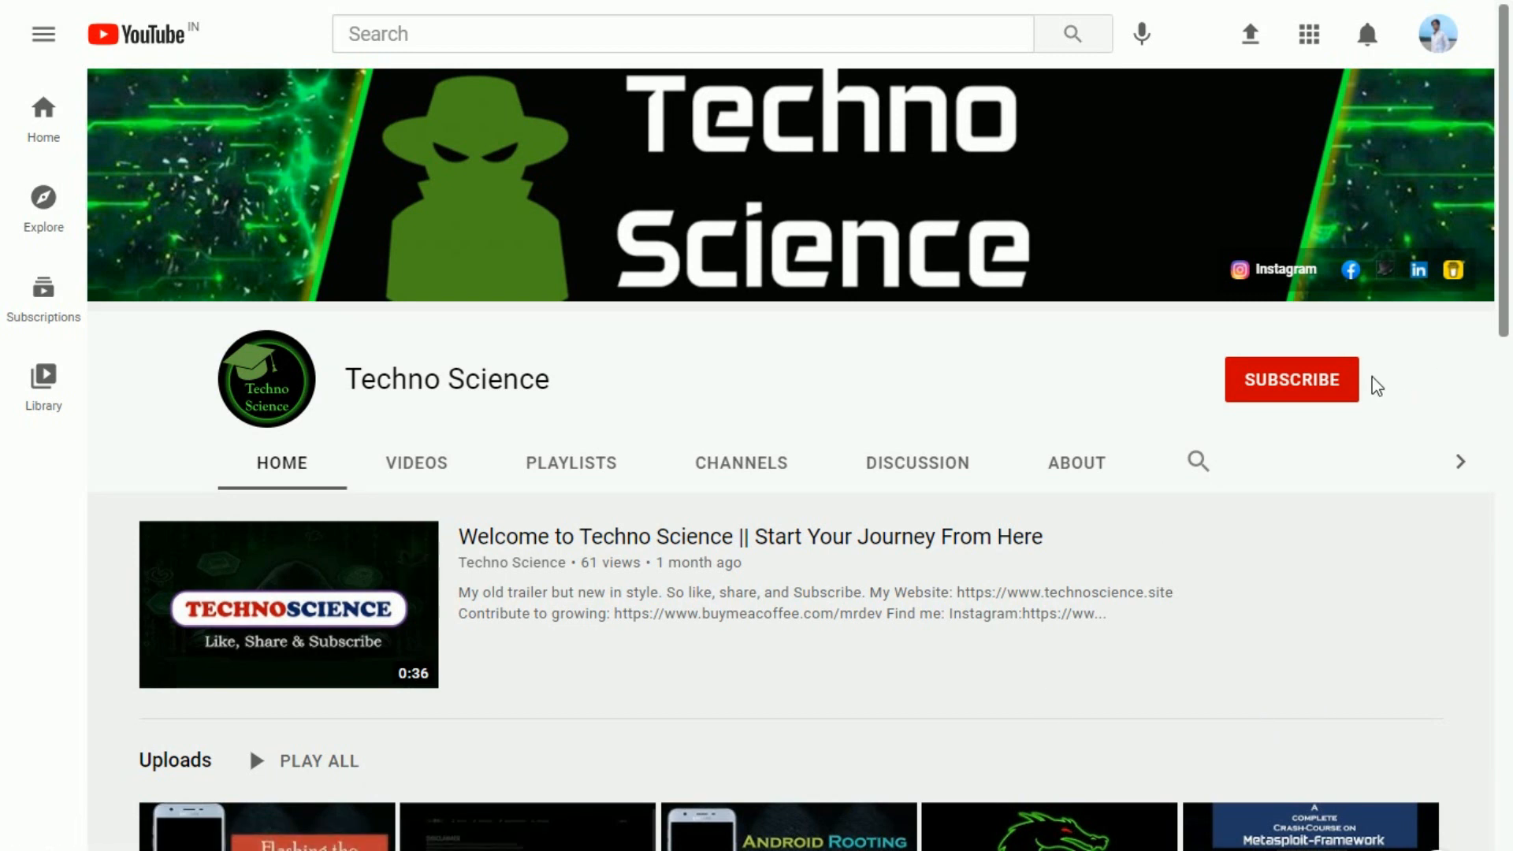
# Subscribe to Techno Science and choose a notification level from the bell menu.
pyautogui.click(1291, 378)
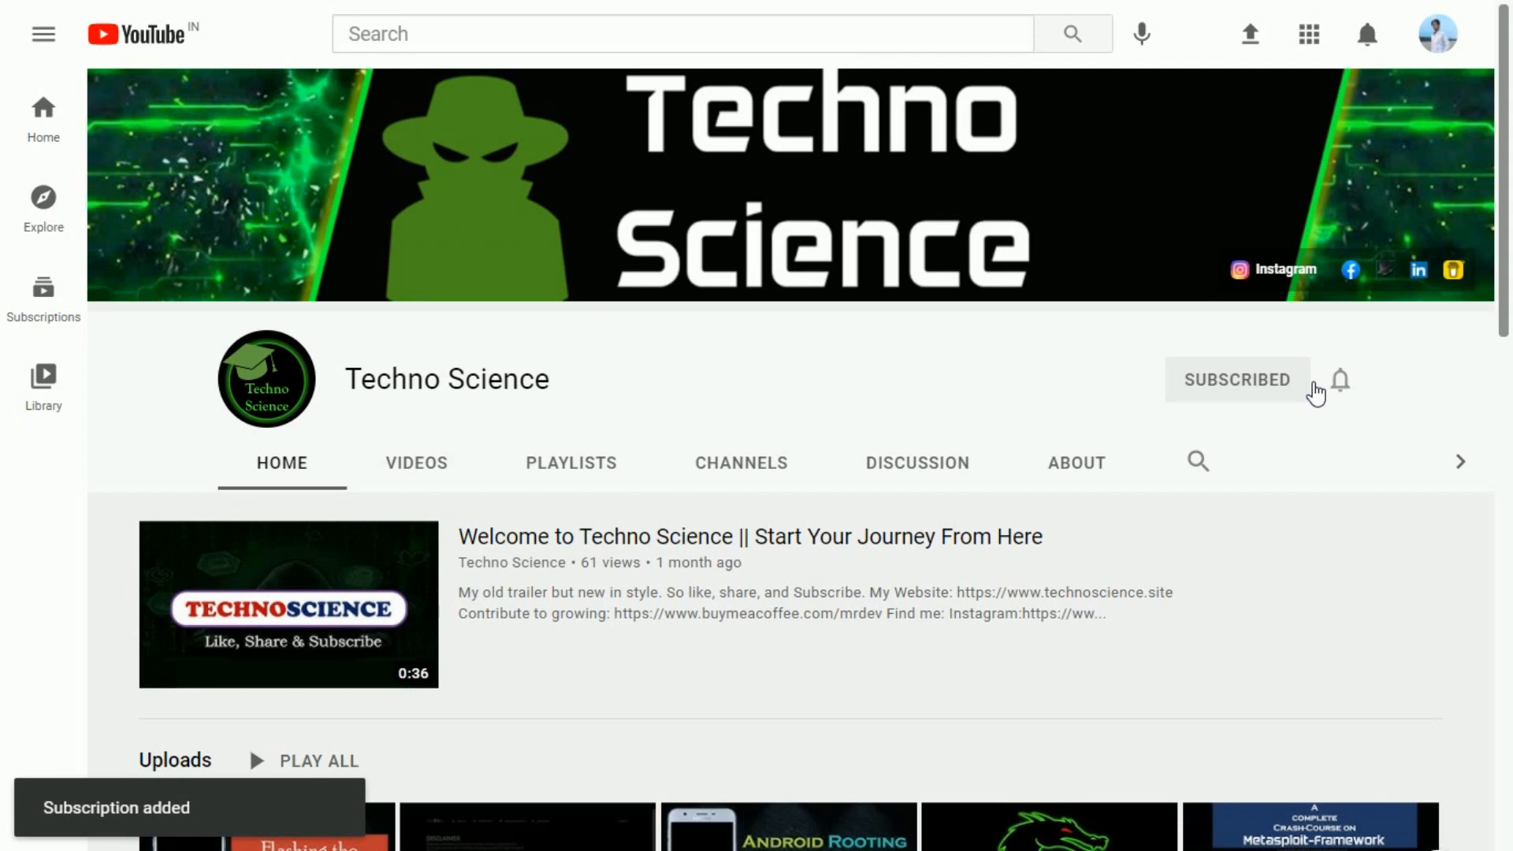
pyautogui.click(1338, 378)
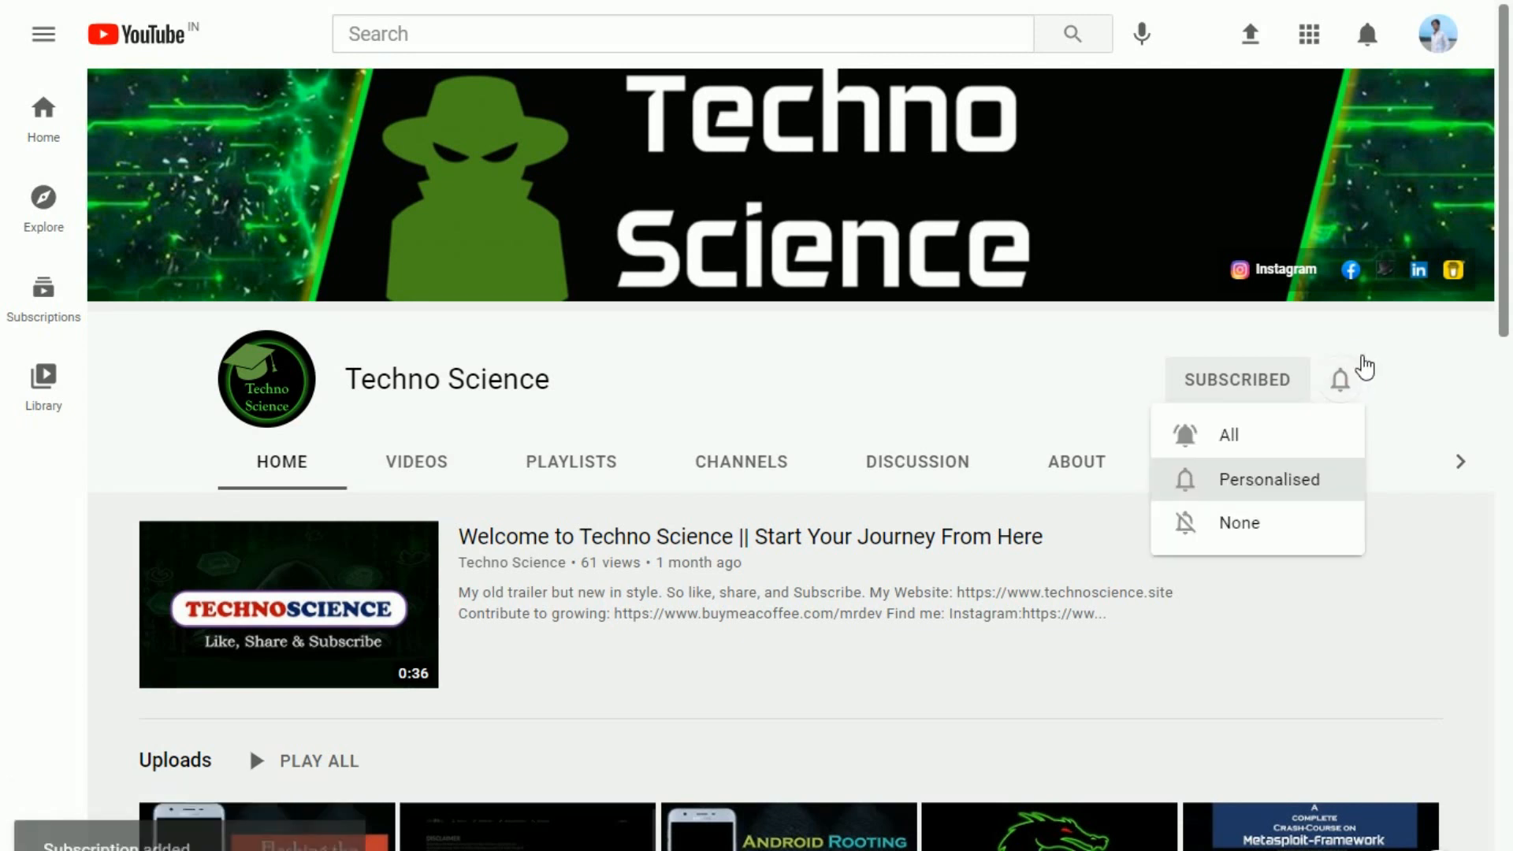
pyautogui.click(1229, 435)
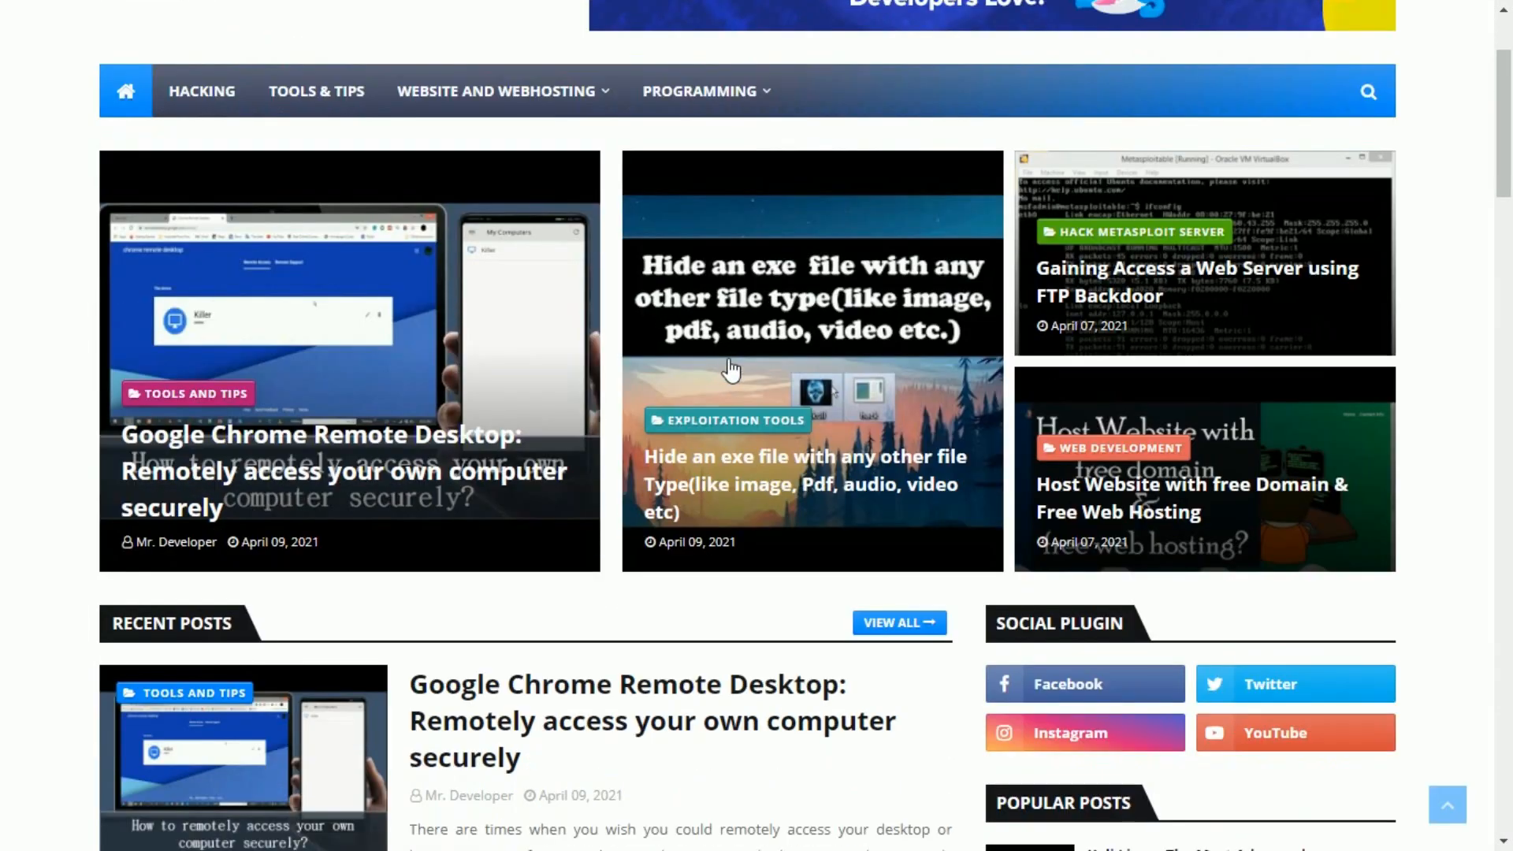
pyautogui.scroll(-3)
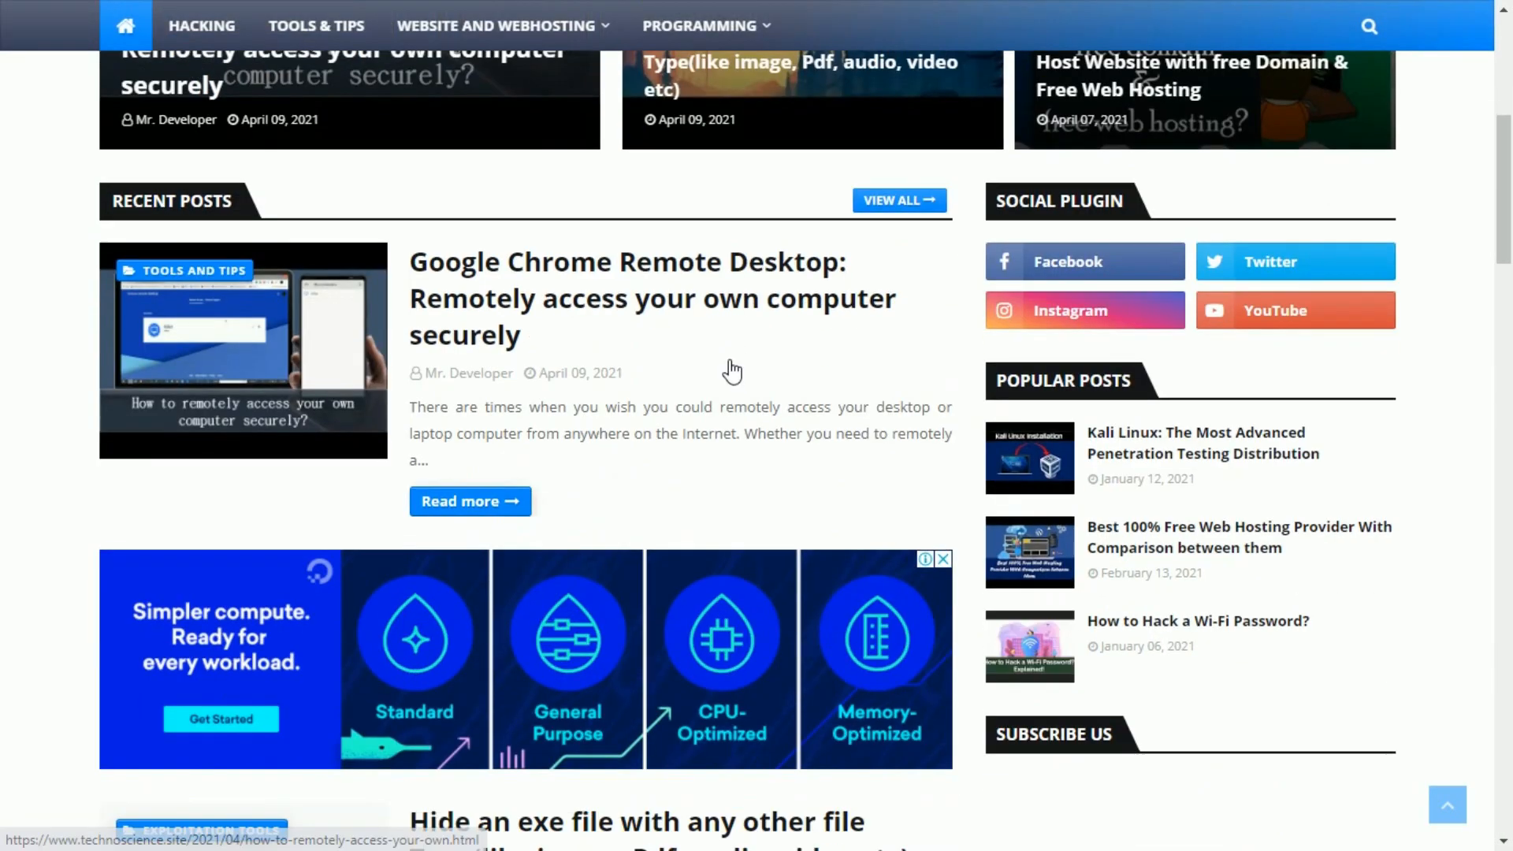
pyautogui.scroll(-3)
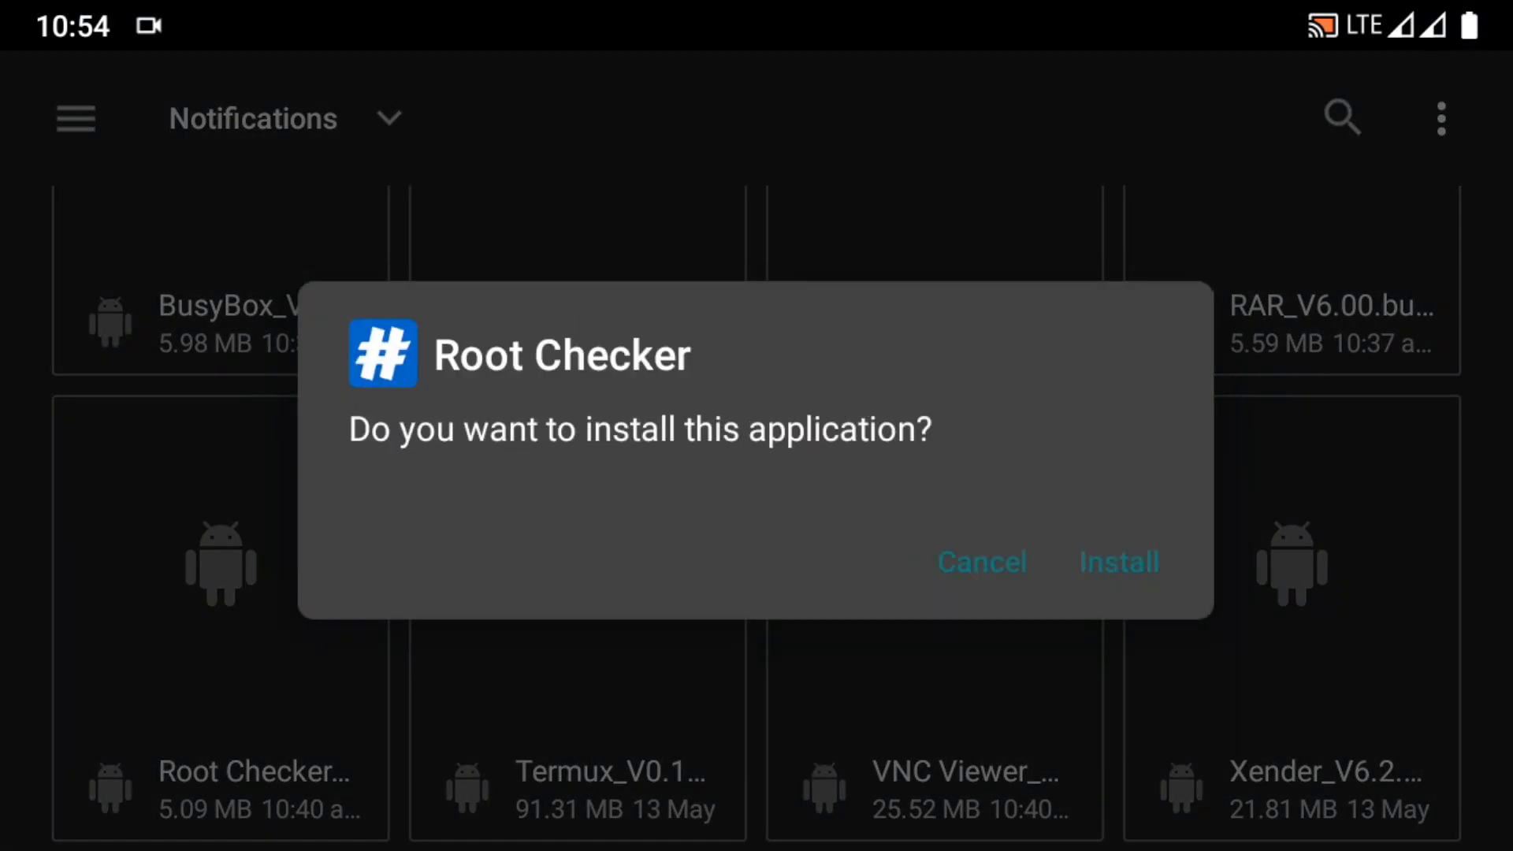
# Install Root Checker, decline the Root Store offer and browse its list of checkers.
pyautogui.click(1118, 562)
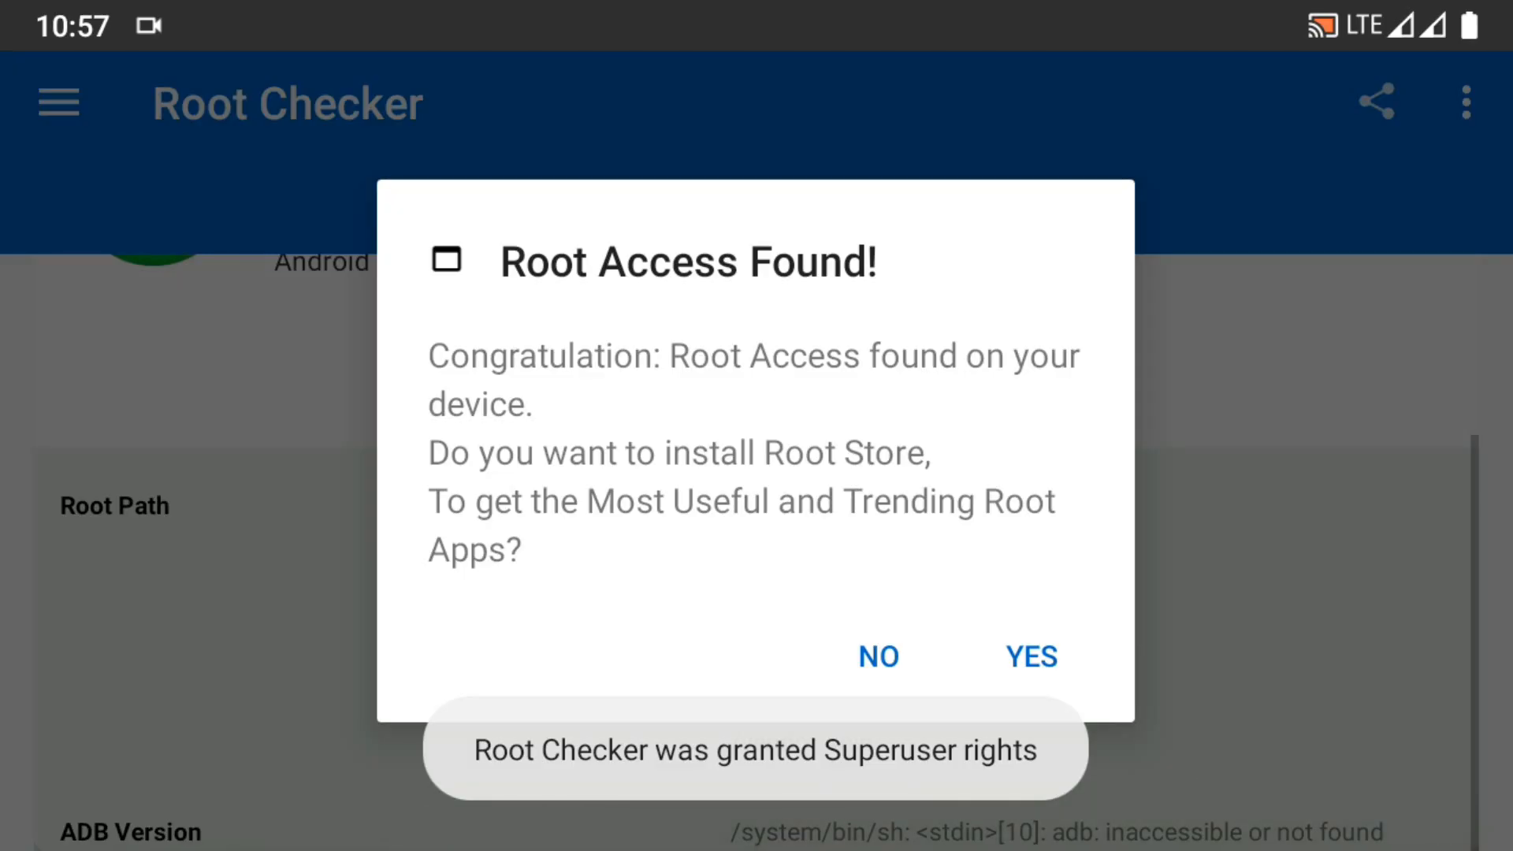
pyautogui.click(877, 656)
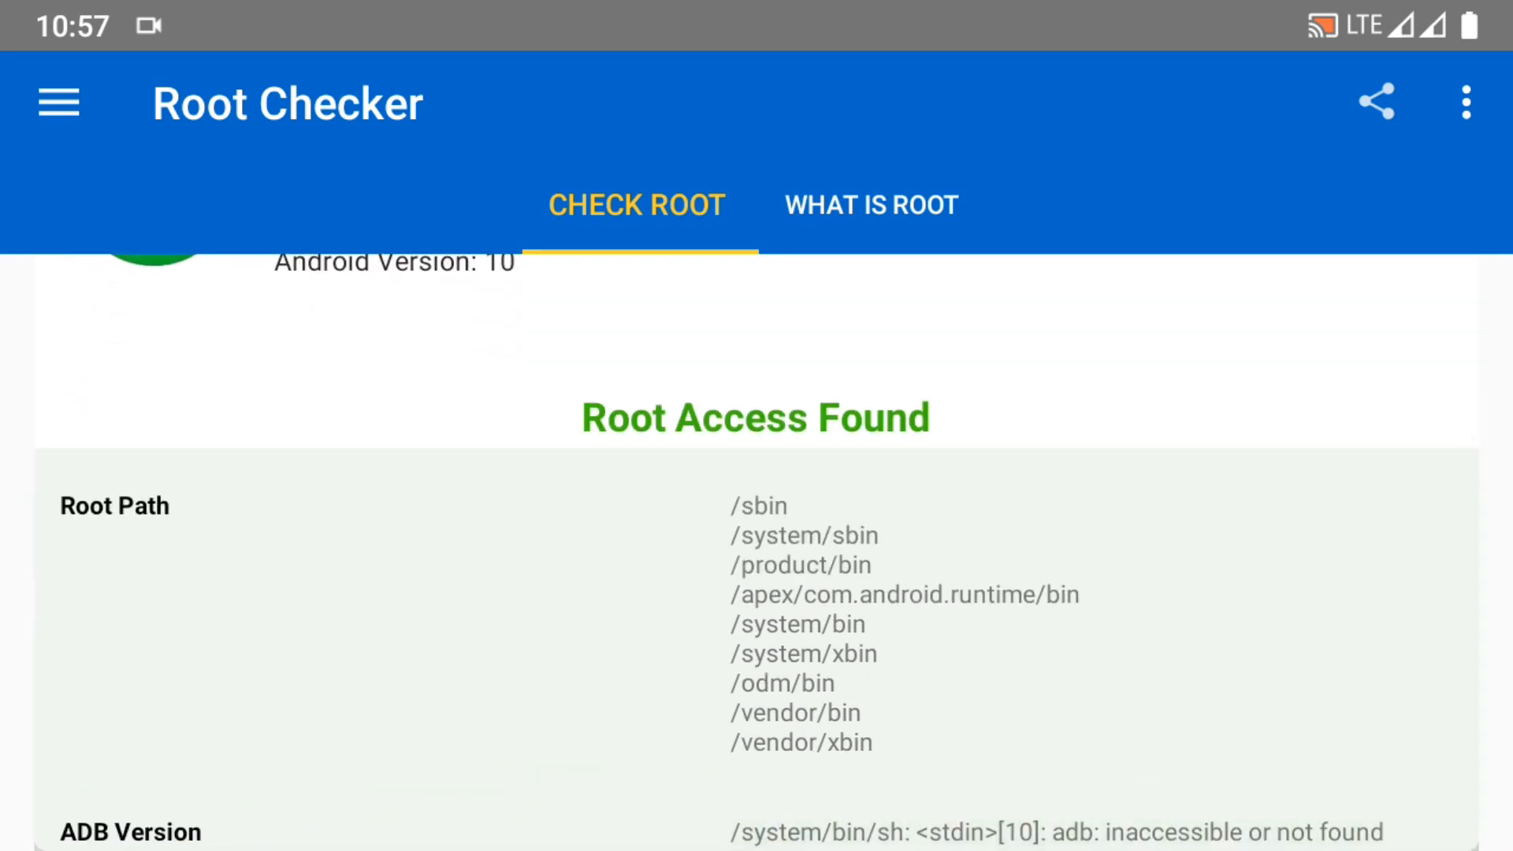
pyautogui.click(56, 102)
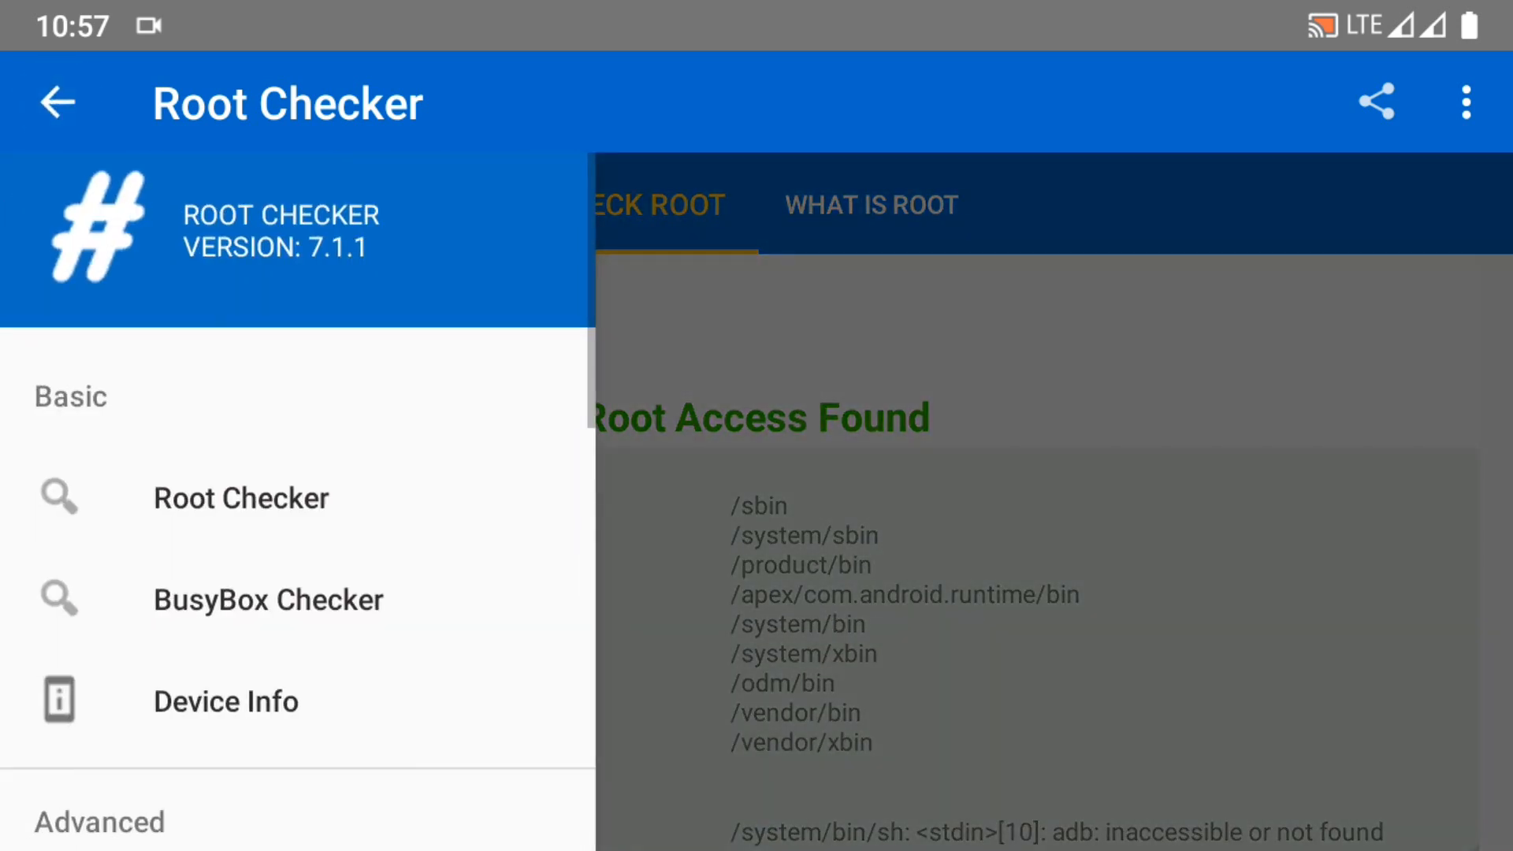
pyautogui.click(268, 598)
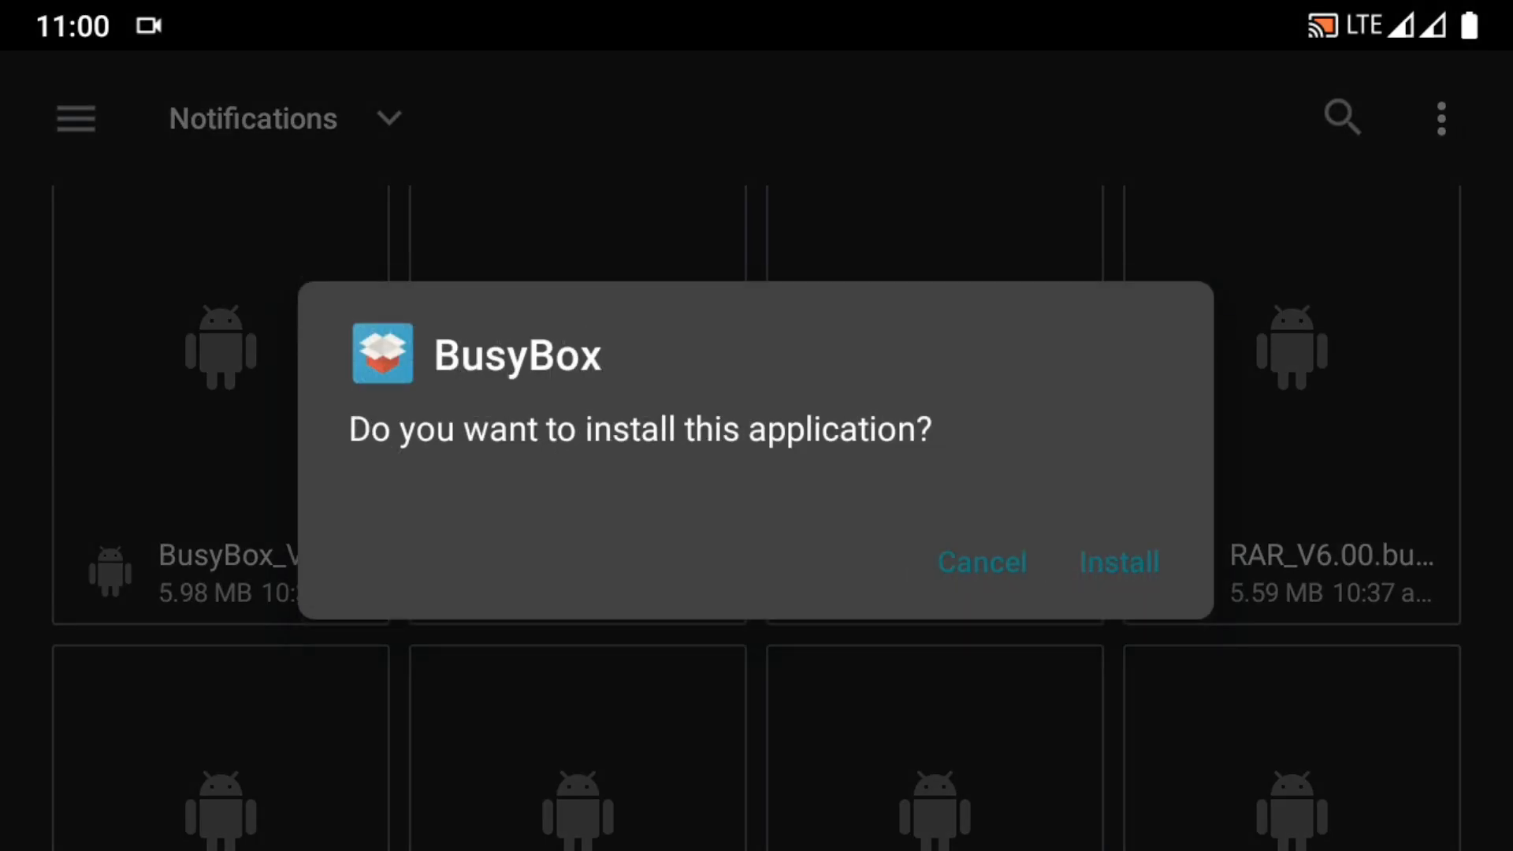
# Install BusyBox, grant it superuser access and install BusyBox 1.26.2 into /system/xbin.
pyautogui.click(1118, 561)
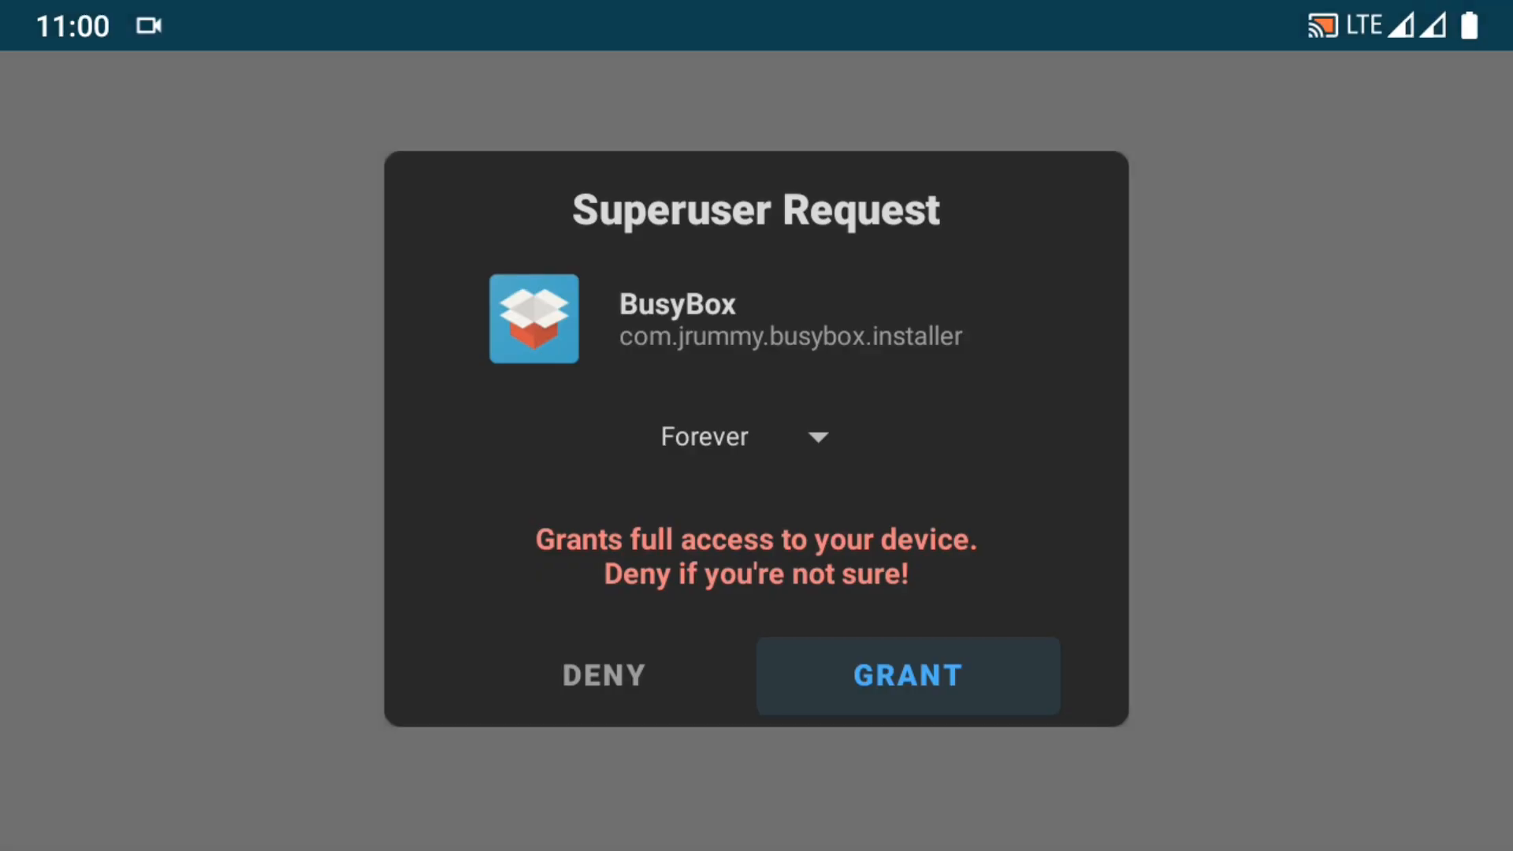
pyautogui.click(905, 675)
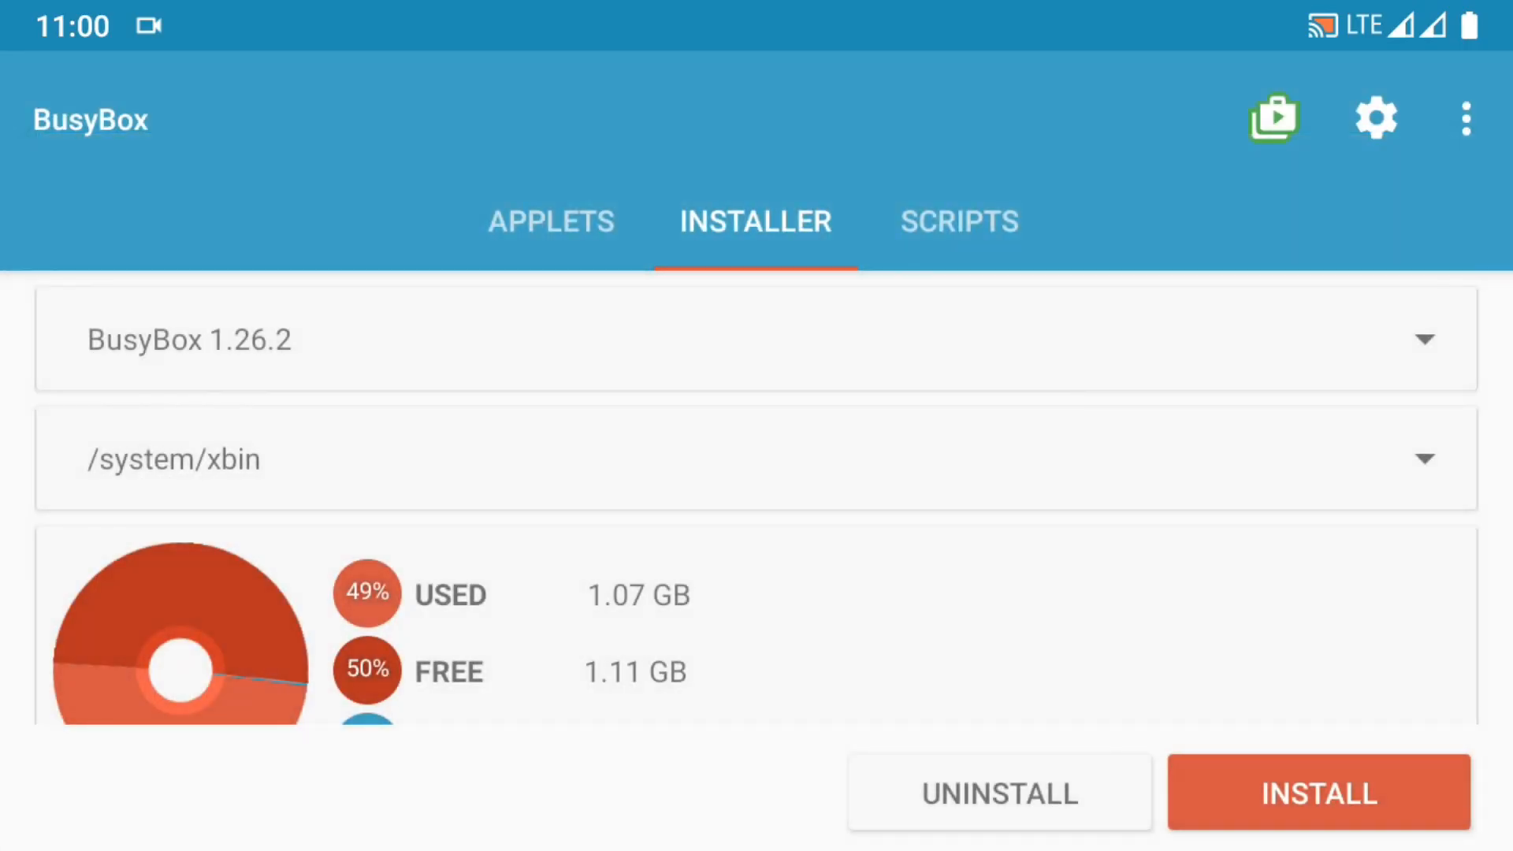
pyautogui.click(1316, 791)
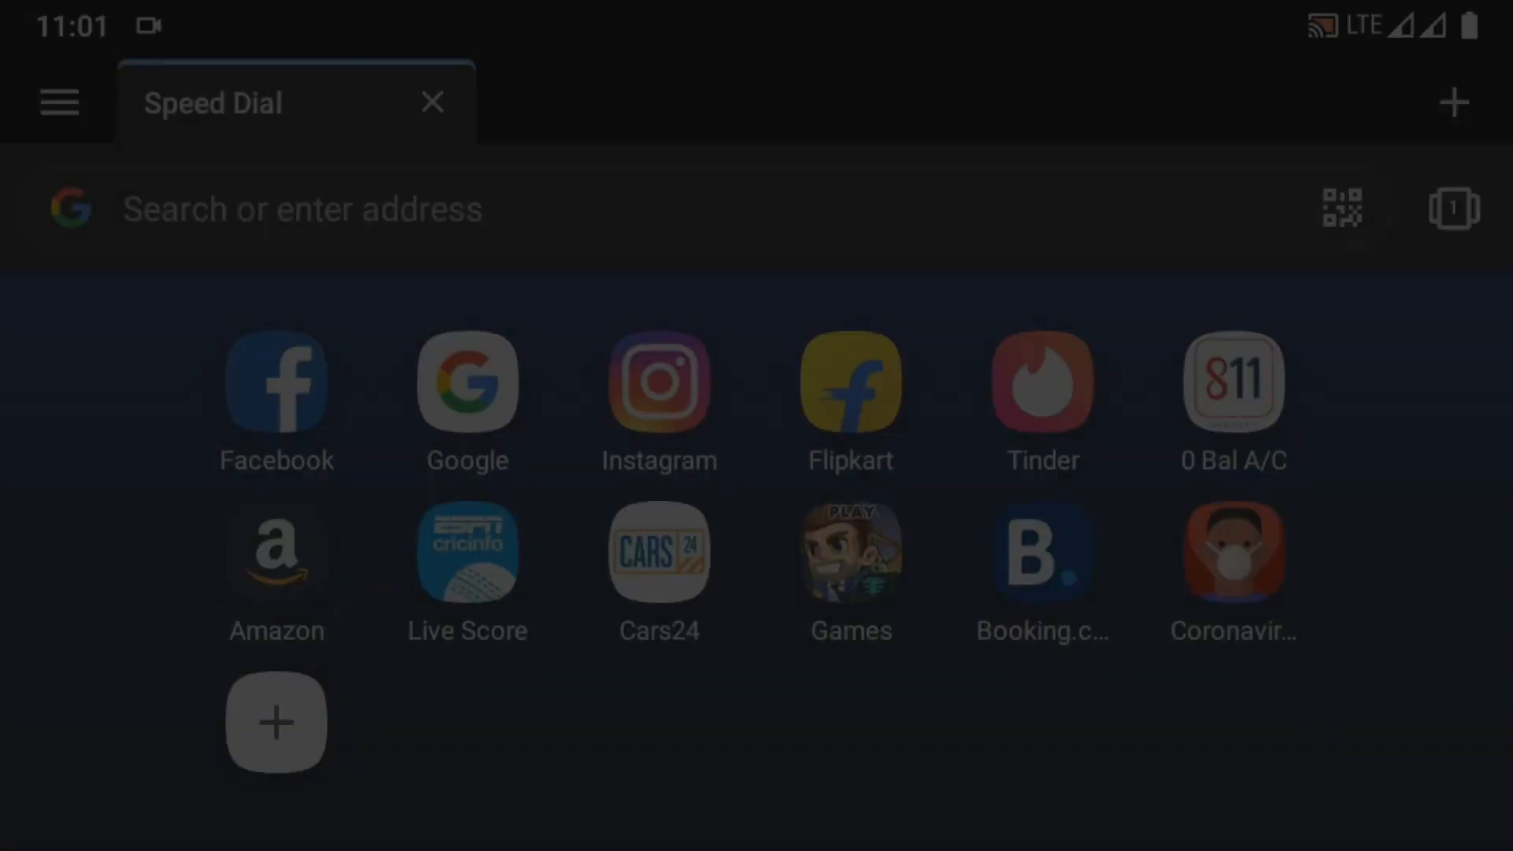
# Search for ANDRAX, open its website and start the ANDRAX Mobile for Android download.
pyautogui.write('amazon')
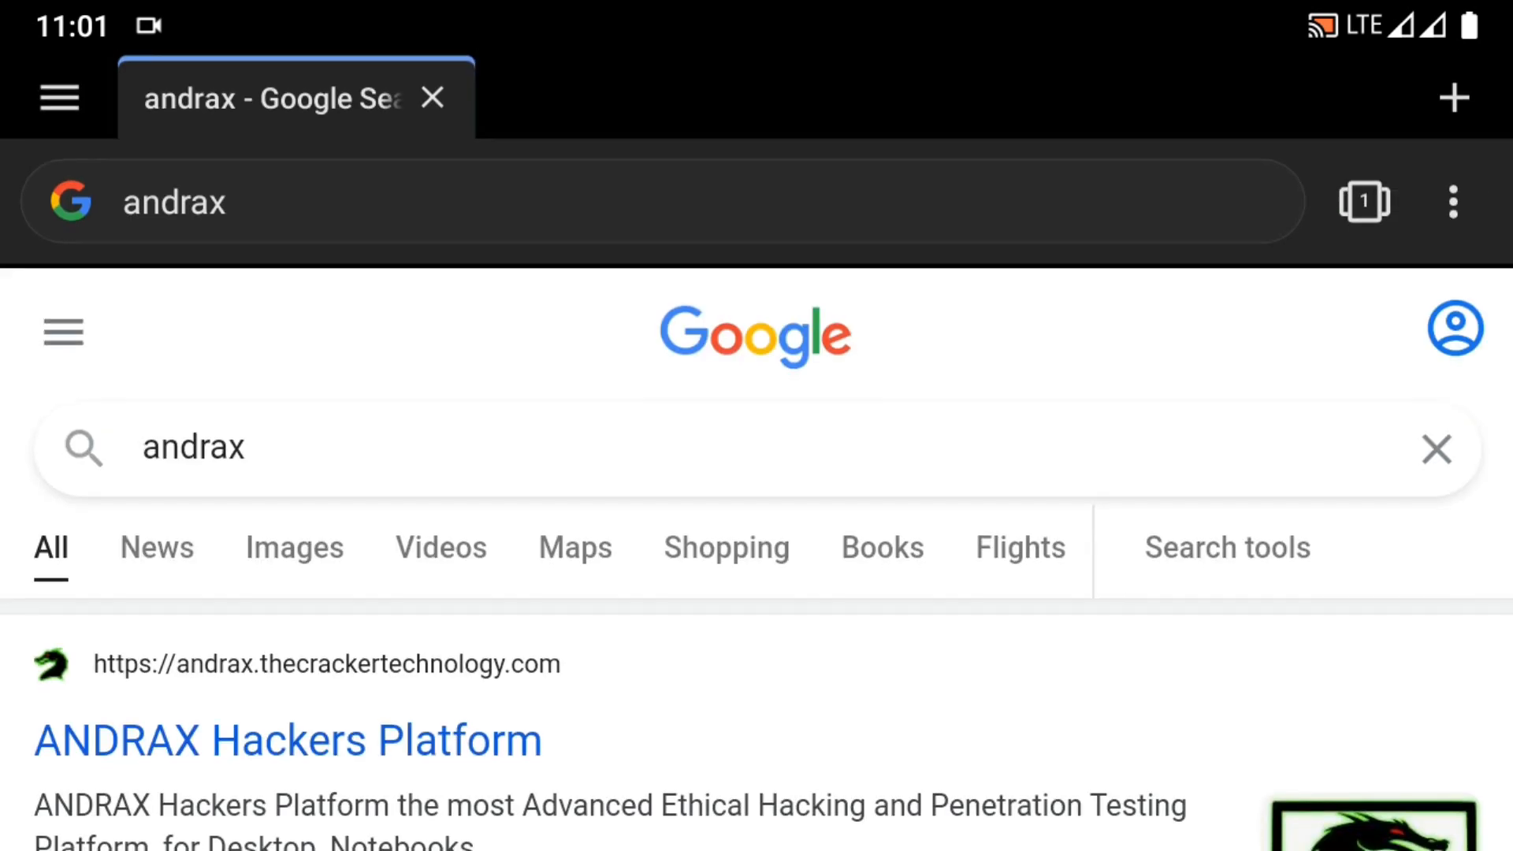
pyautogui.click(286, 740)
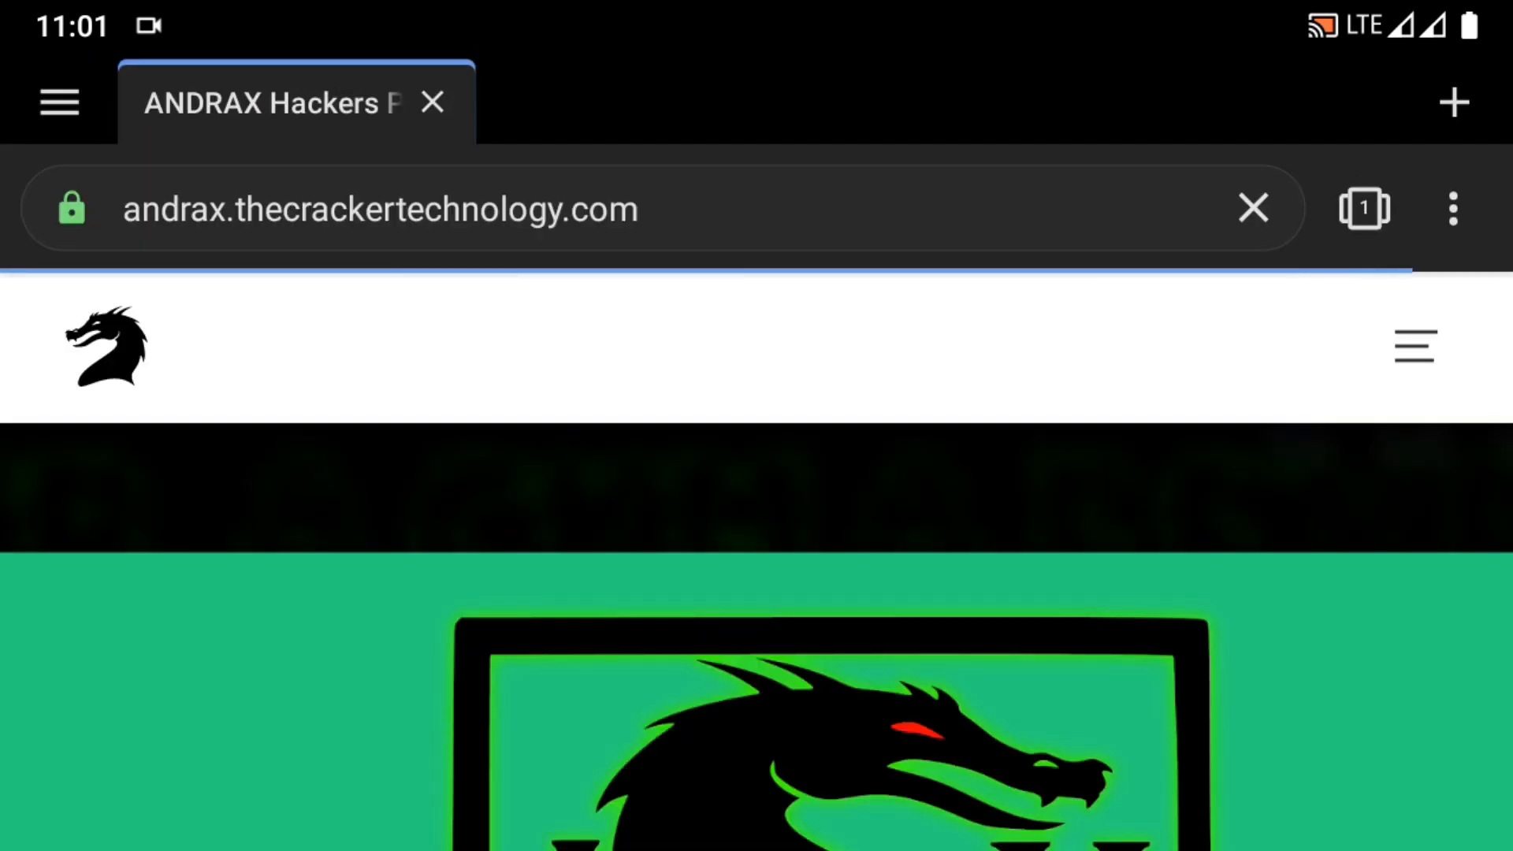
pyautogui.scroll(-3)
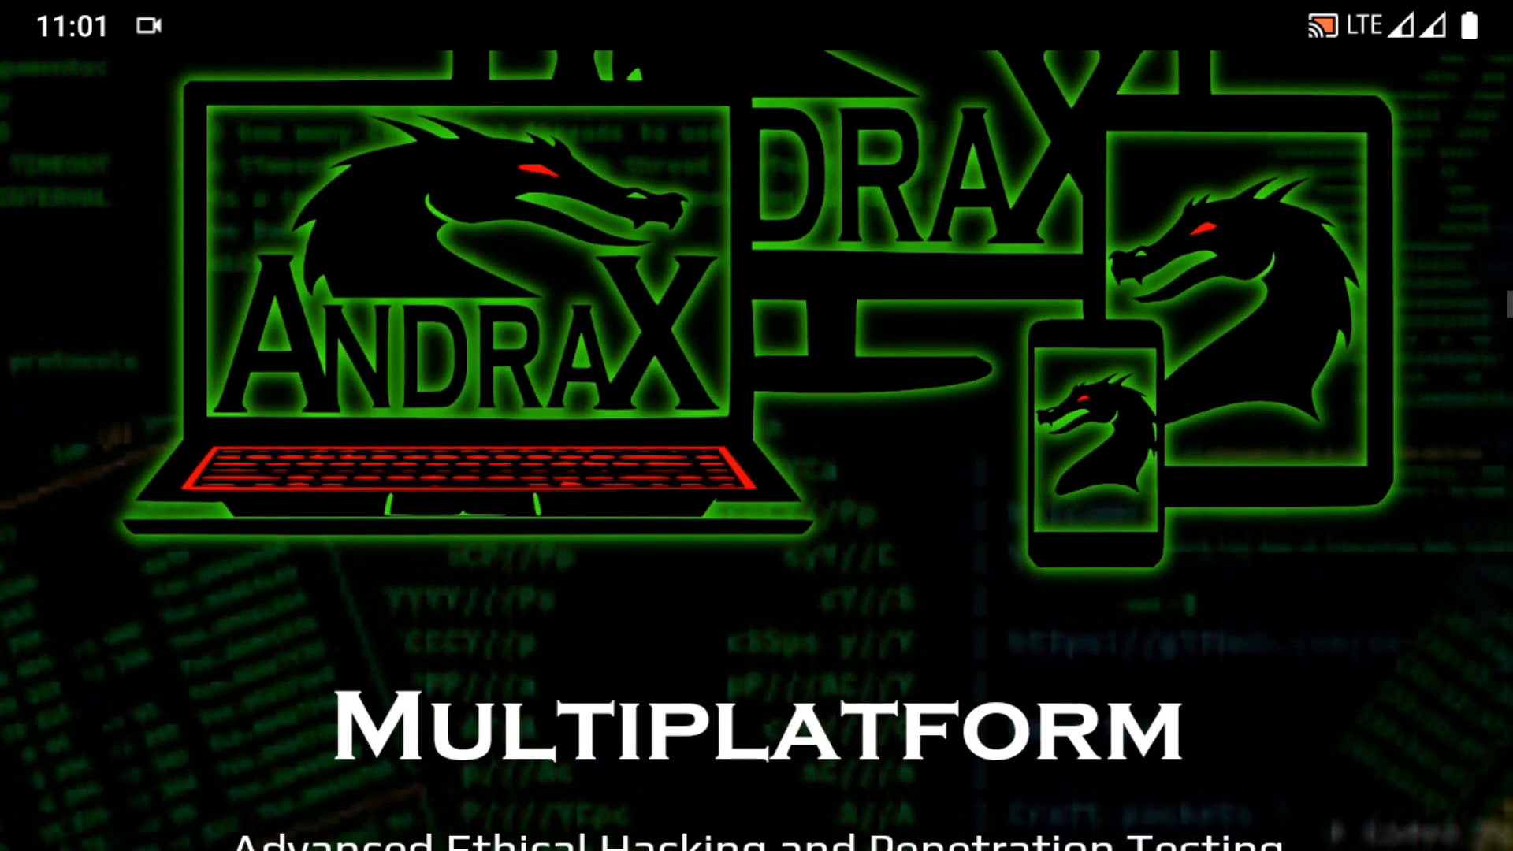
pyautogui.scroll(-3)
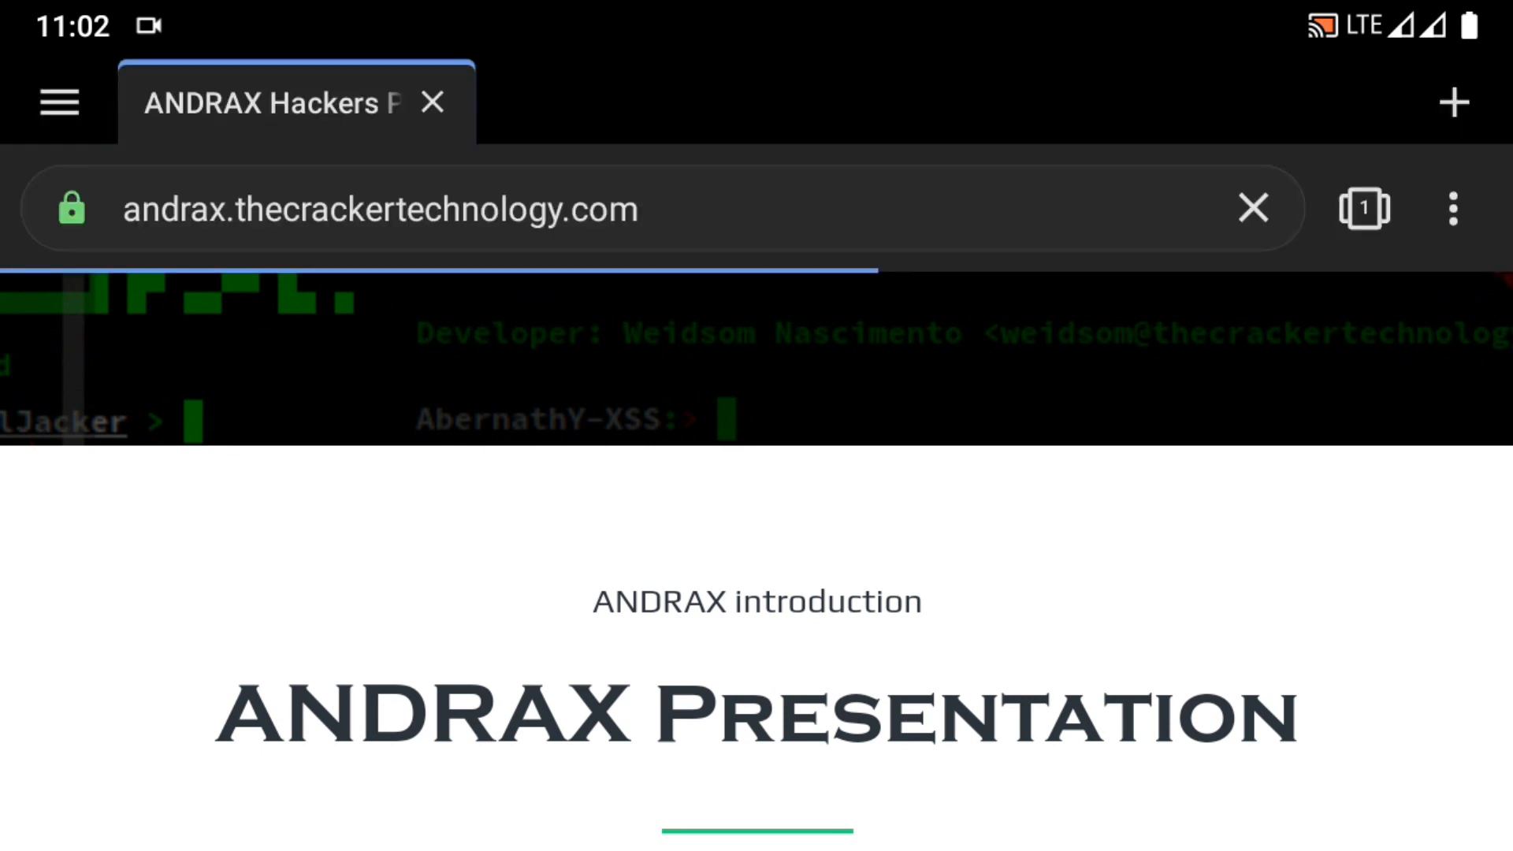
pyautogui.scroll(-3)
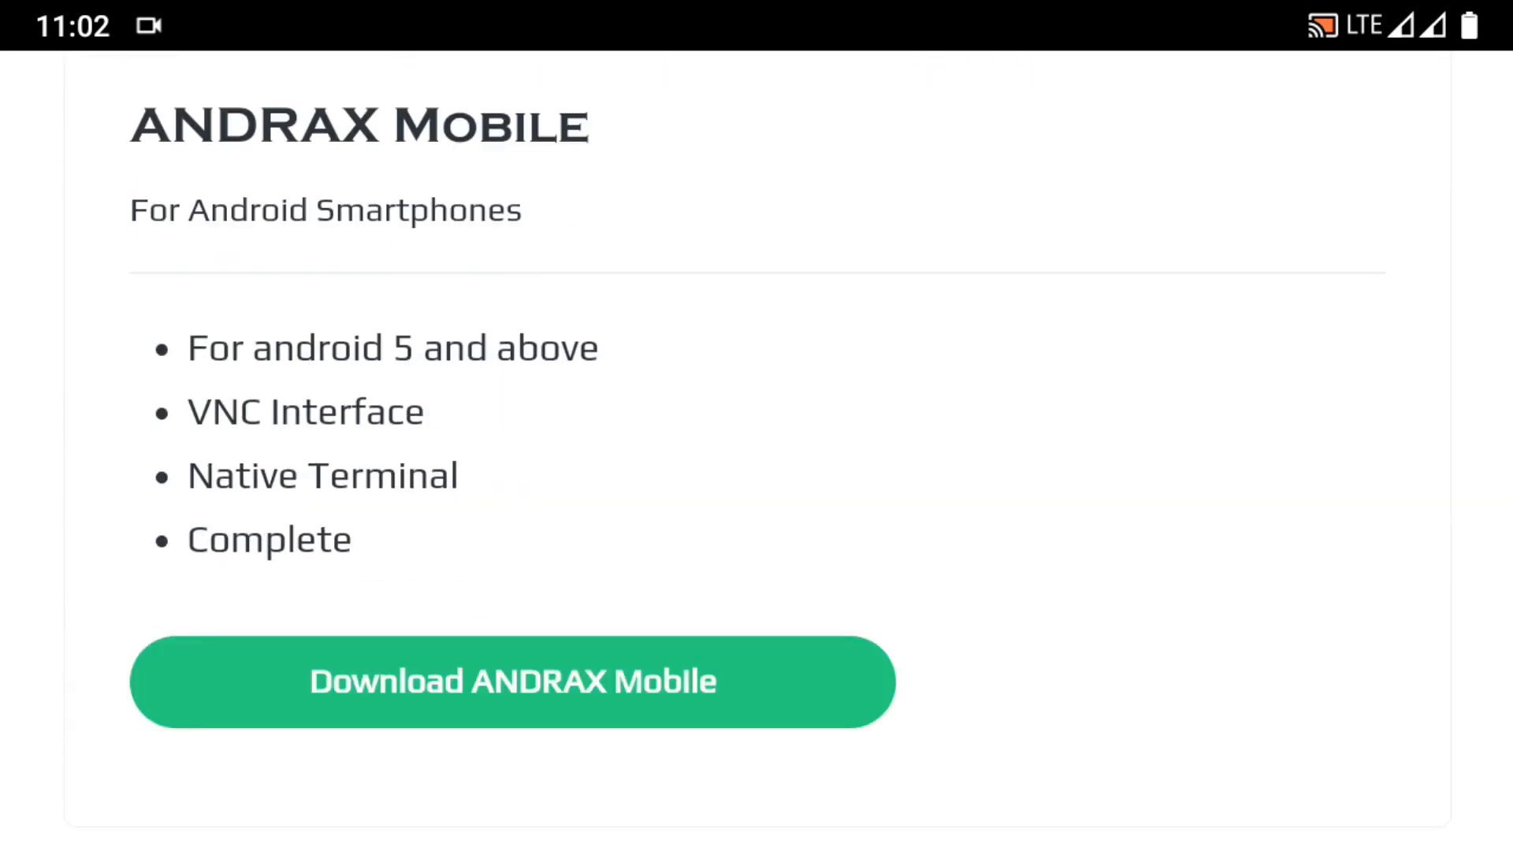
pyautogui.click(513, 681)
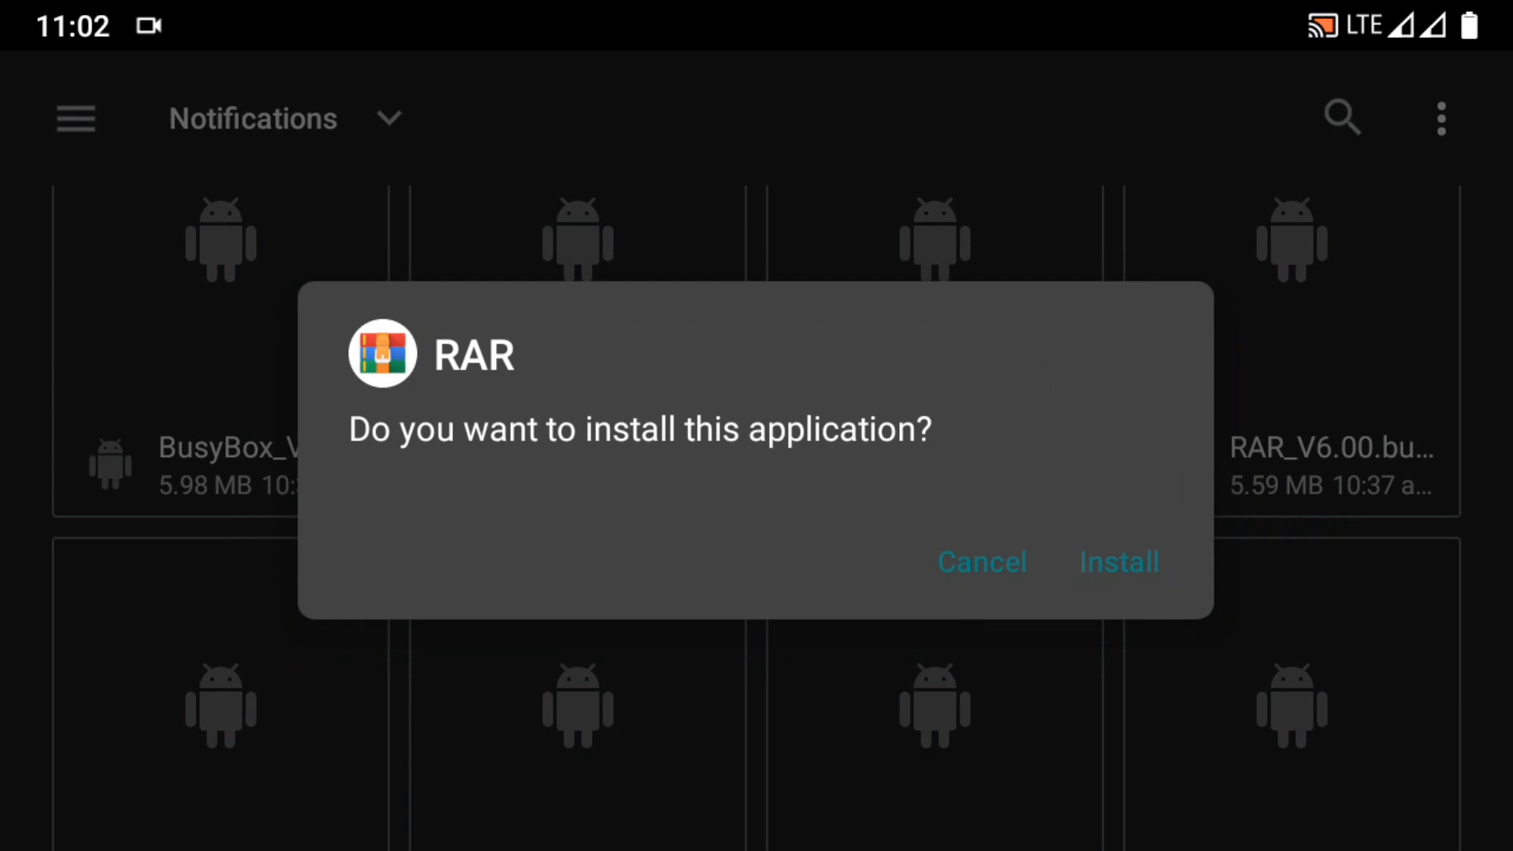
# Install RAR and extract ANDRAX-Mobile.zip into Download/ANDRAX-Mobile.
pyautogui.click(1118, 562)
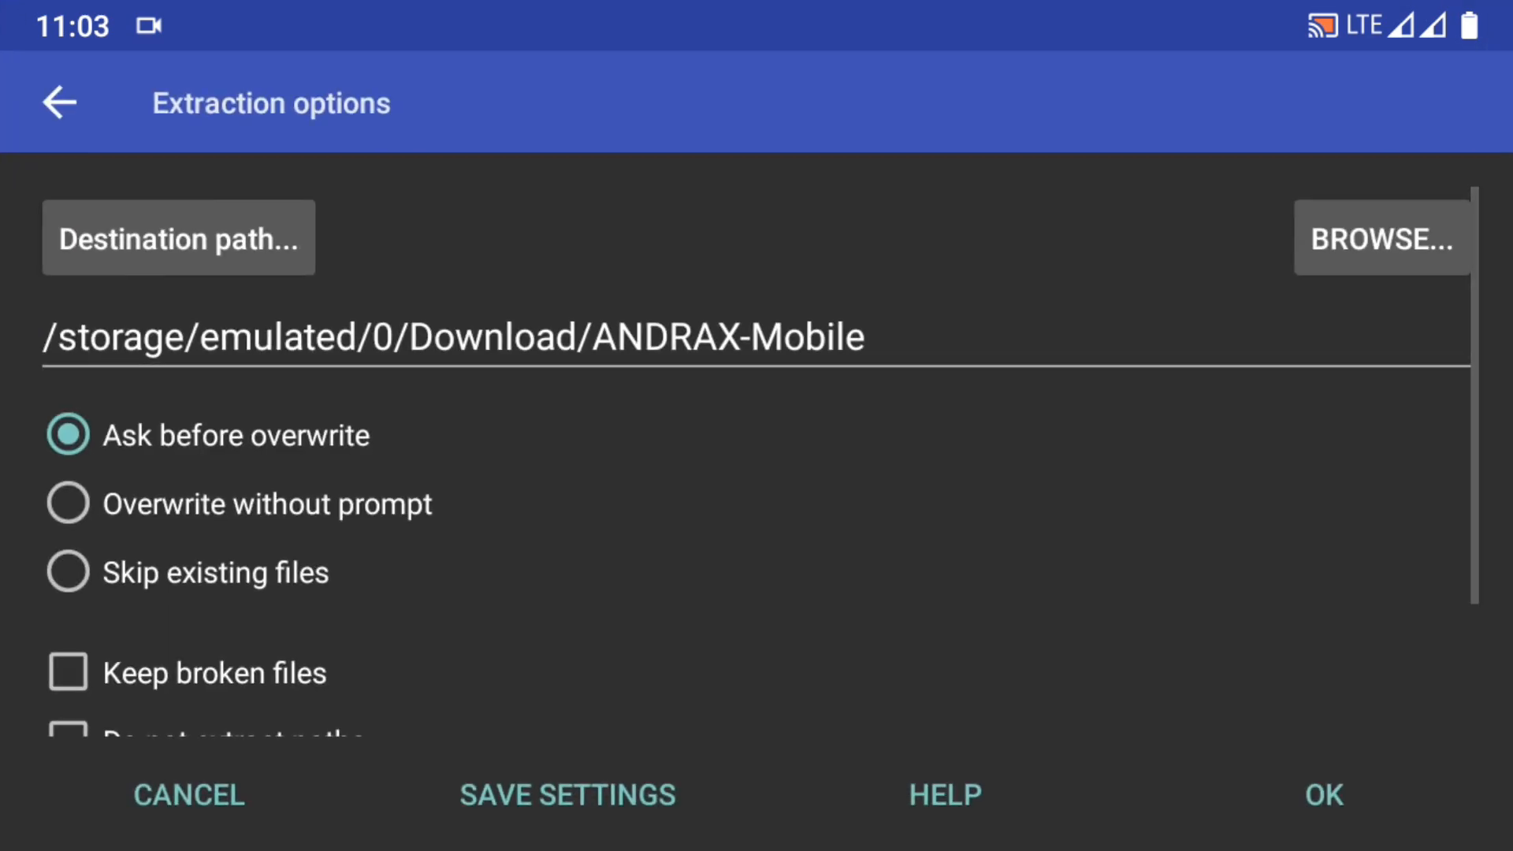
pyautogui.click(1323, 794)
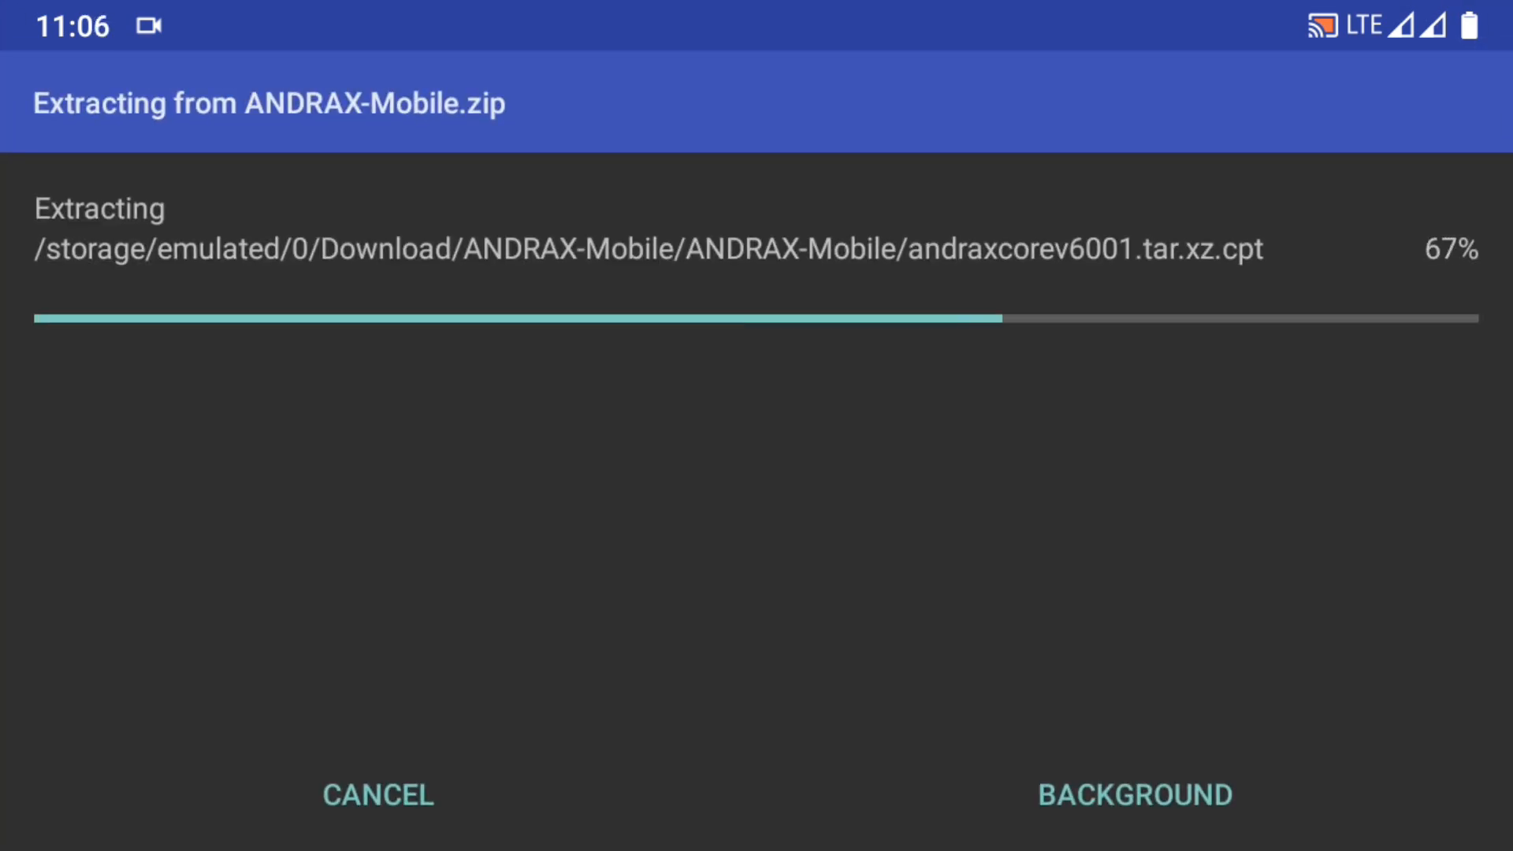
pyautogui.click(1359, 119)
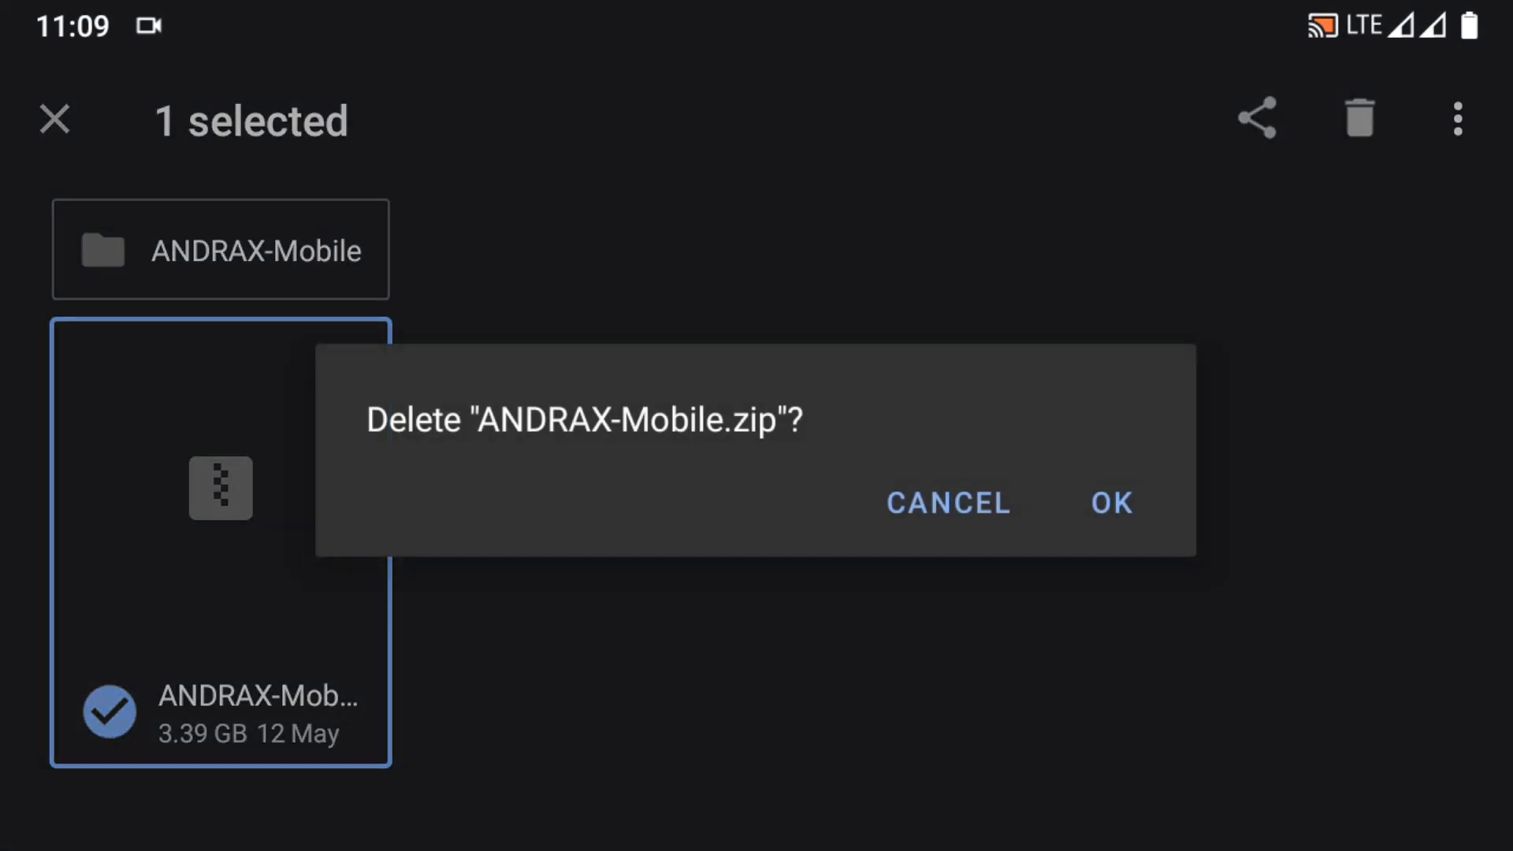
# Delete ANDRAX-Mobile.zip and view HOW-TO-INSTALL.txt as plain text in HTML Viewer.
pyautogui.click(1110, 502)
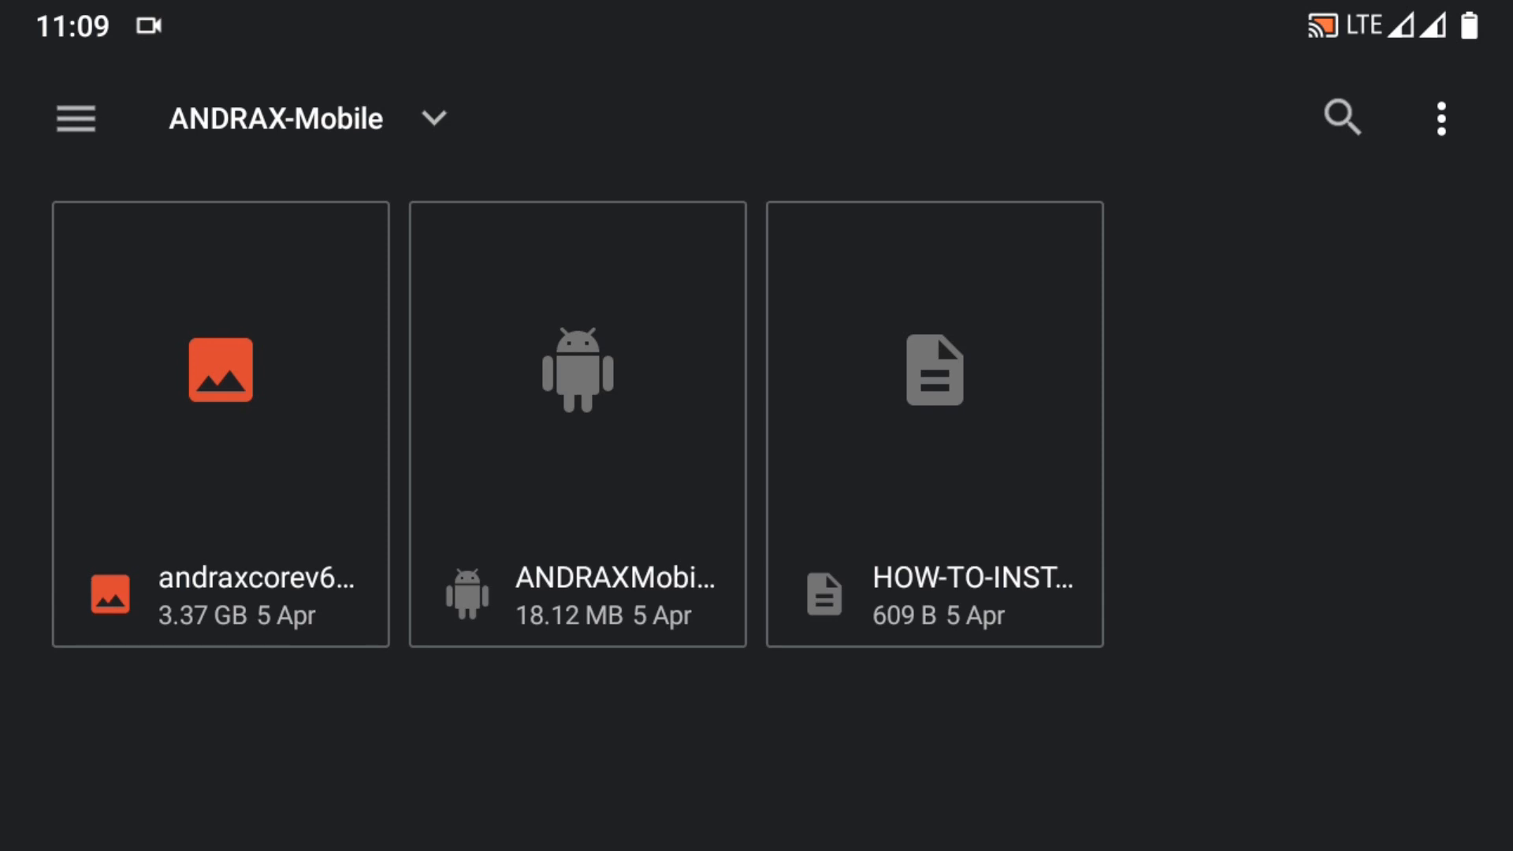
pyautogui.scroll(-3)
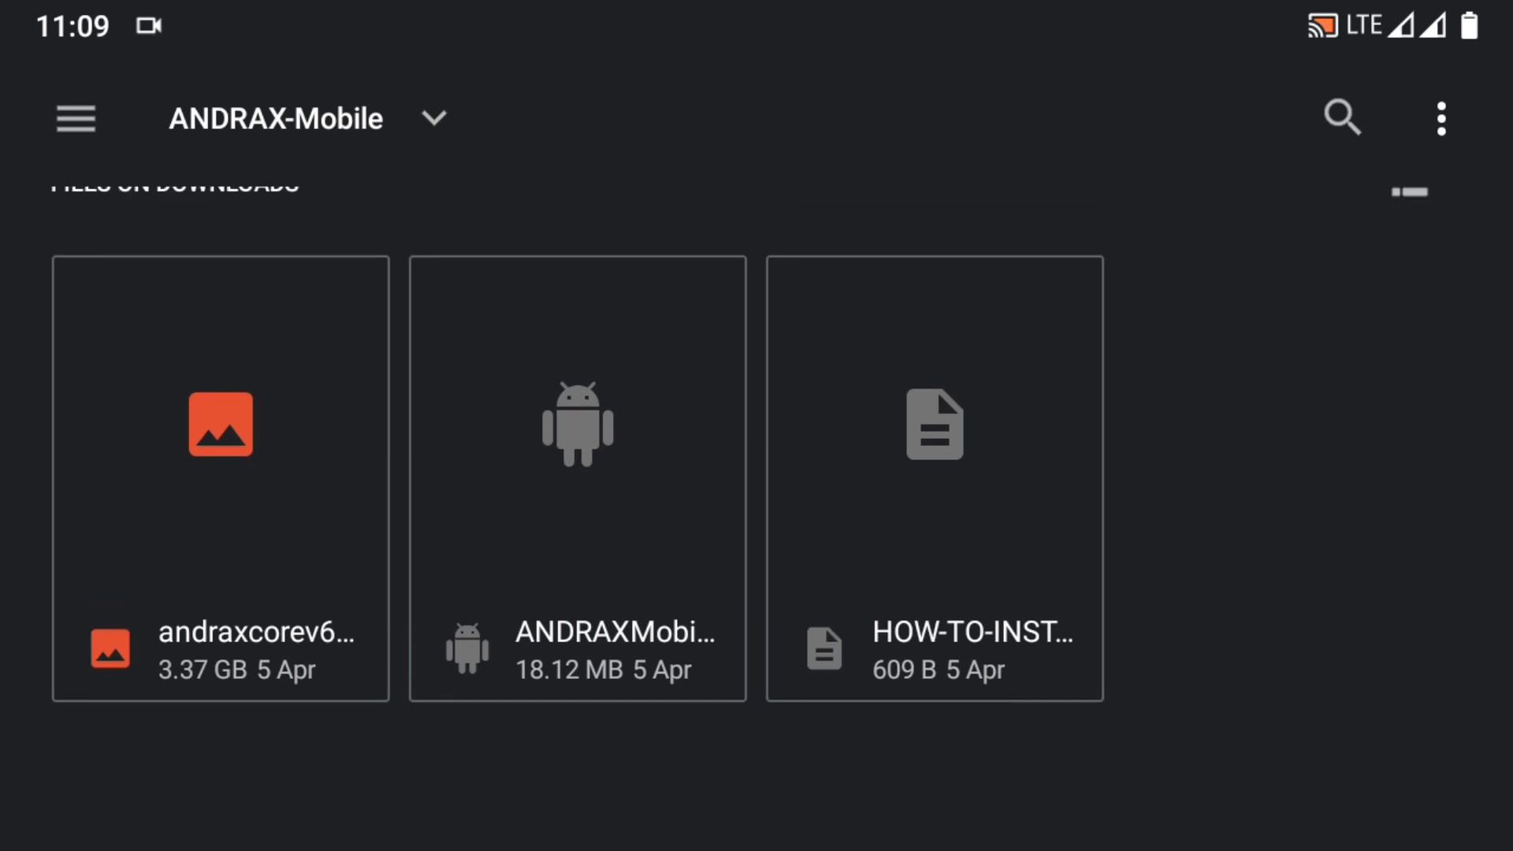
pyautogui.click(933, 425)
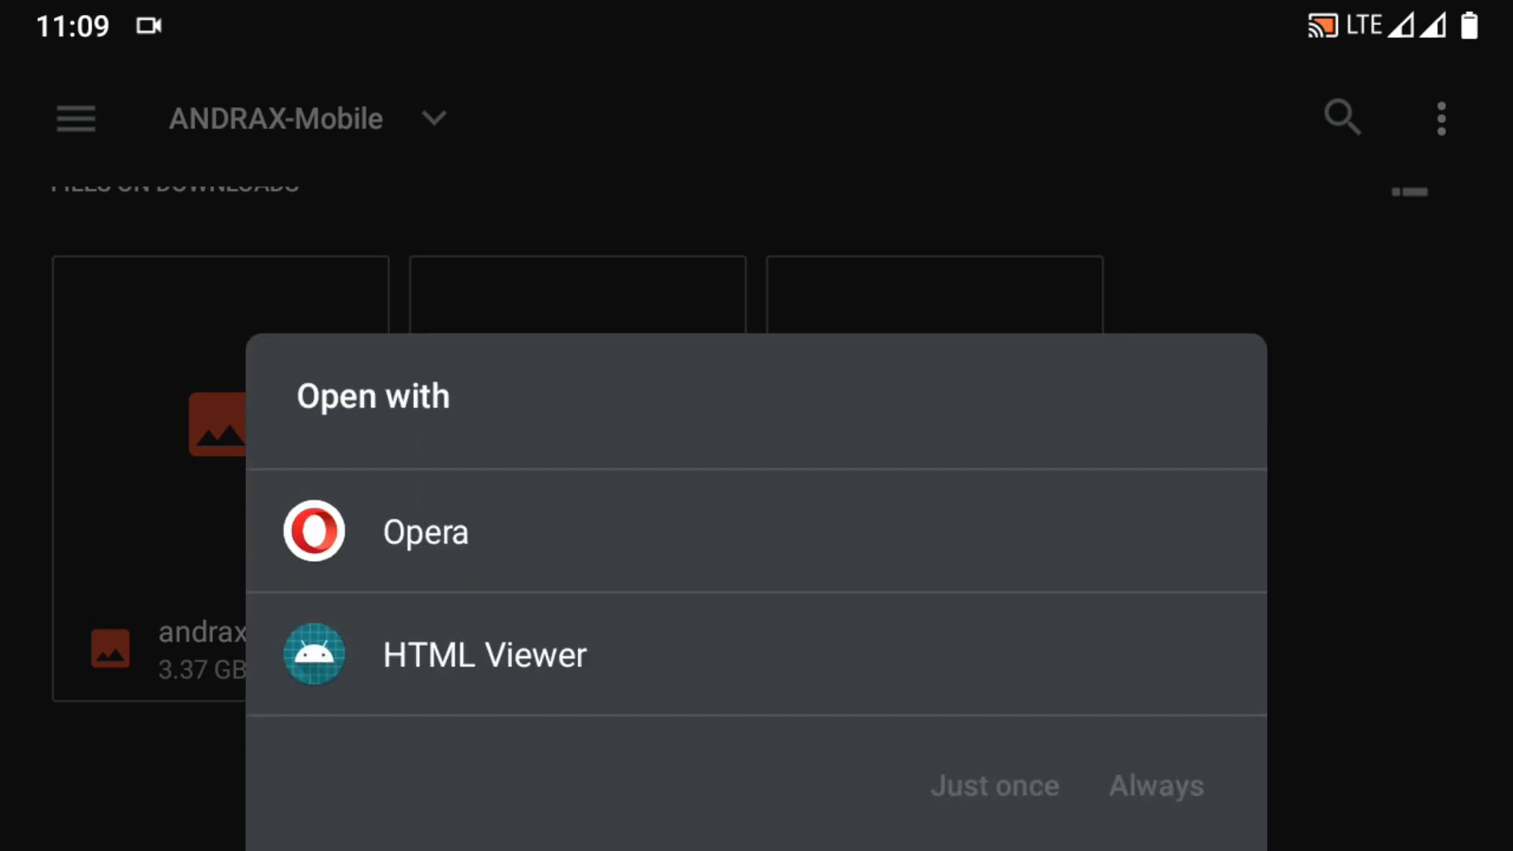
pyautogui.click(485, 654)
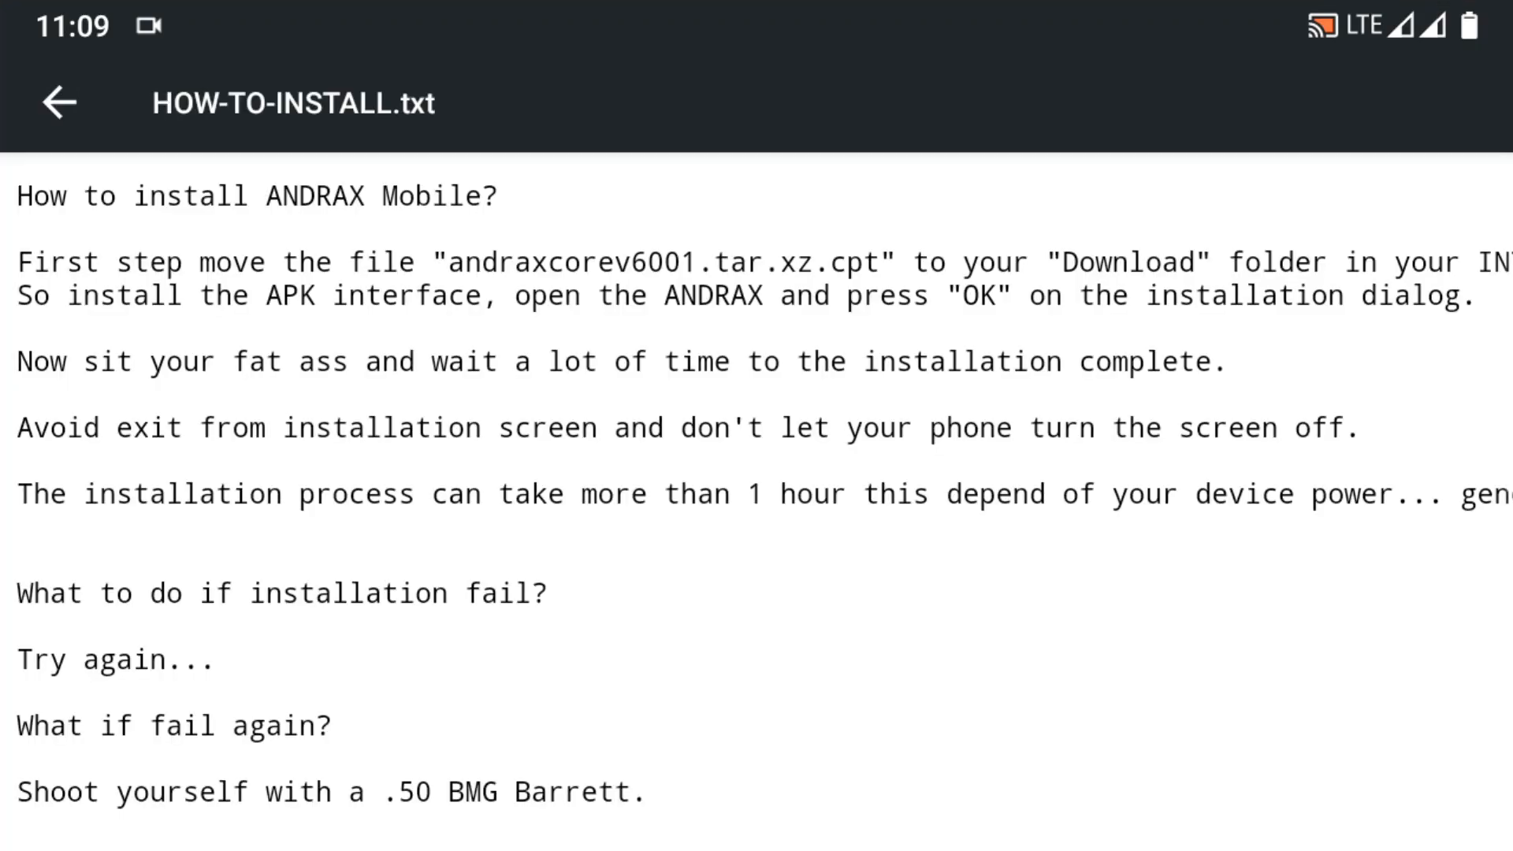
# Leave the instructions and move the item to the Samsung SD card root.
pyautogui.click(58, 103)
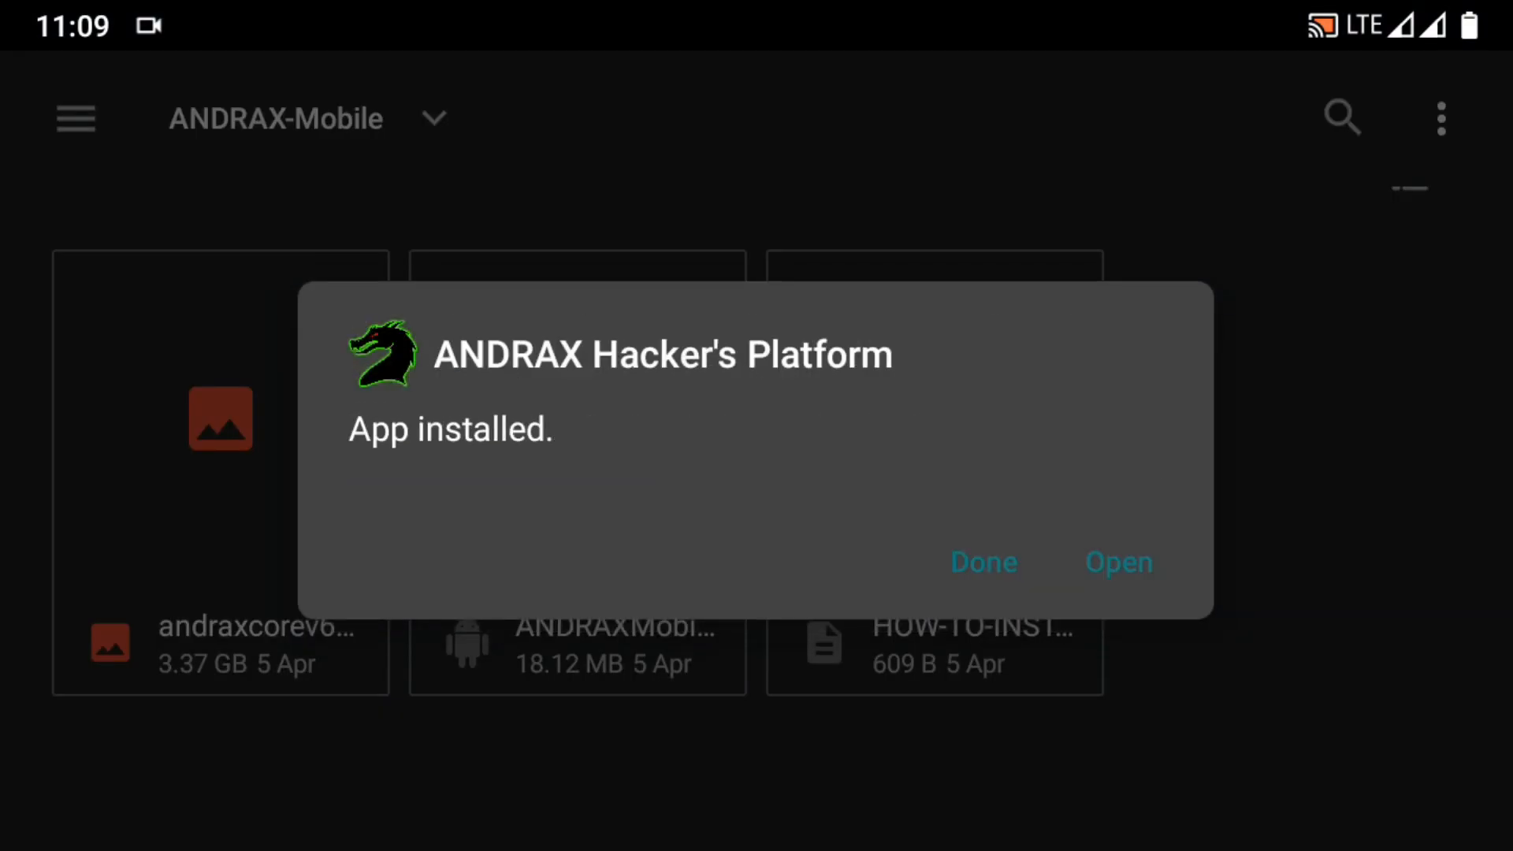
pyautogui.click(983, 562)
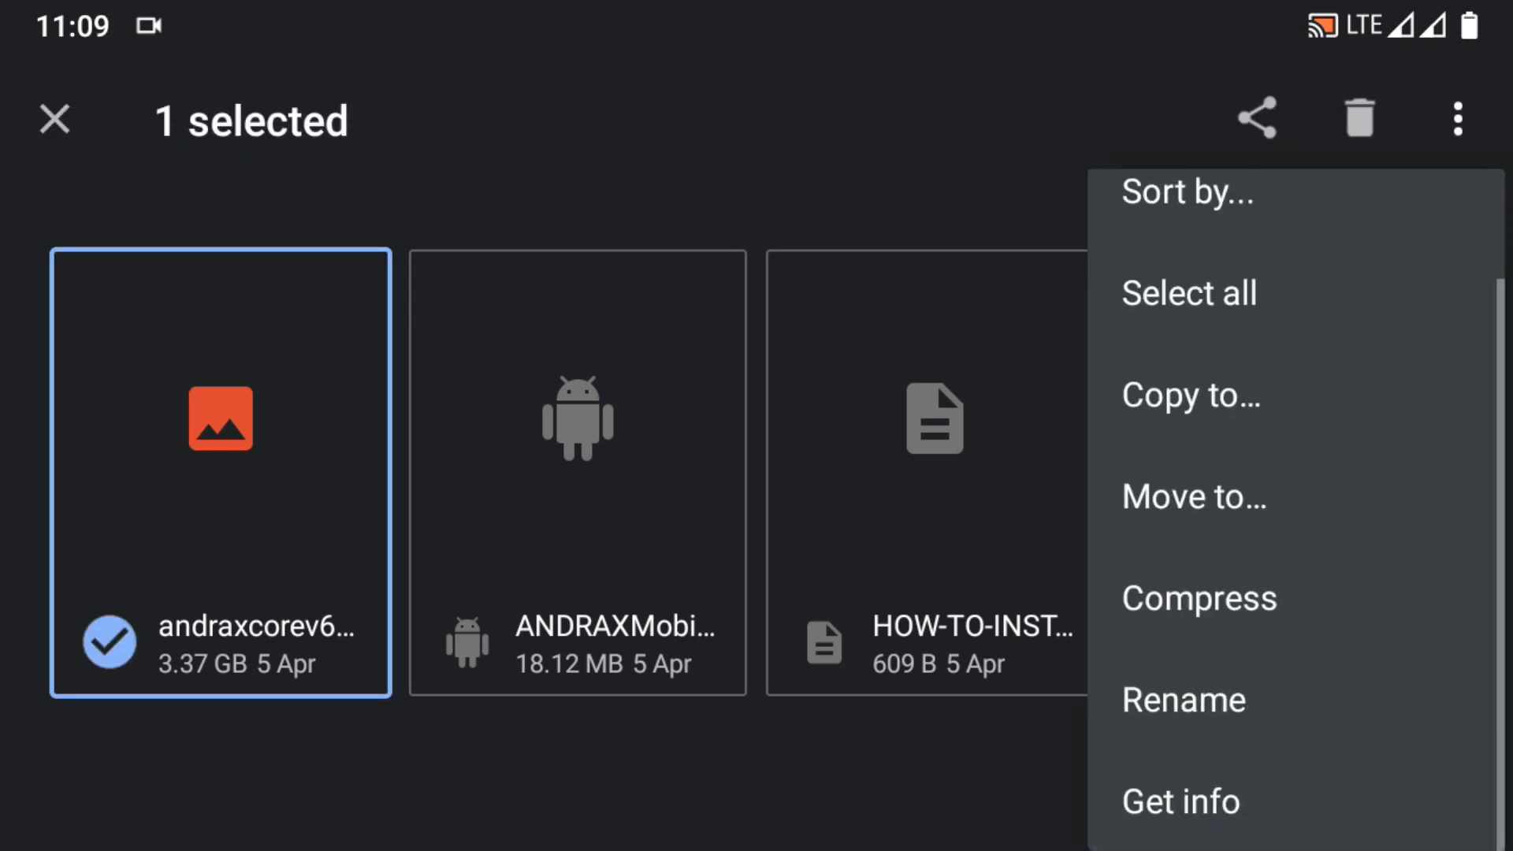
pyautogui.click(1193, 497)
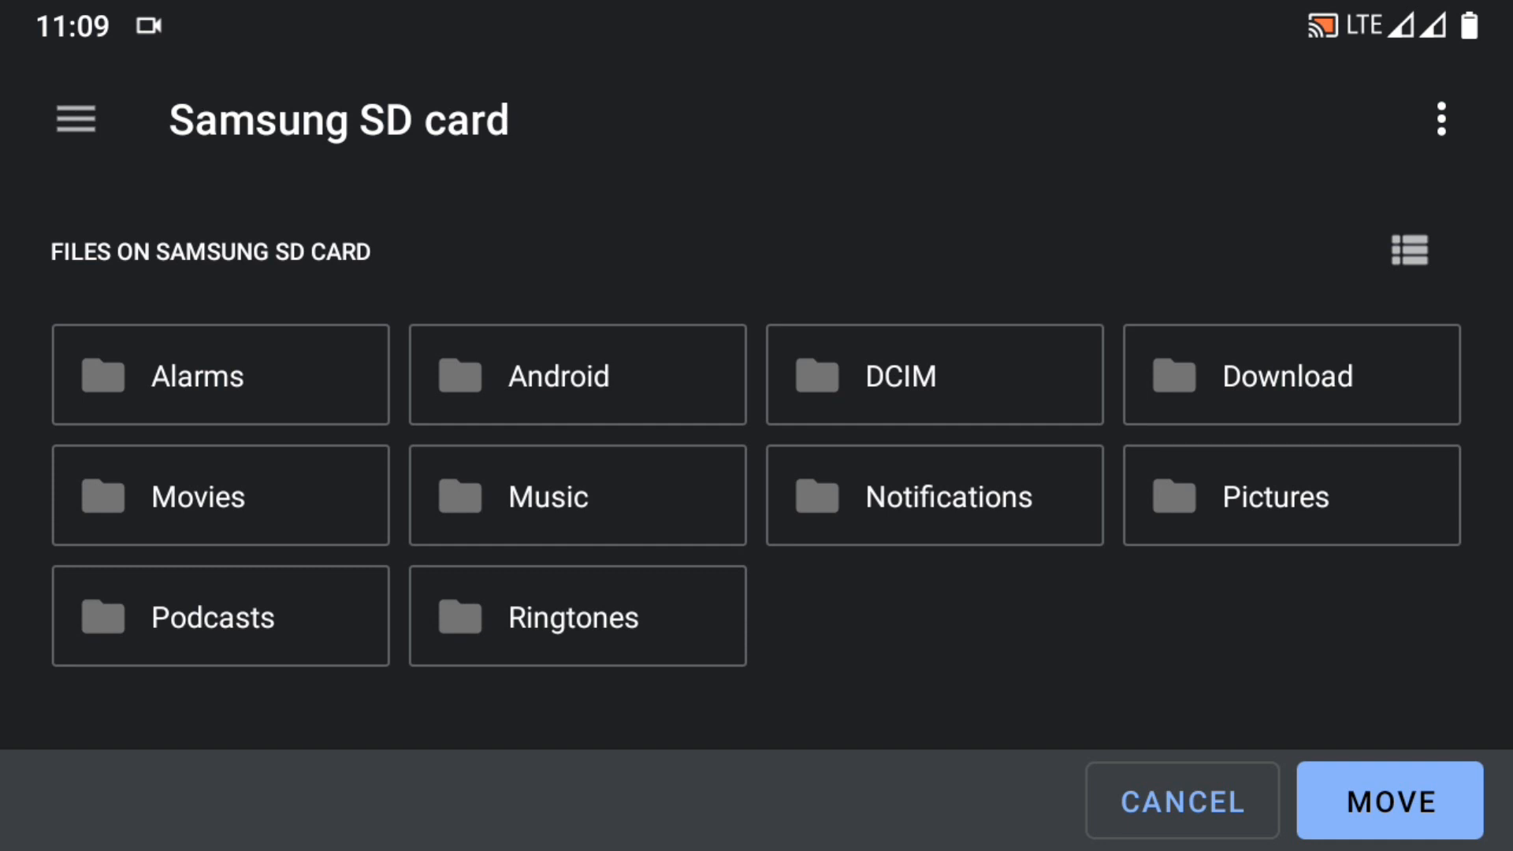
pyautogui.click(1389, 801)
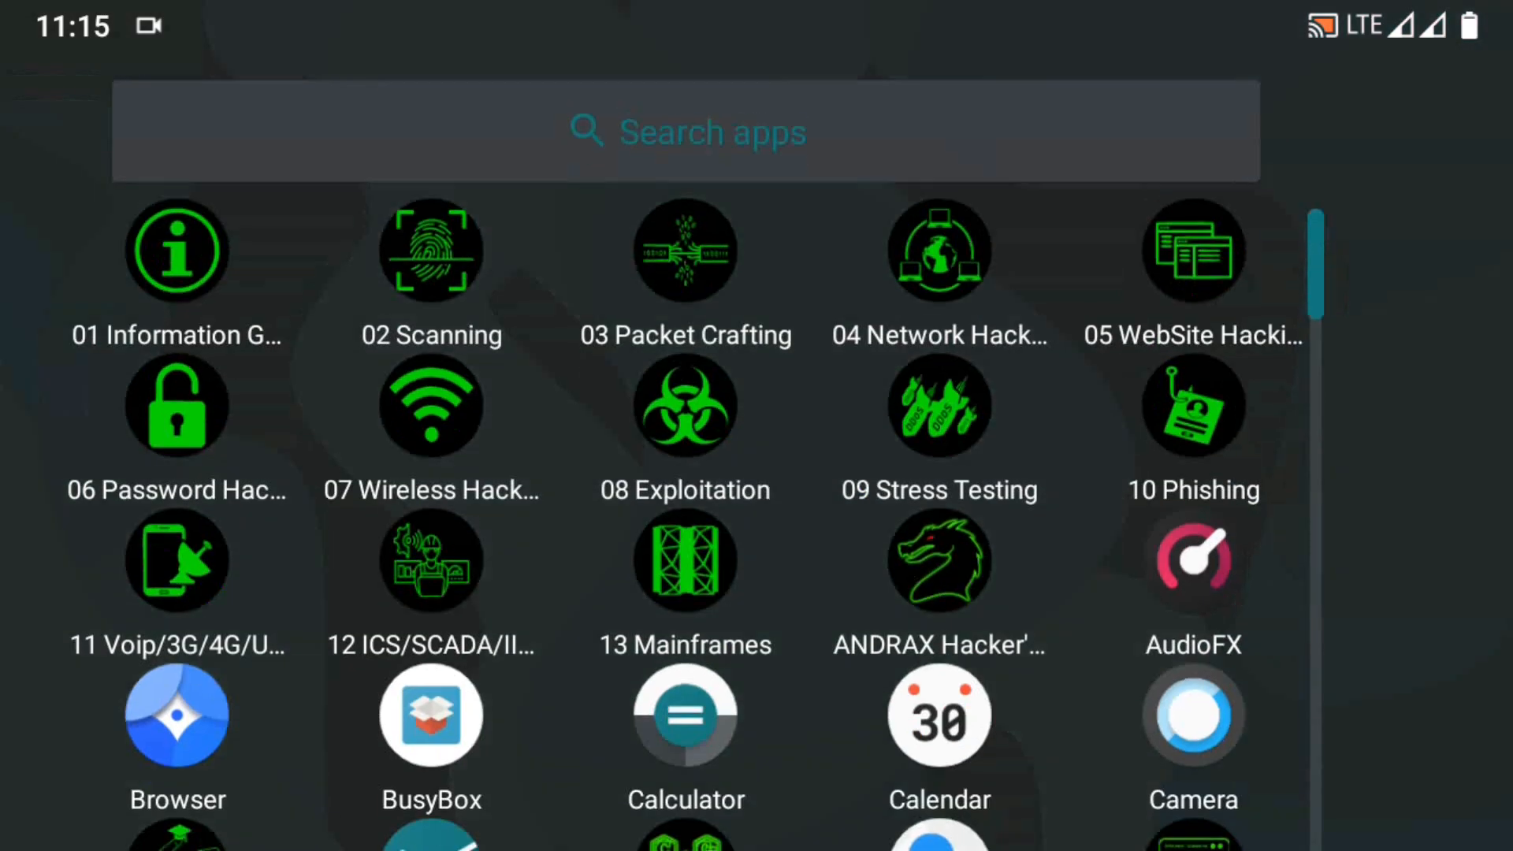
# Launch ANDRAX, grant superuser and storage access, and accept the core installation.
pyautogui.click(938, 559)
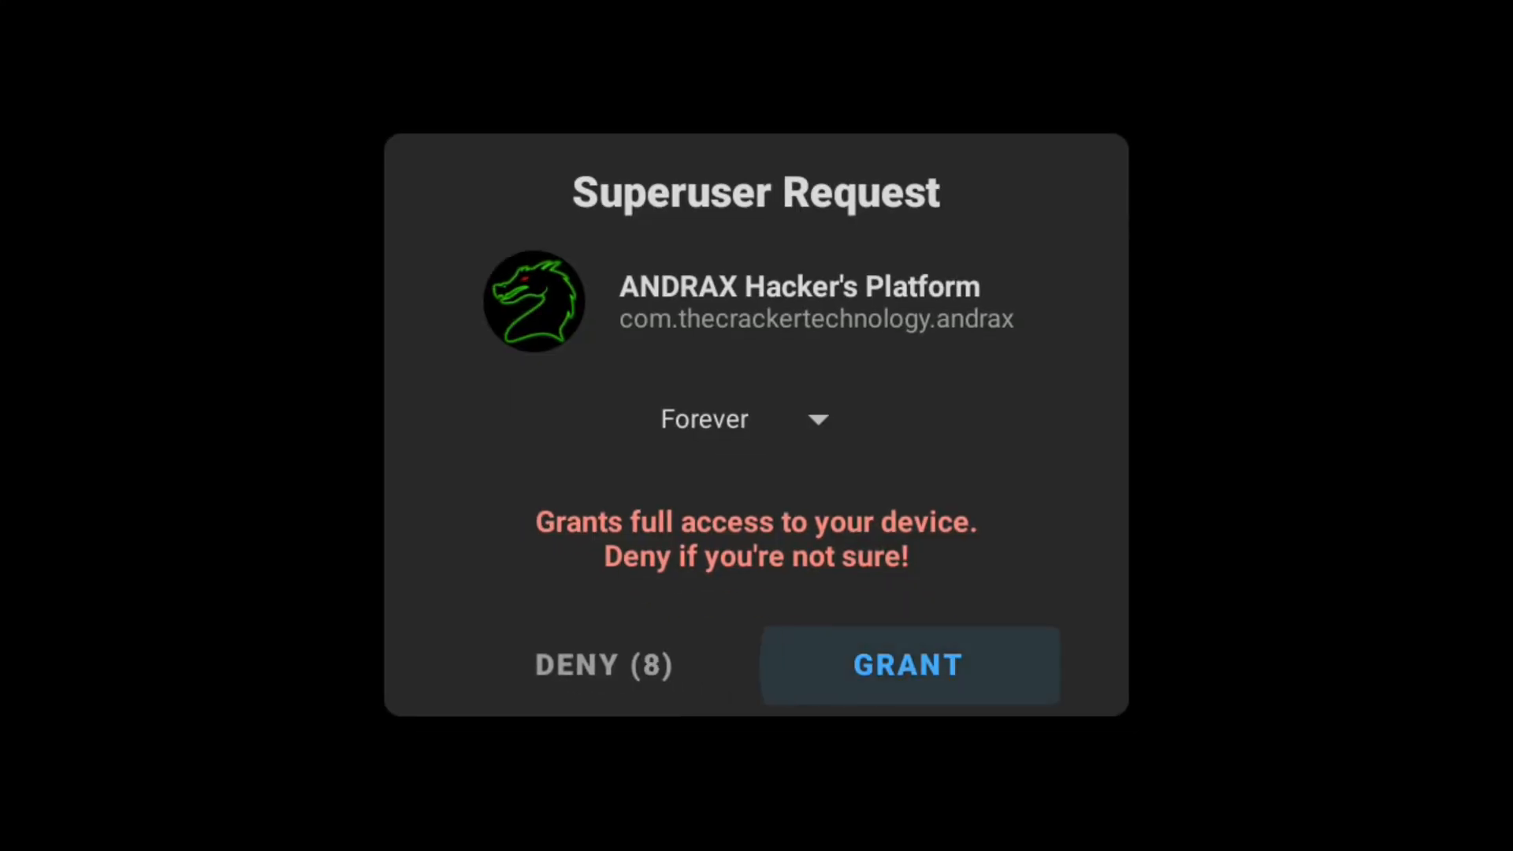
pyautogui.click(906, 664)
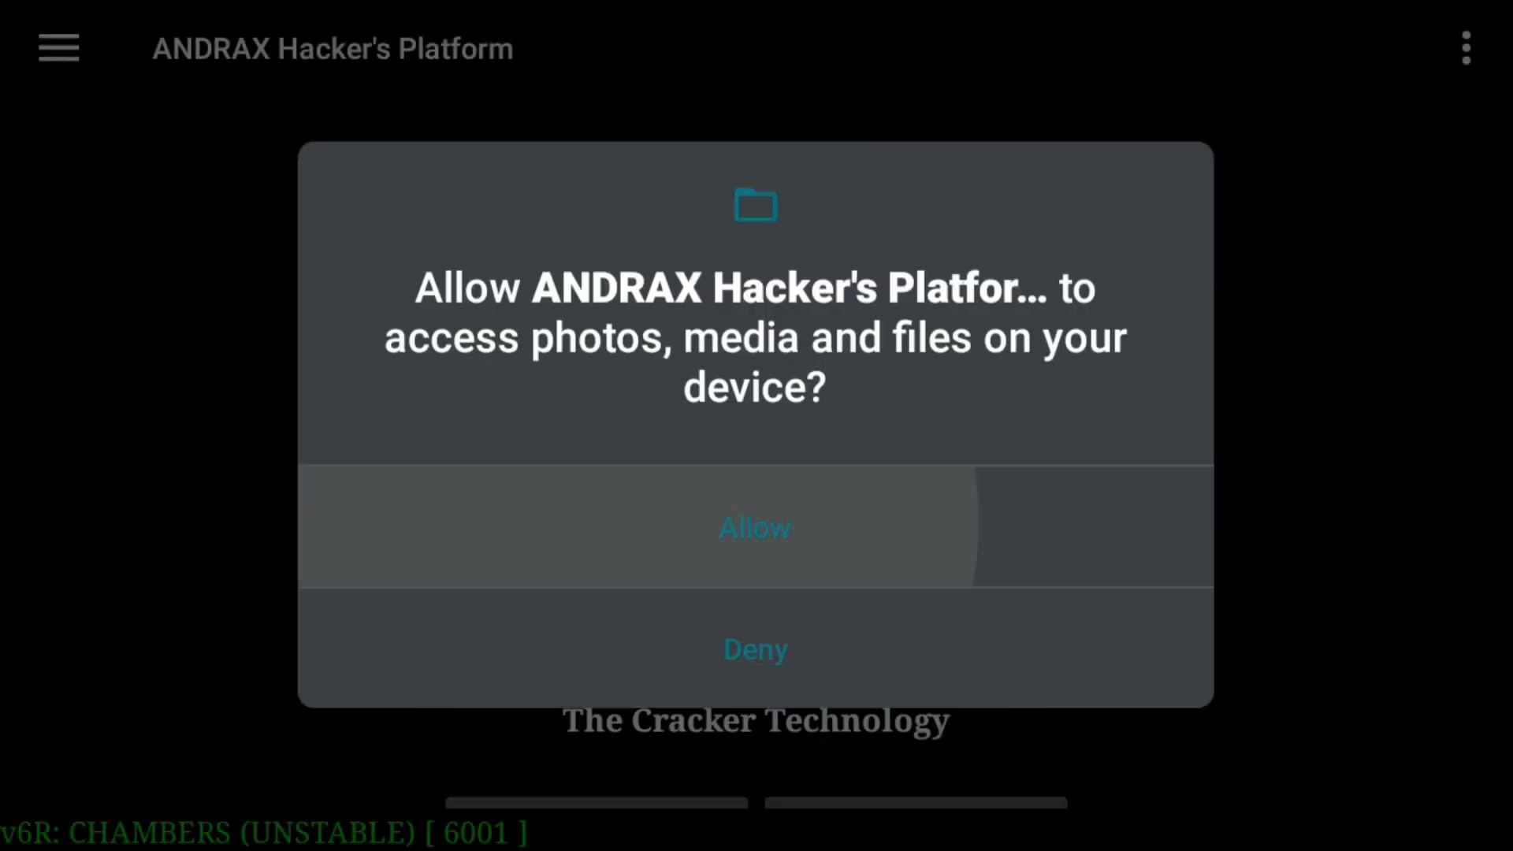
pyautogui.click(755, 528)
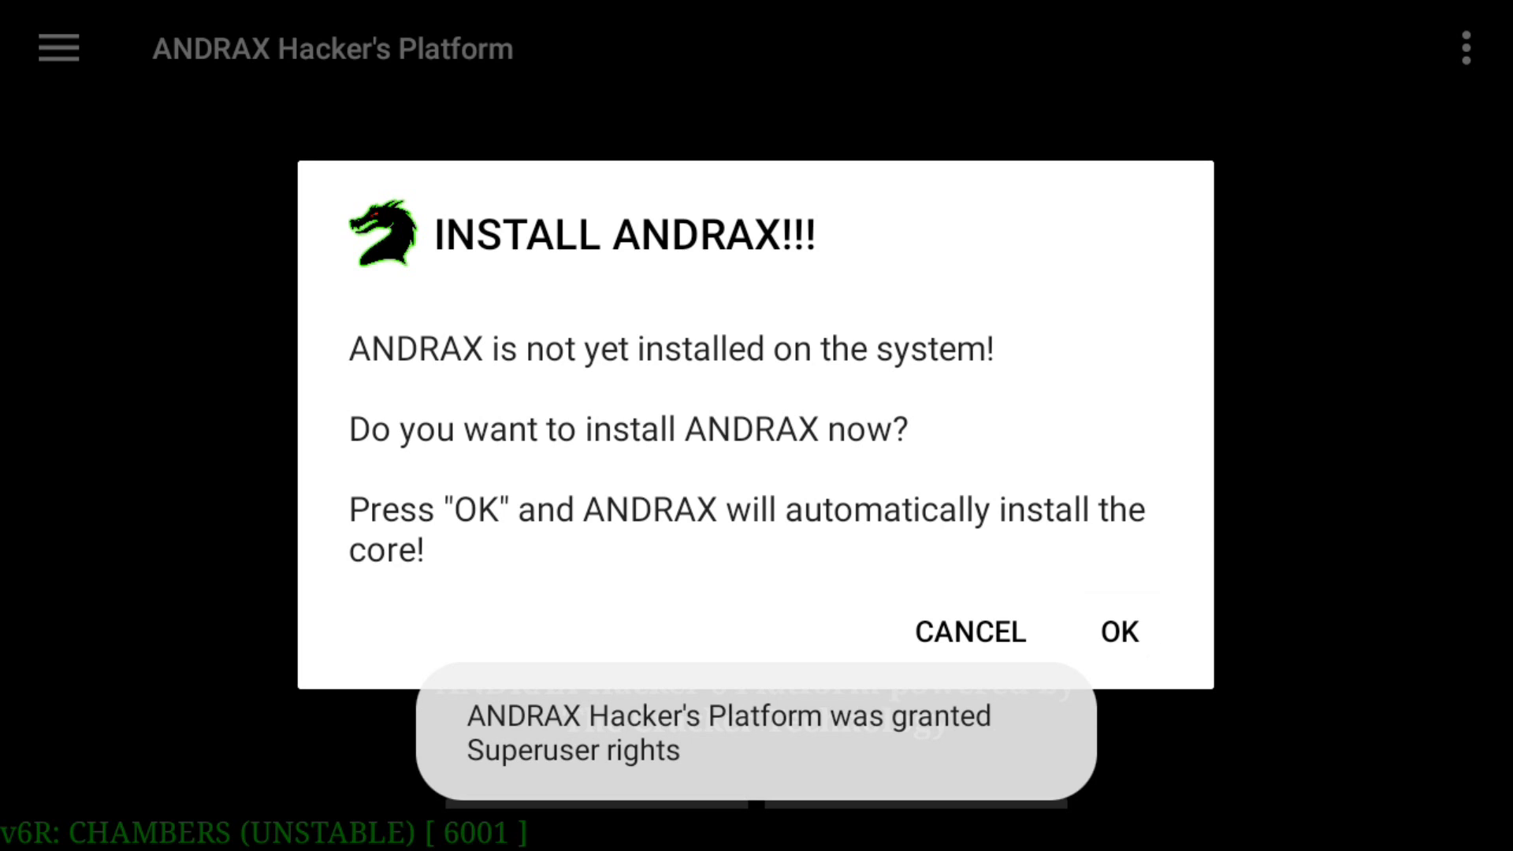
pyautogui.click(1118, 632)
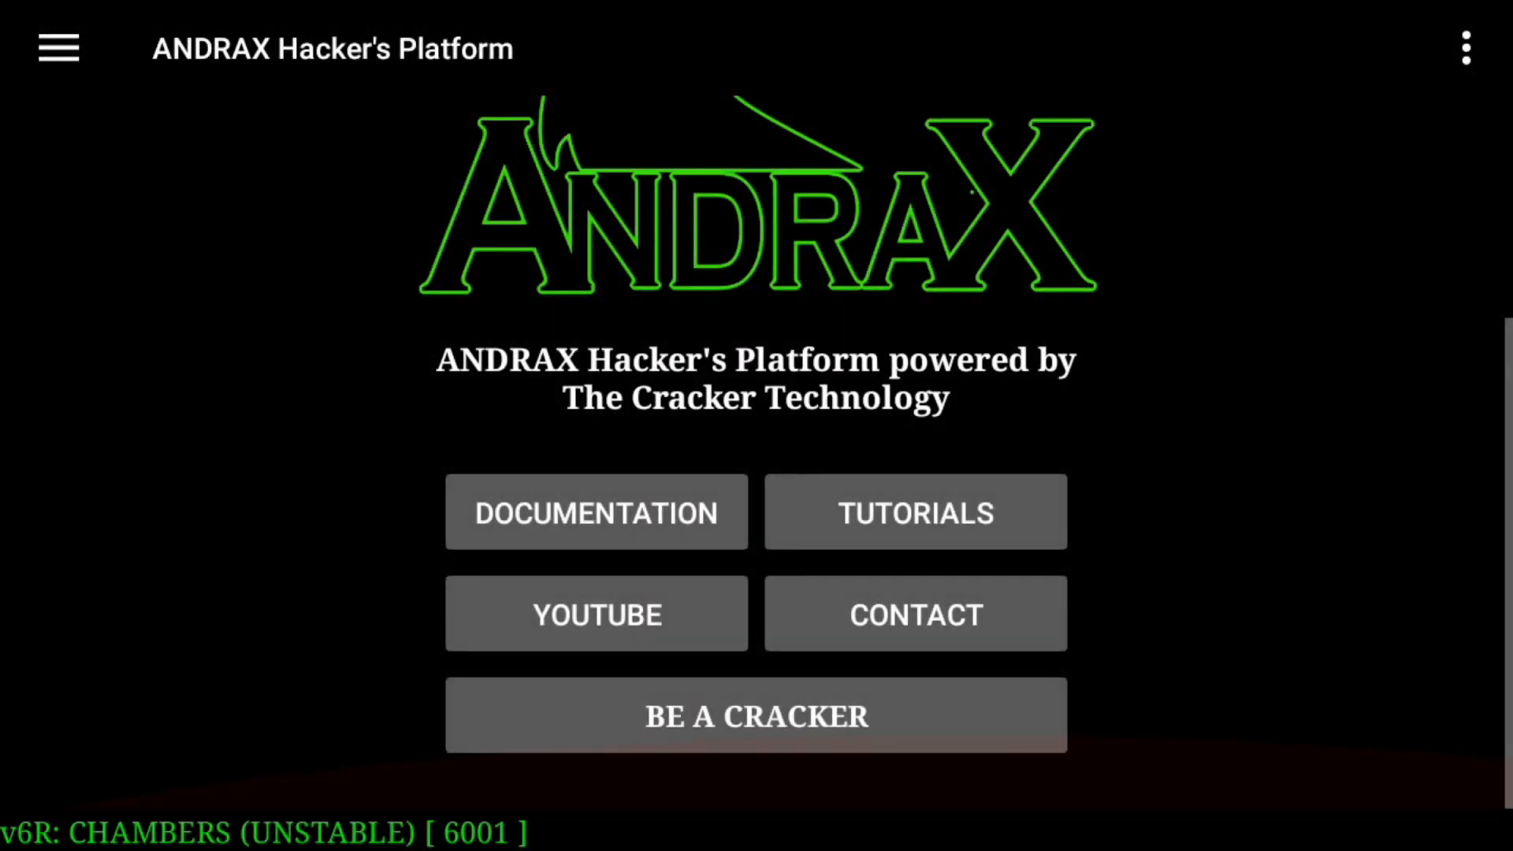
# Browse the ANDRAX tool drawer from Dragon Terminal down to the DNS tools.
pyautogui.click(56, 48)
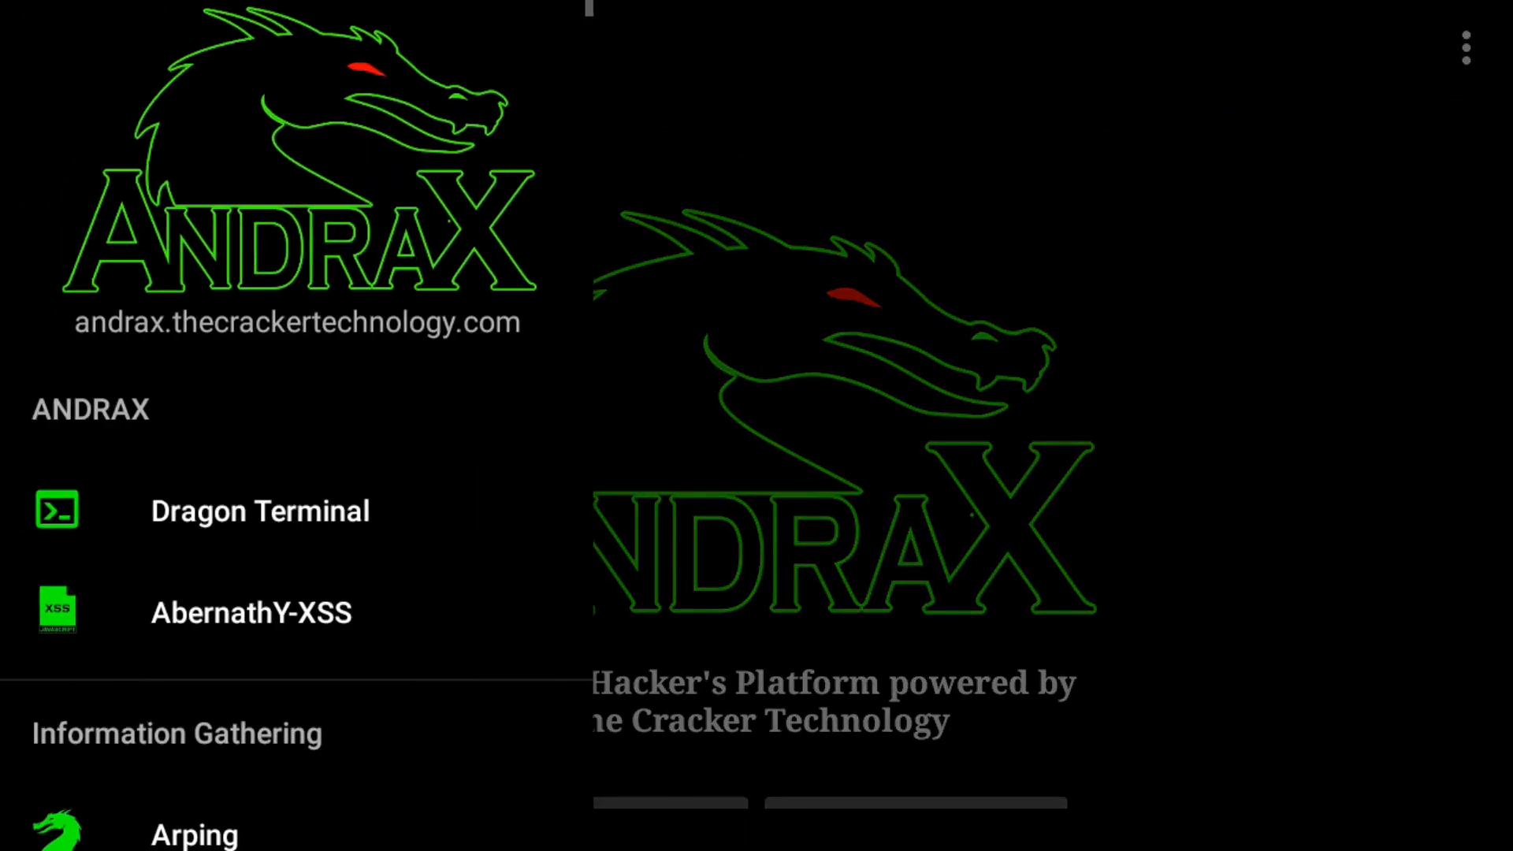
pyautogui.scroll(-3)
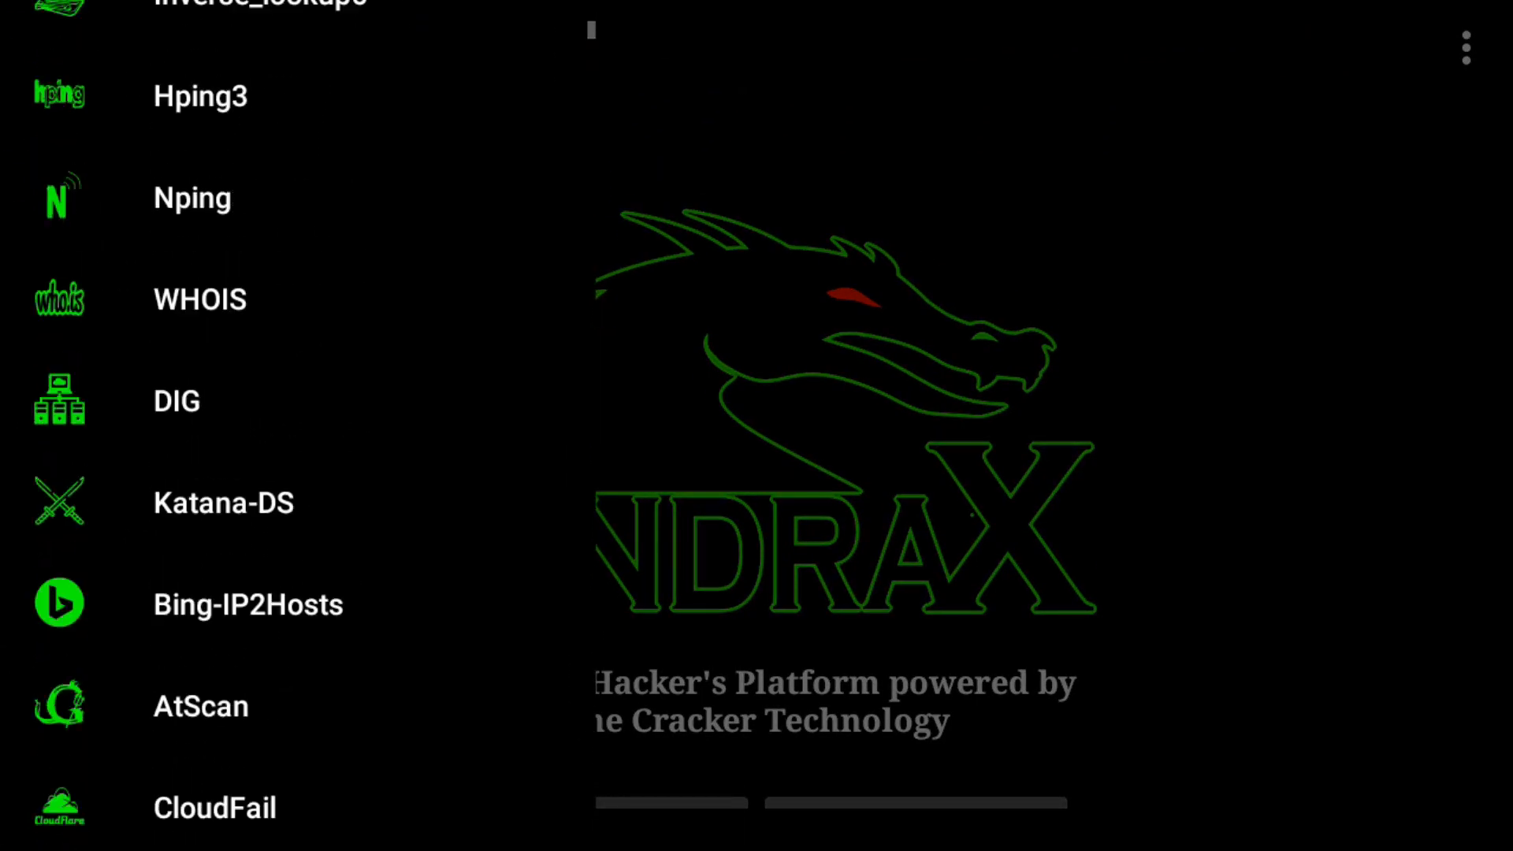
pyautogui.scroll(-3)
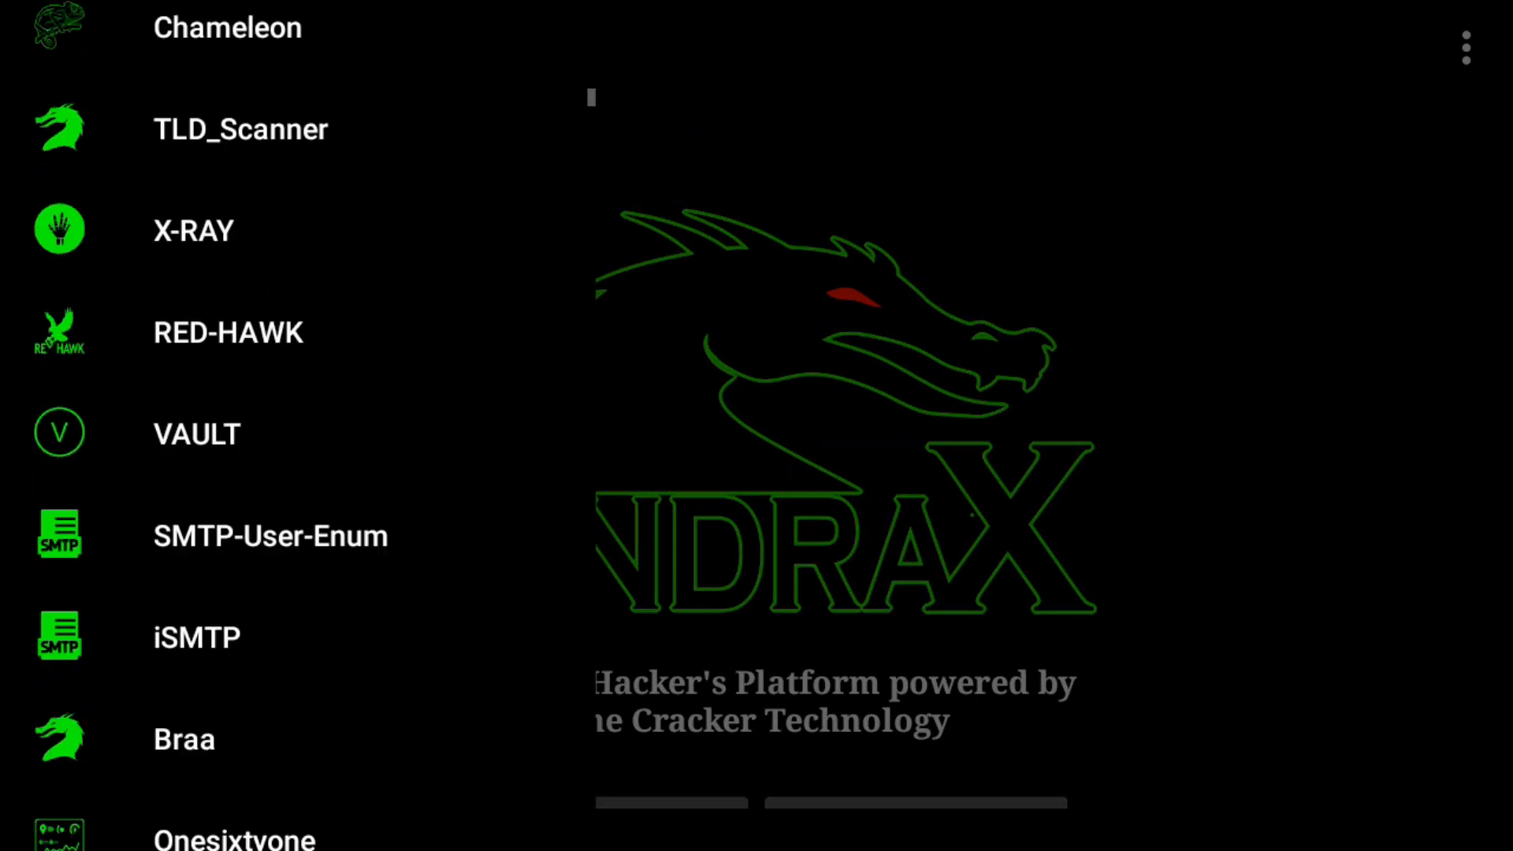
pyautogui.scroll(-3)
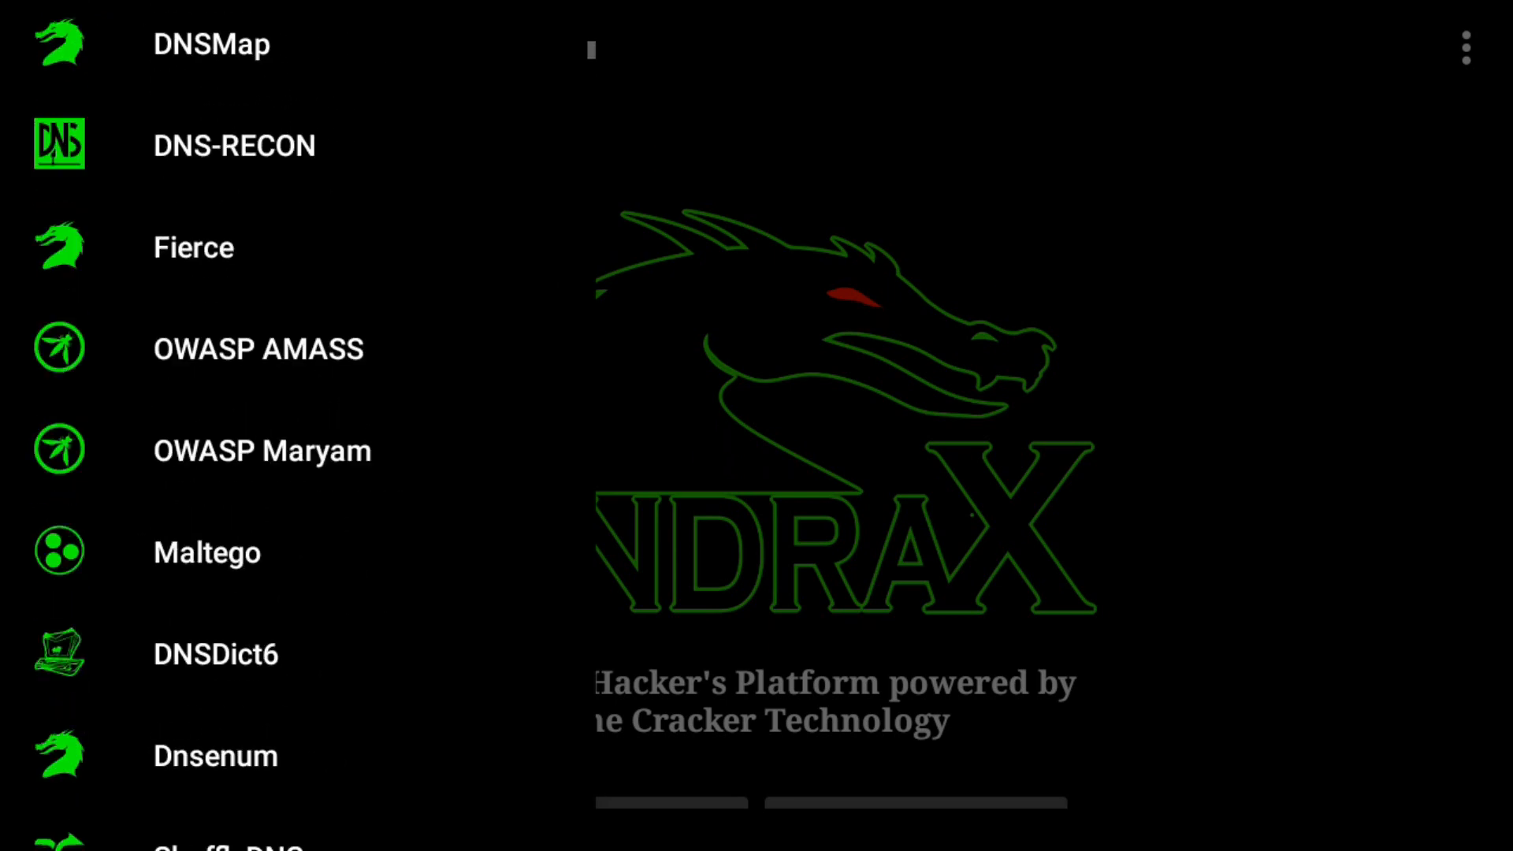
pyautogui.scroll(-3)
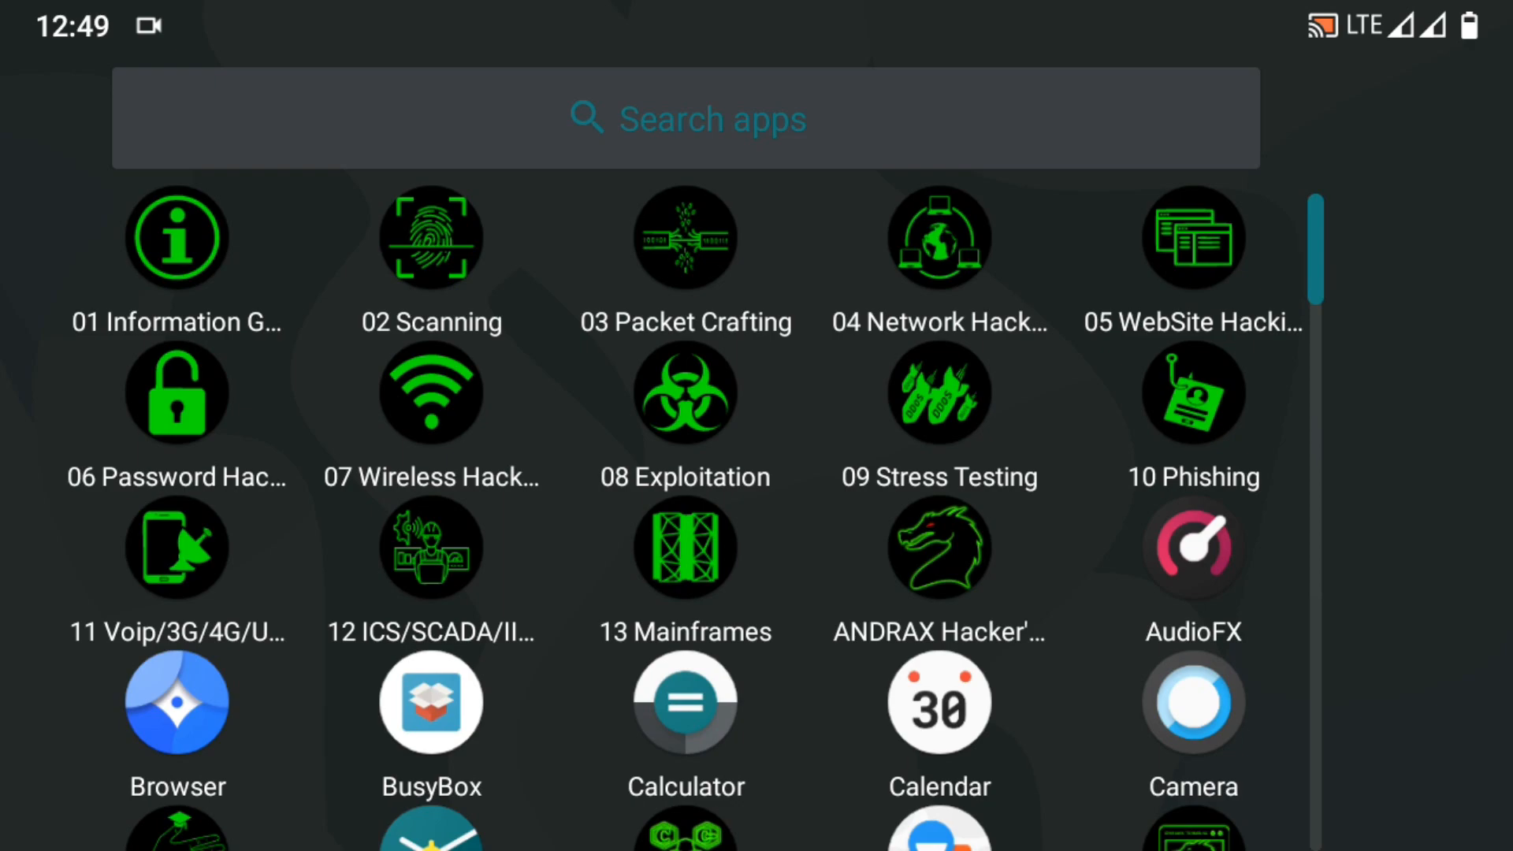
# Run 'sudo service vnc start' in the ANDRAX root terminal to launch the VNC server.
pyautogui.click(177, 237)
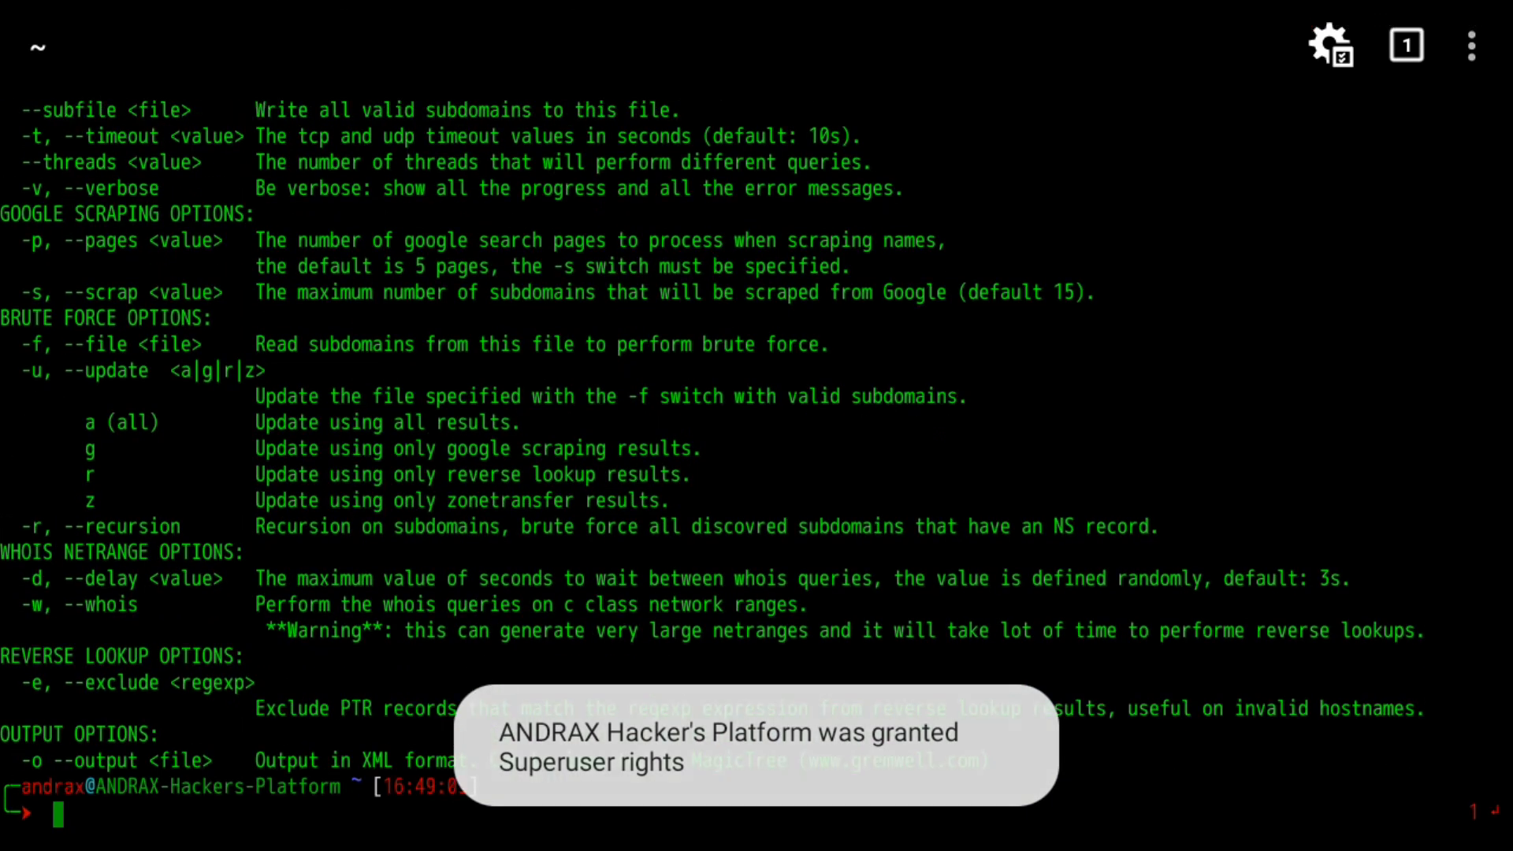
pyautogui.scroll(-3)
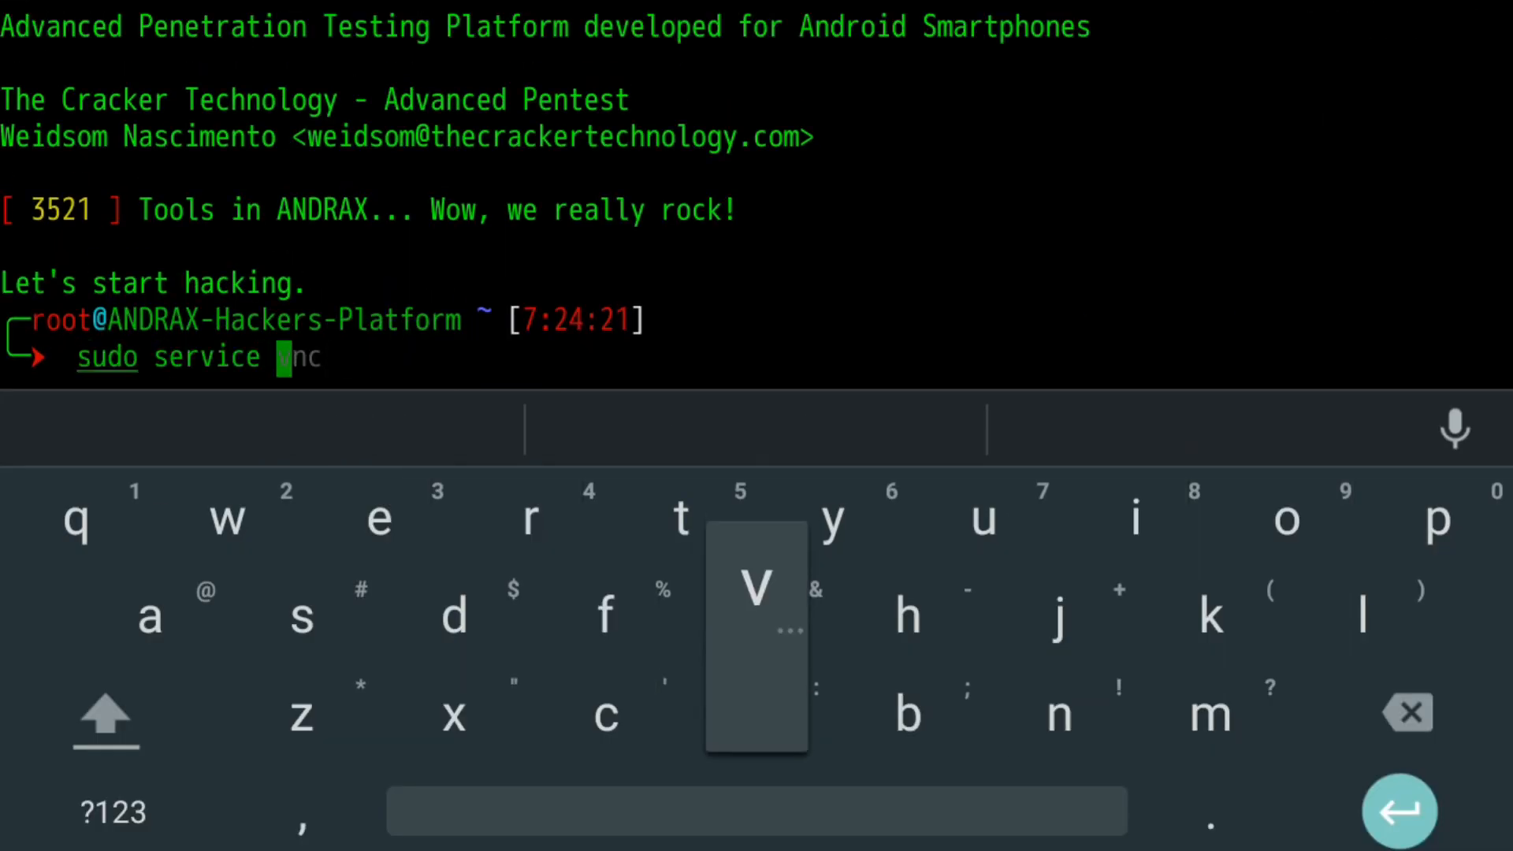
pyautogui.write('vnc start')
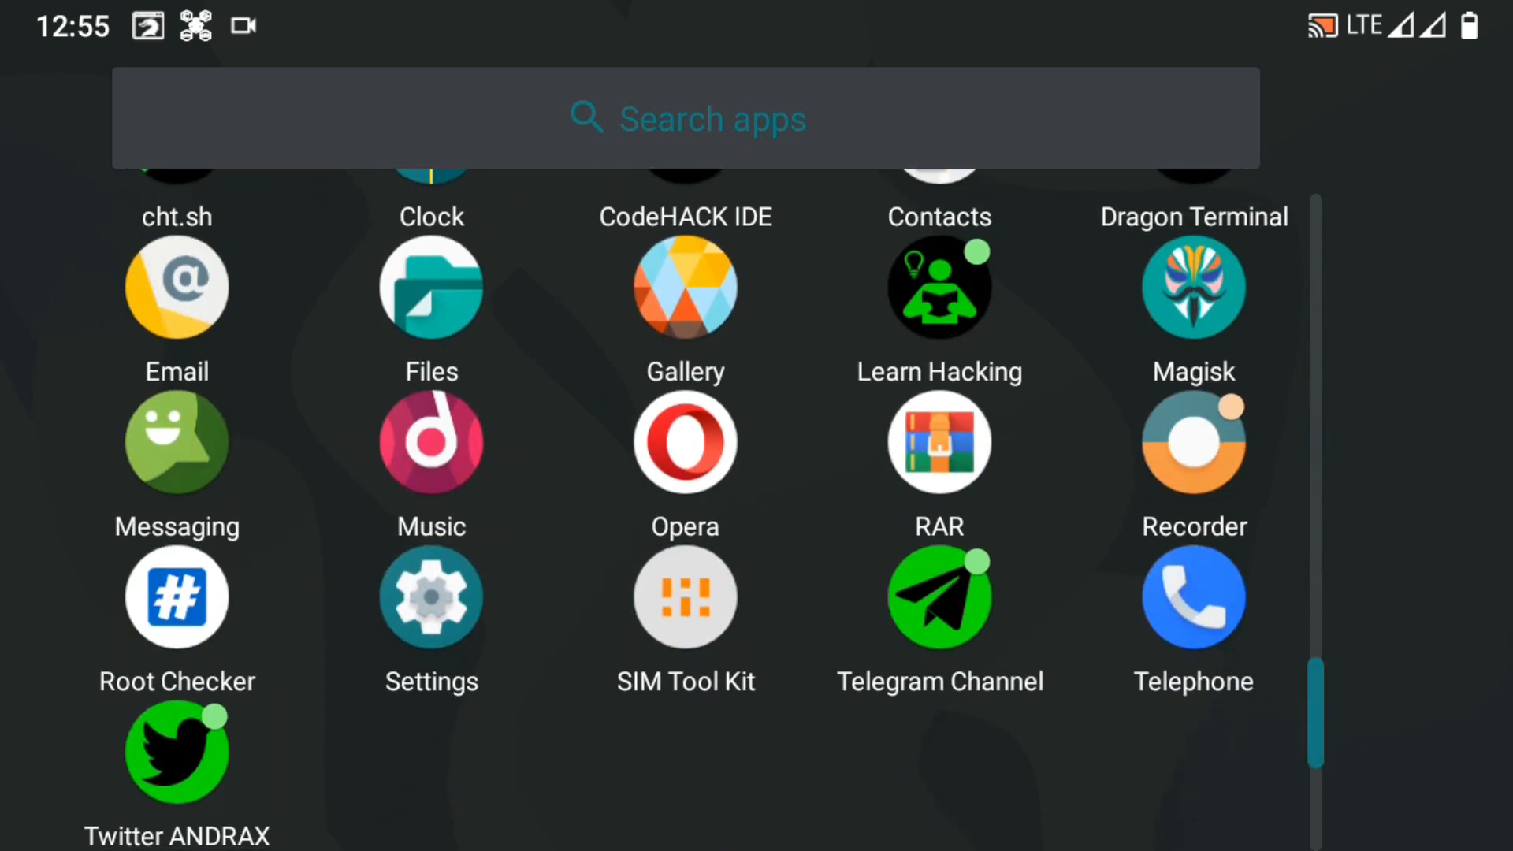
# Launch VNC Viewer from the app drawer, landing on its empty address book.
pyautogui.scroll(3)
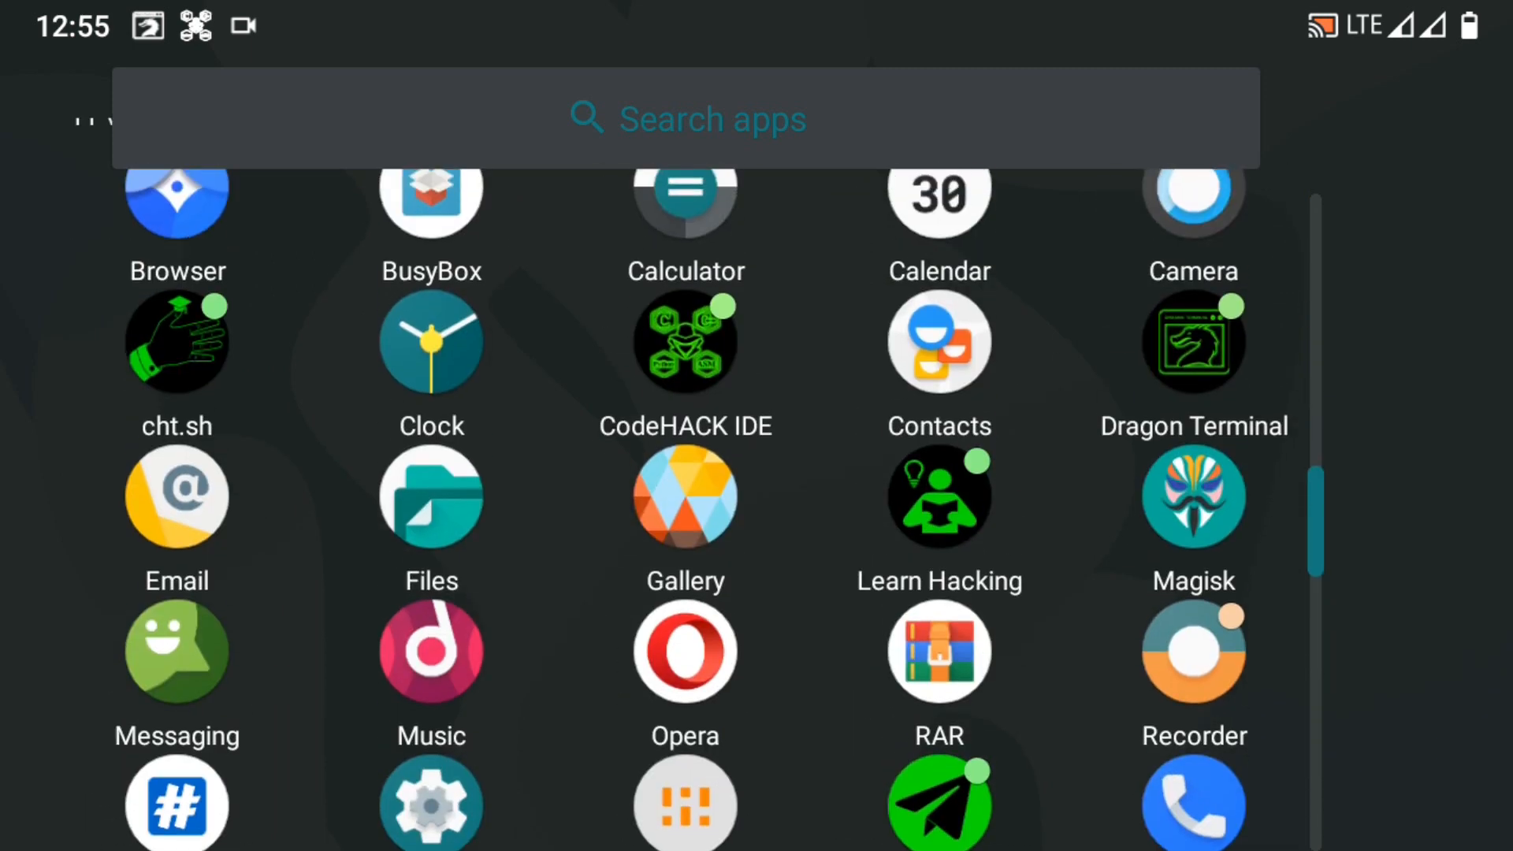
pyautogui.click(430, 497)
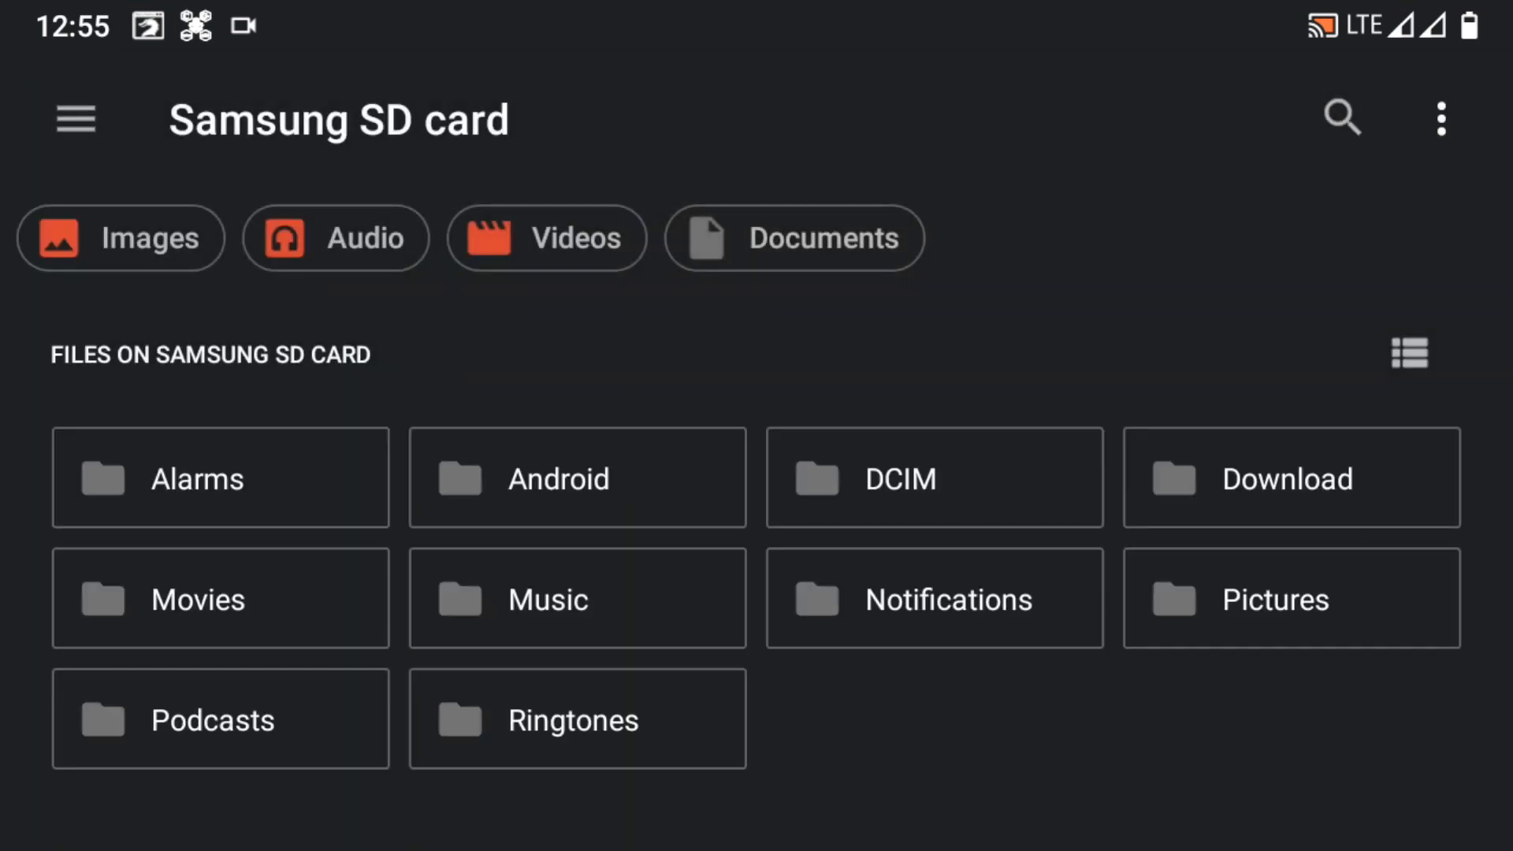
pyautogui.click(934, 597)
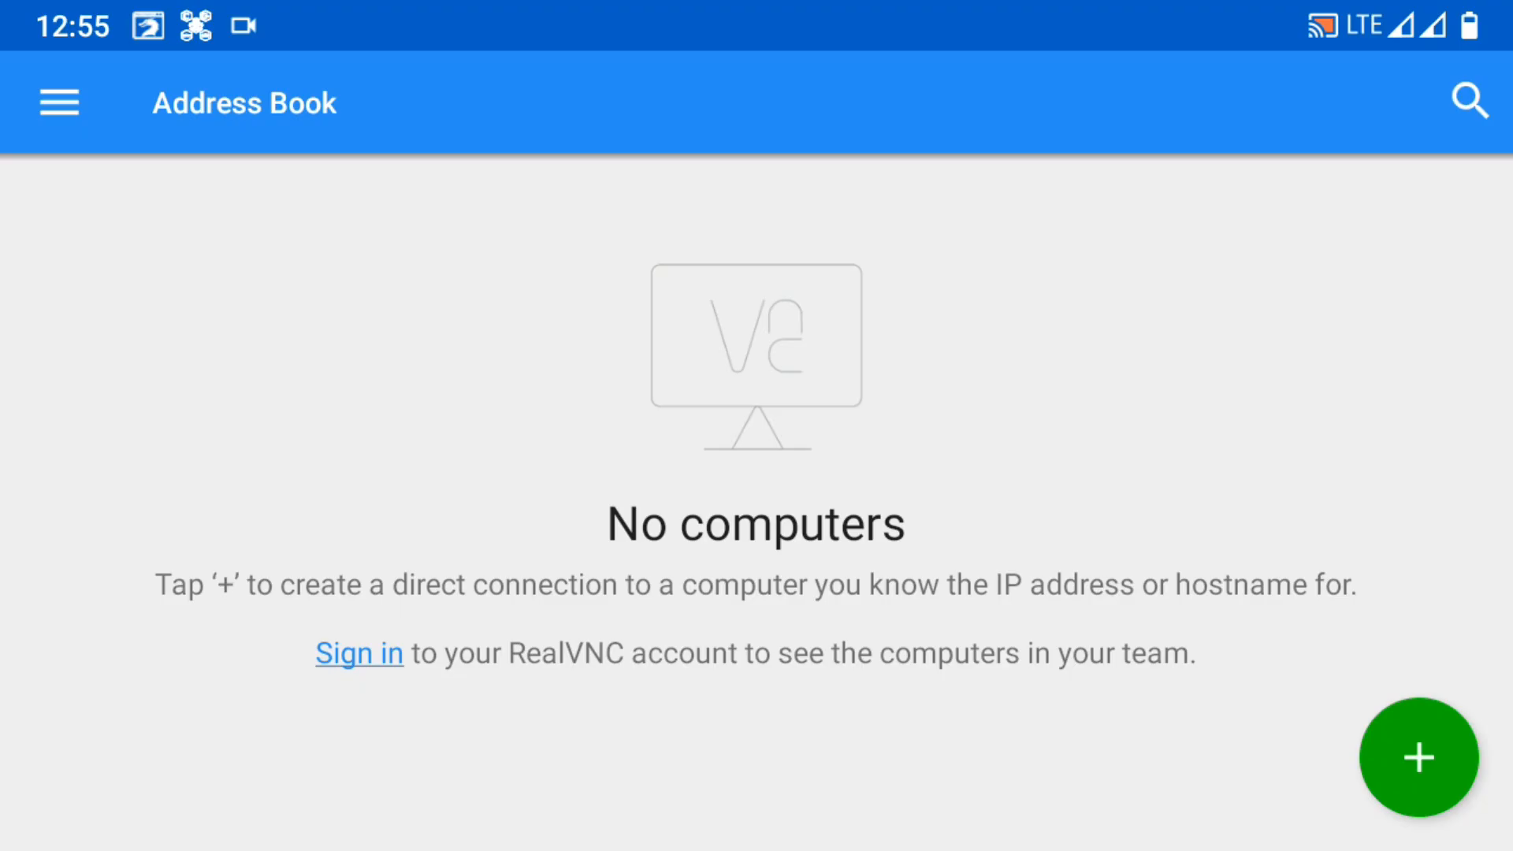
# Create a new direct connection to the local VNC server at 127.0.0.1:5901.
pyautogui.click(1419, 758)
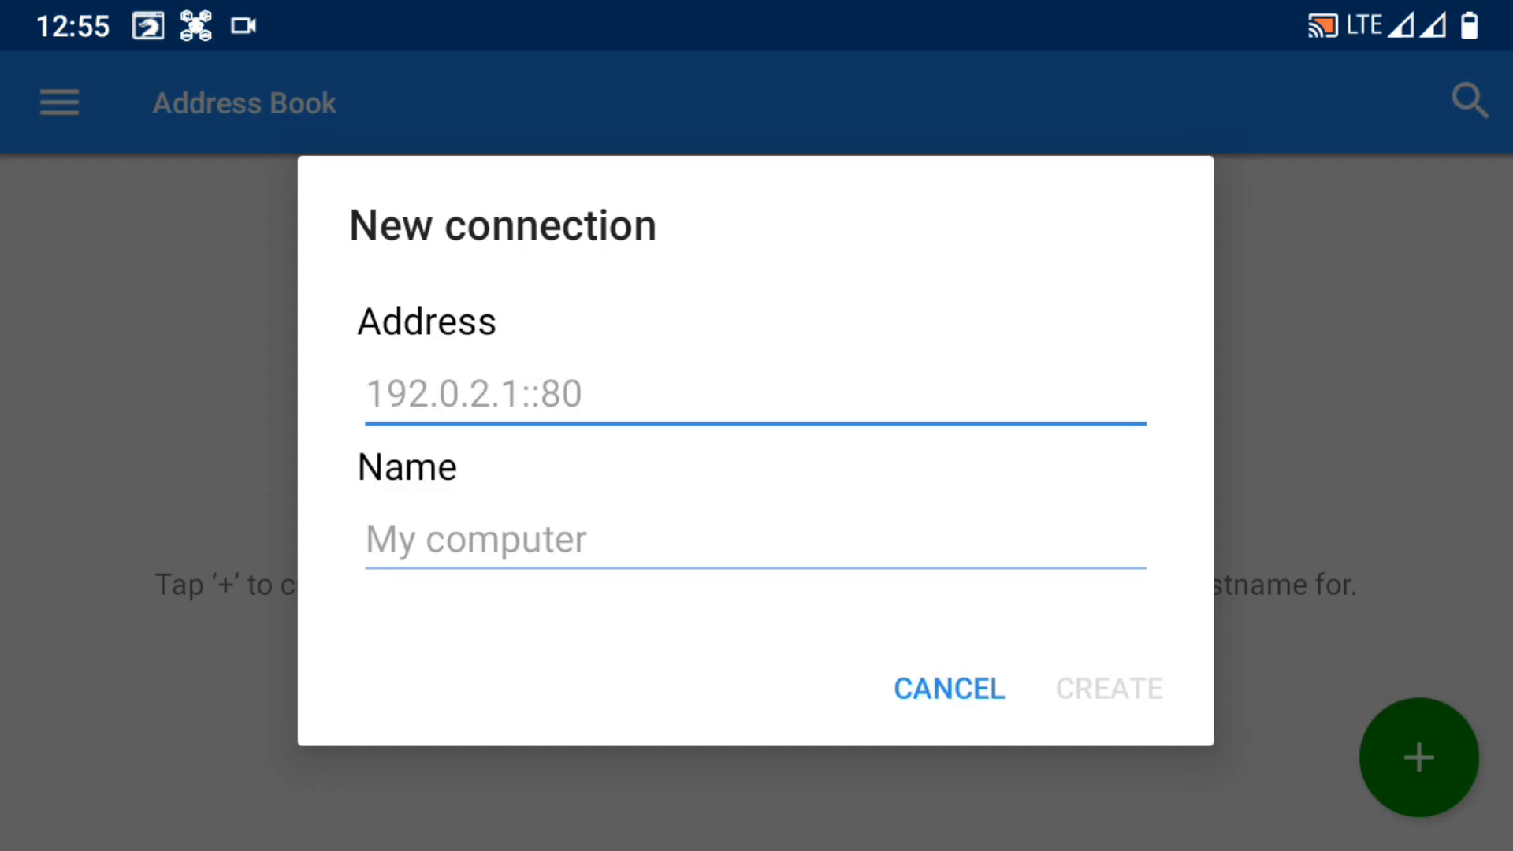
pyautogui.click(752, 394)
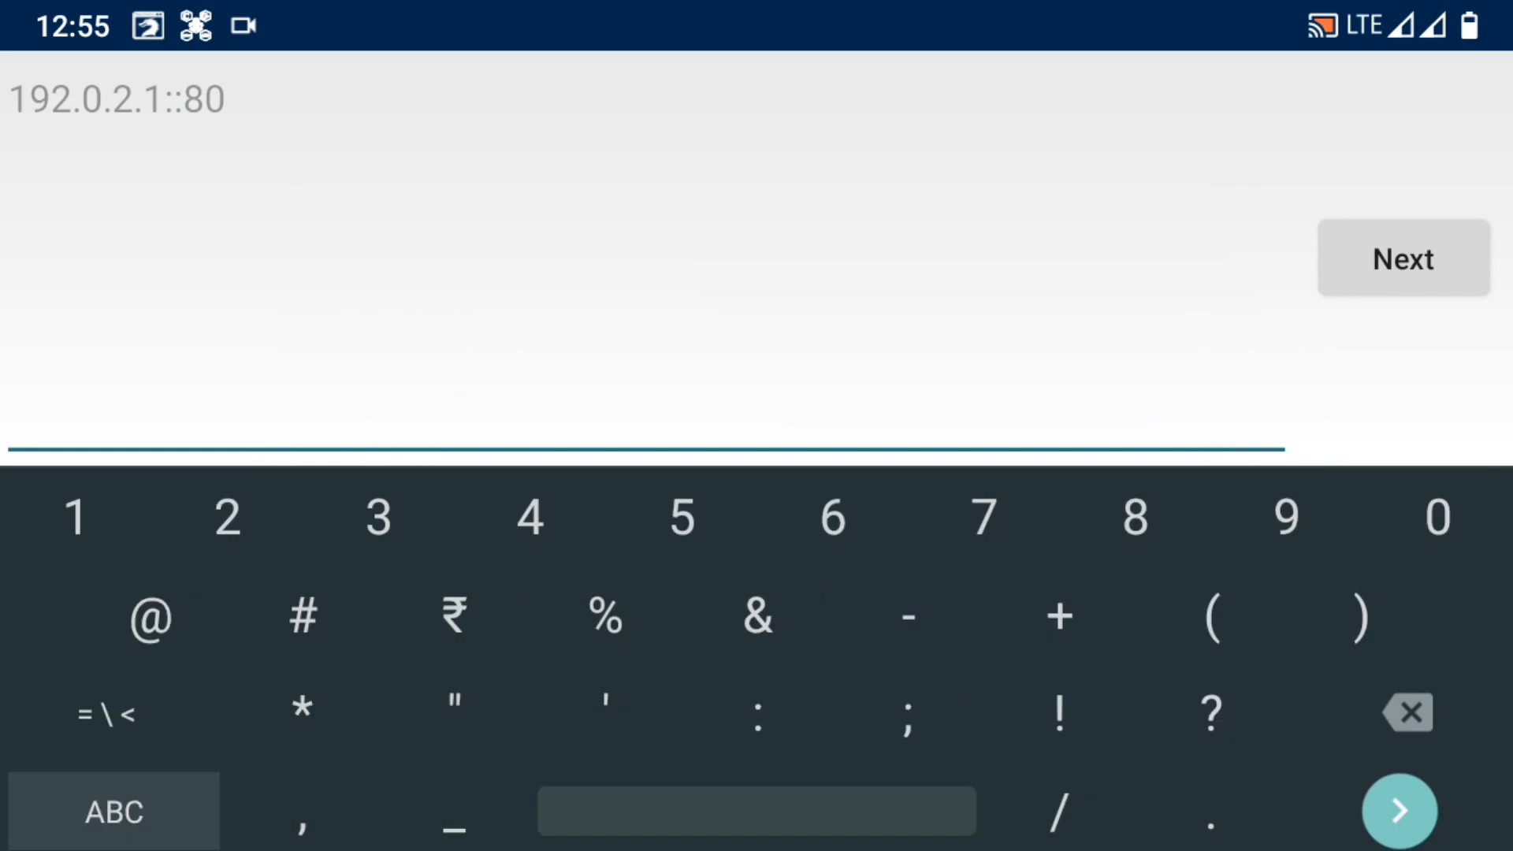
pyautogui.click(1437, 517)
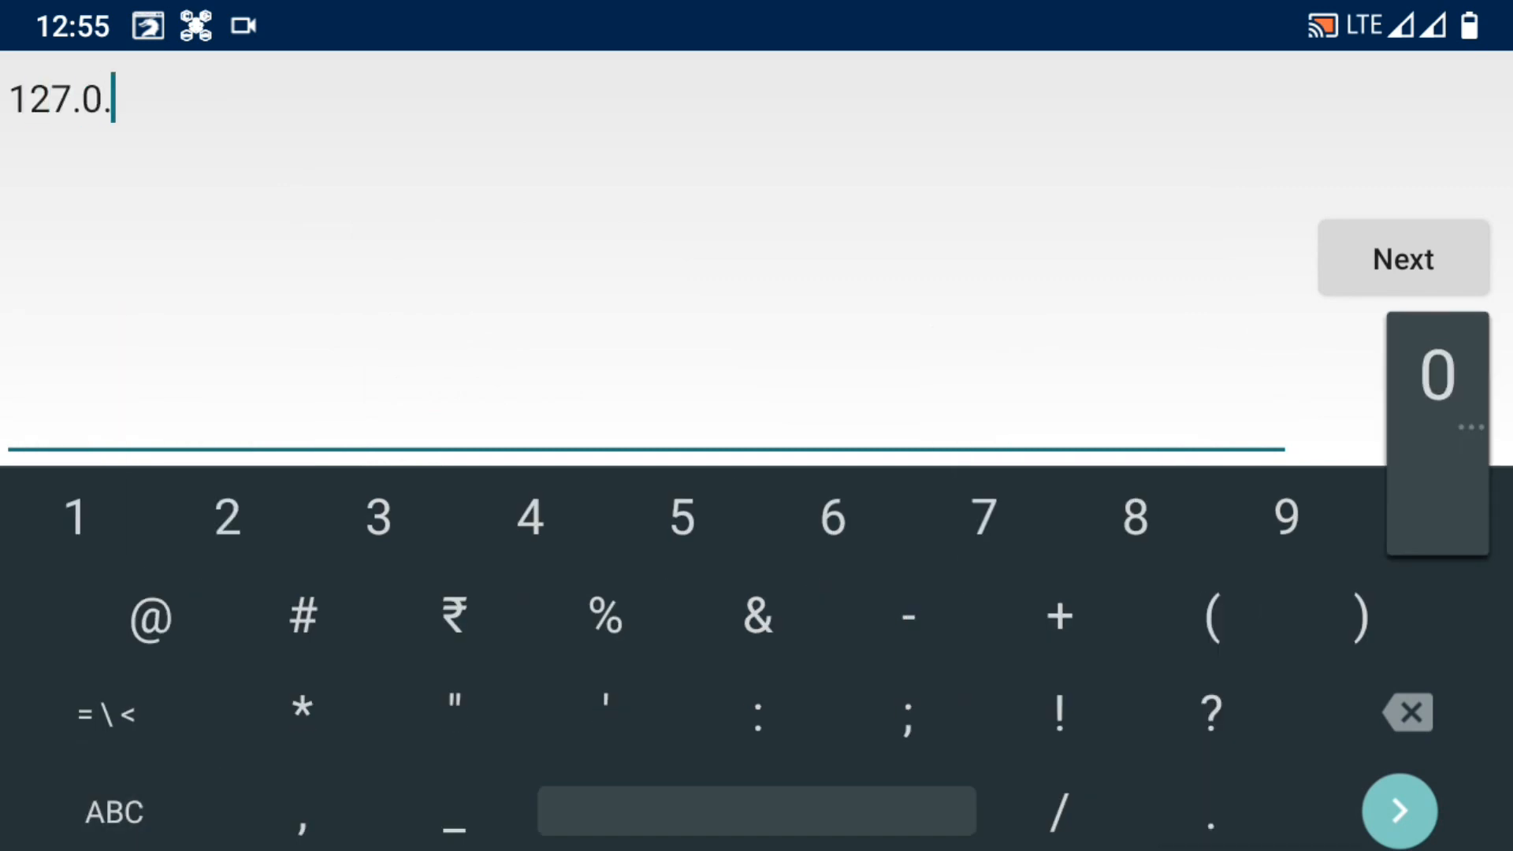
pyautogui.click(1436, 372)
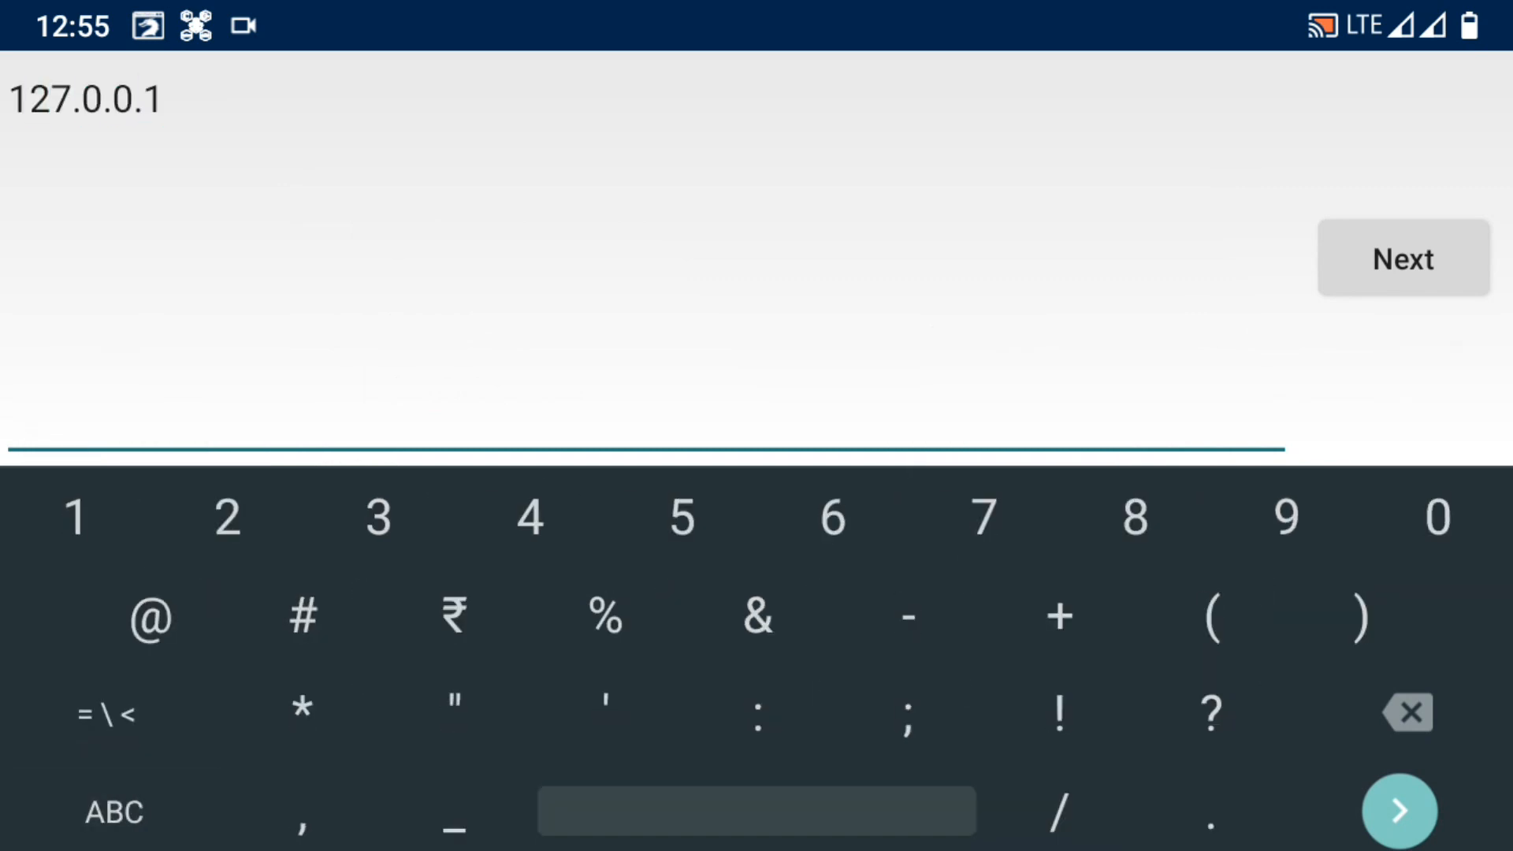
pyautogui.write(':590')
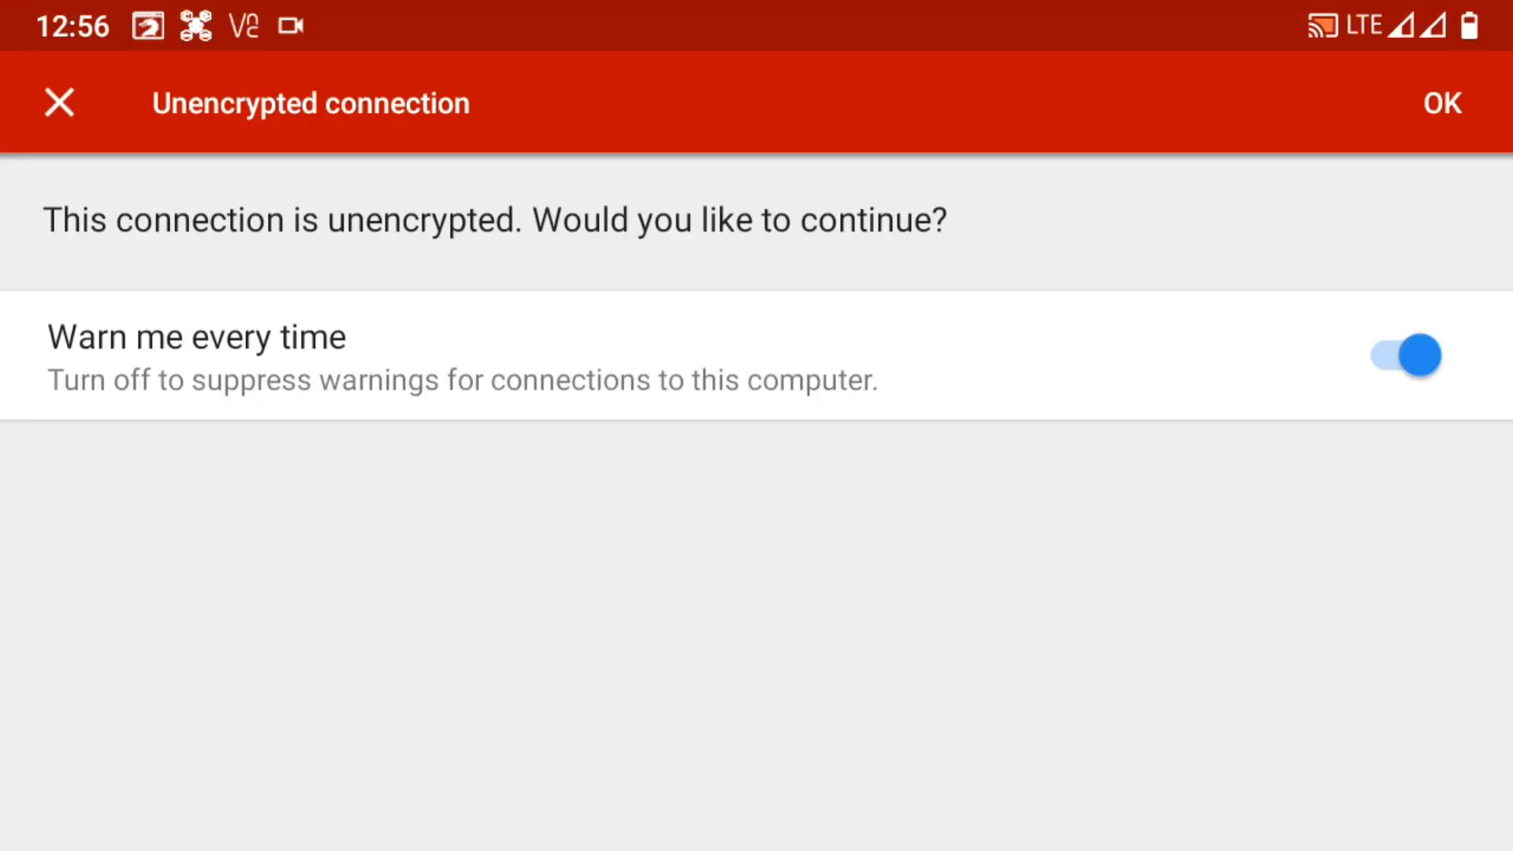
# Accept the unencrypted-connection warning and submit the VNC password to reach the ANDRAX desktop.
pyautogui.click(1442, 103)
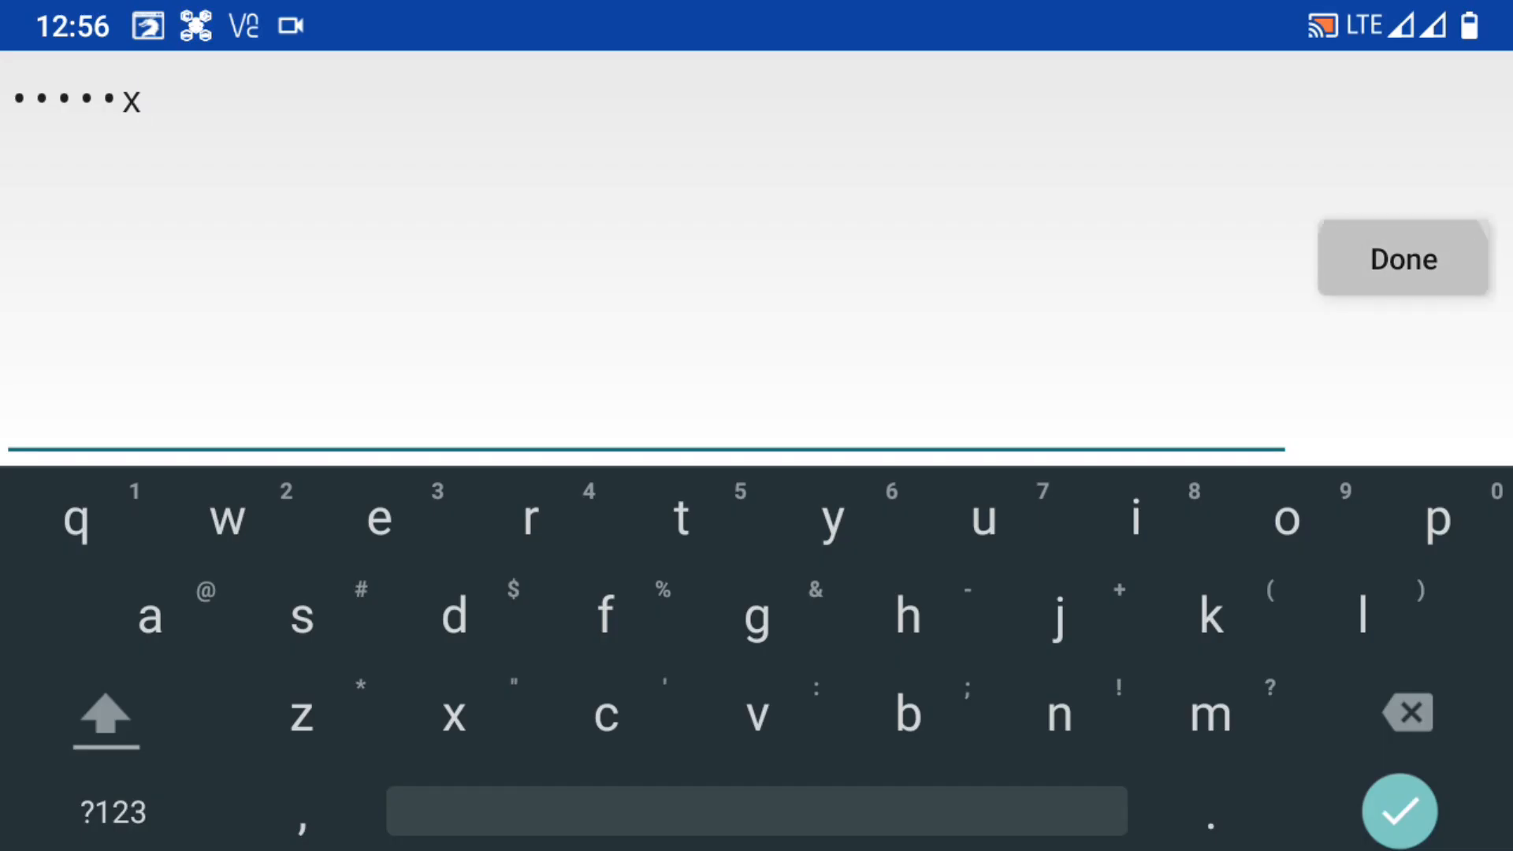
pyautogui.click(1401, 257)
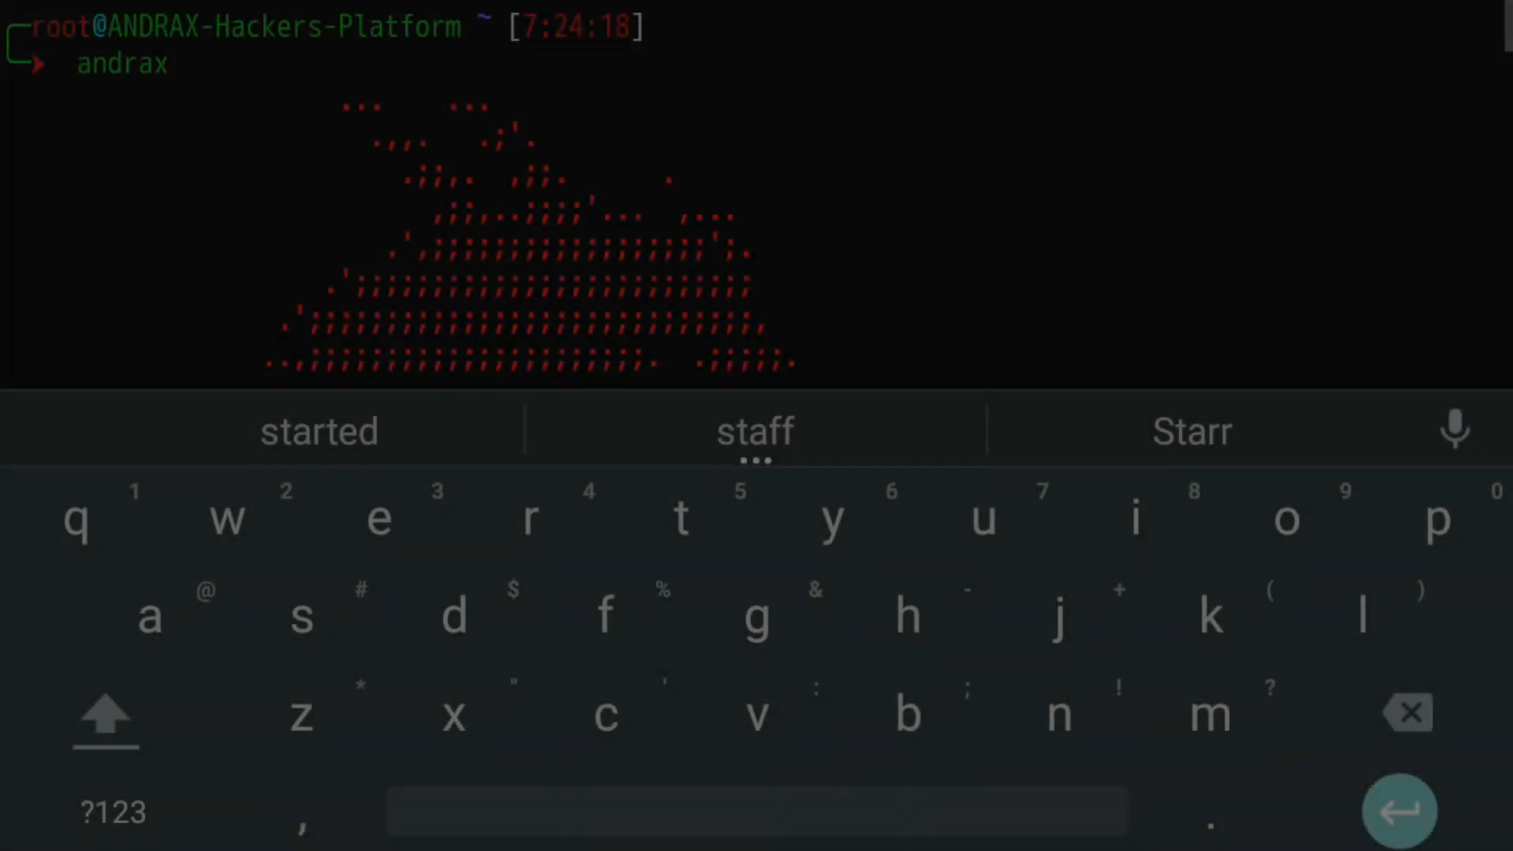
# Run the andrax command at the root prompt to print the red ASCII banner.
pyautogui.press('enter')
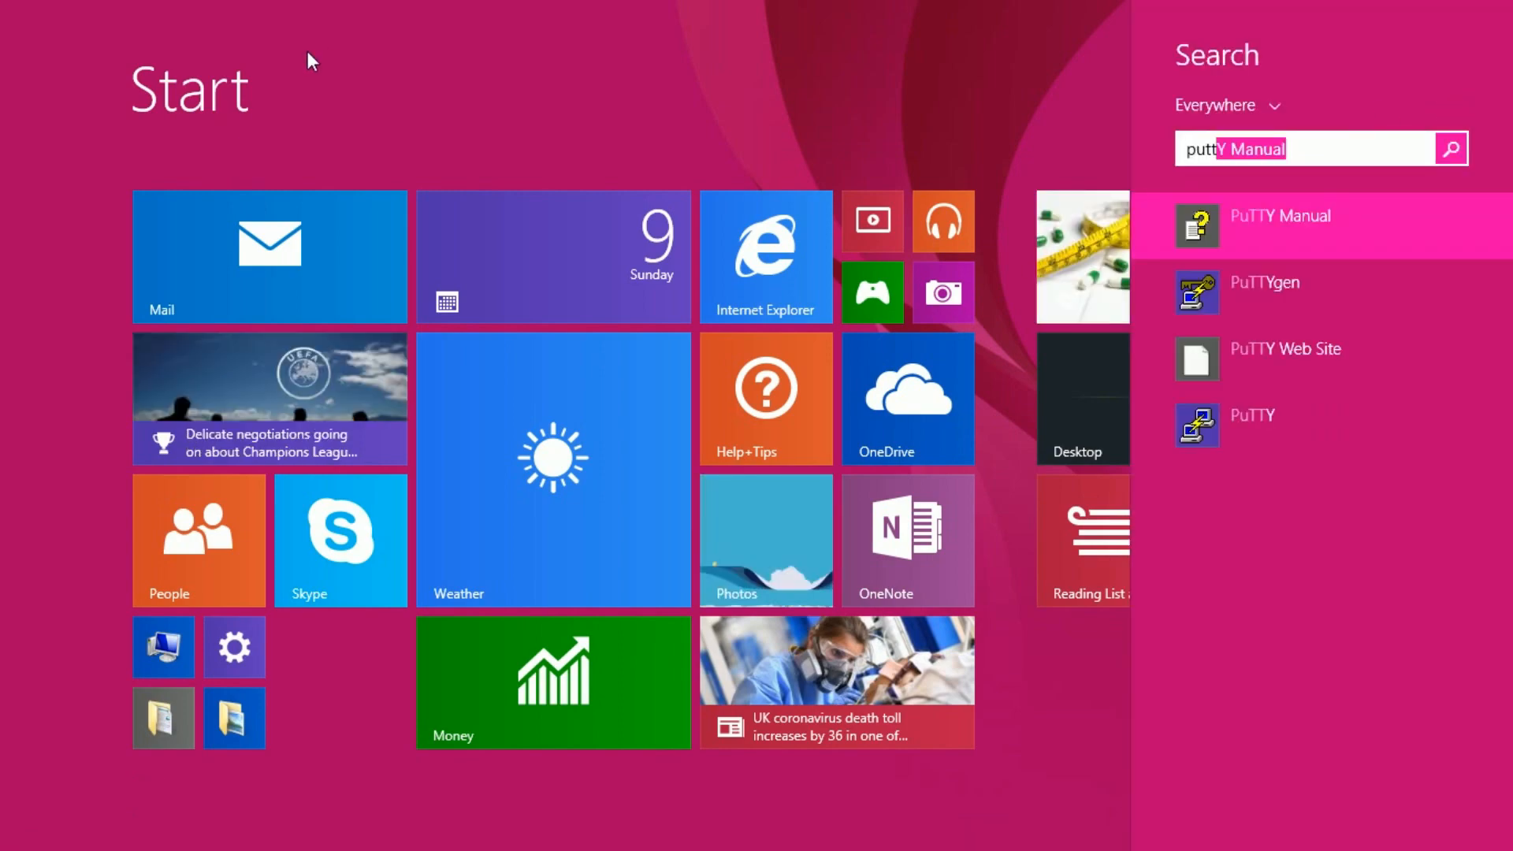
# Start a PuTTY SSH session to the phone at 192.168.43.1xx on port 22.
pyautogui.click(1250, 426)
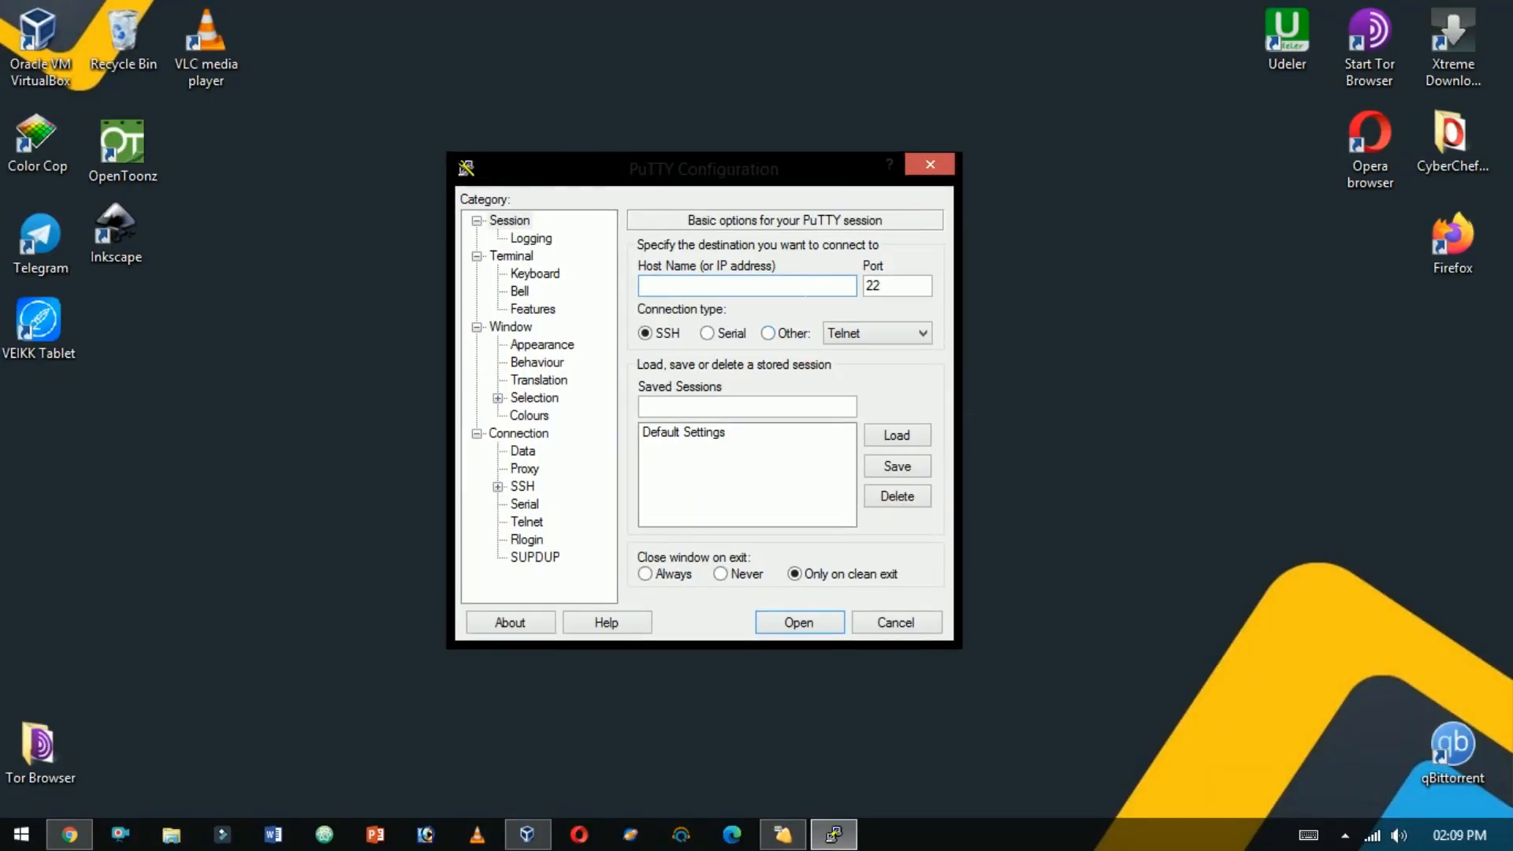
pyautogui.write('192.168.43.101')
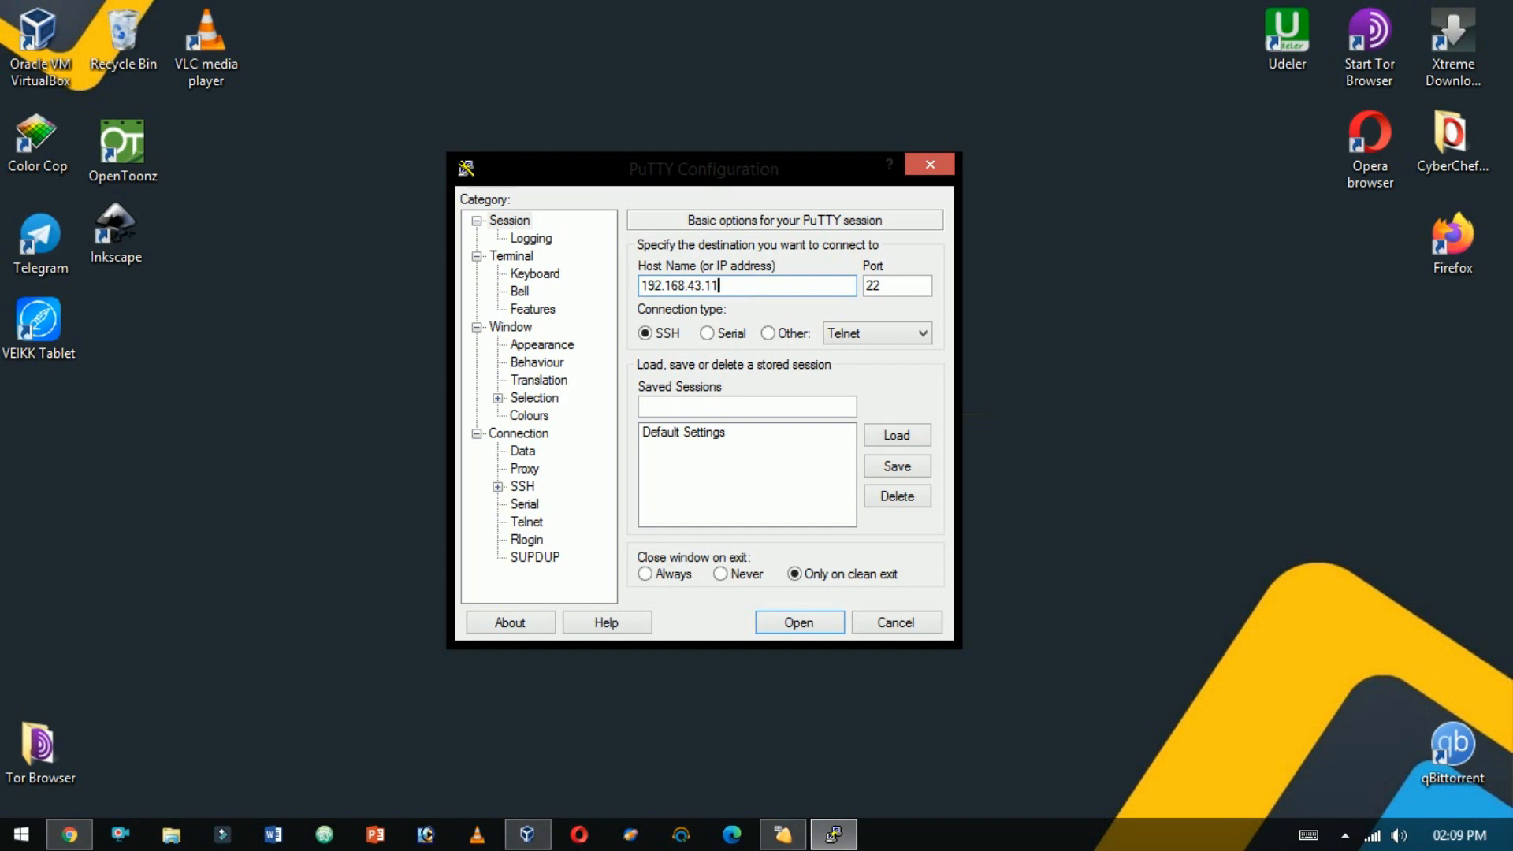
pyautogui.write('2')
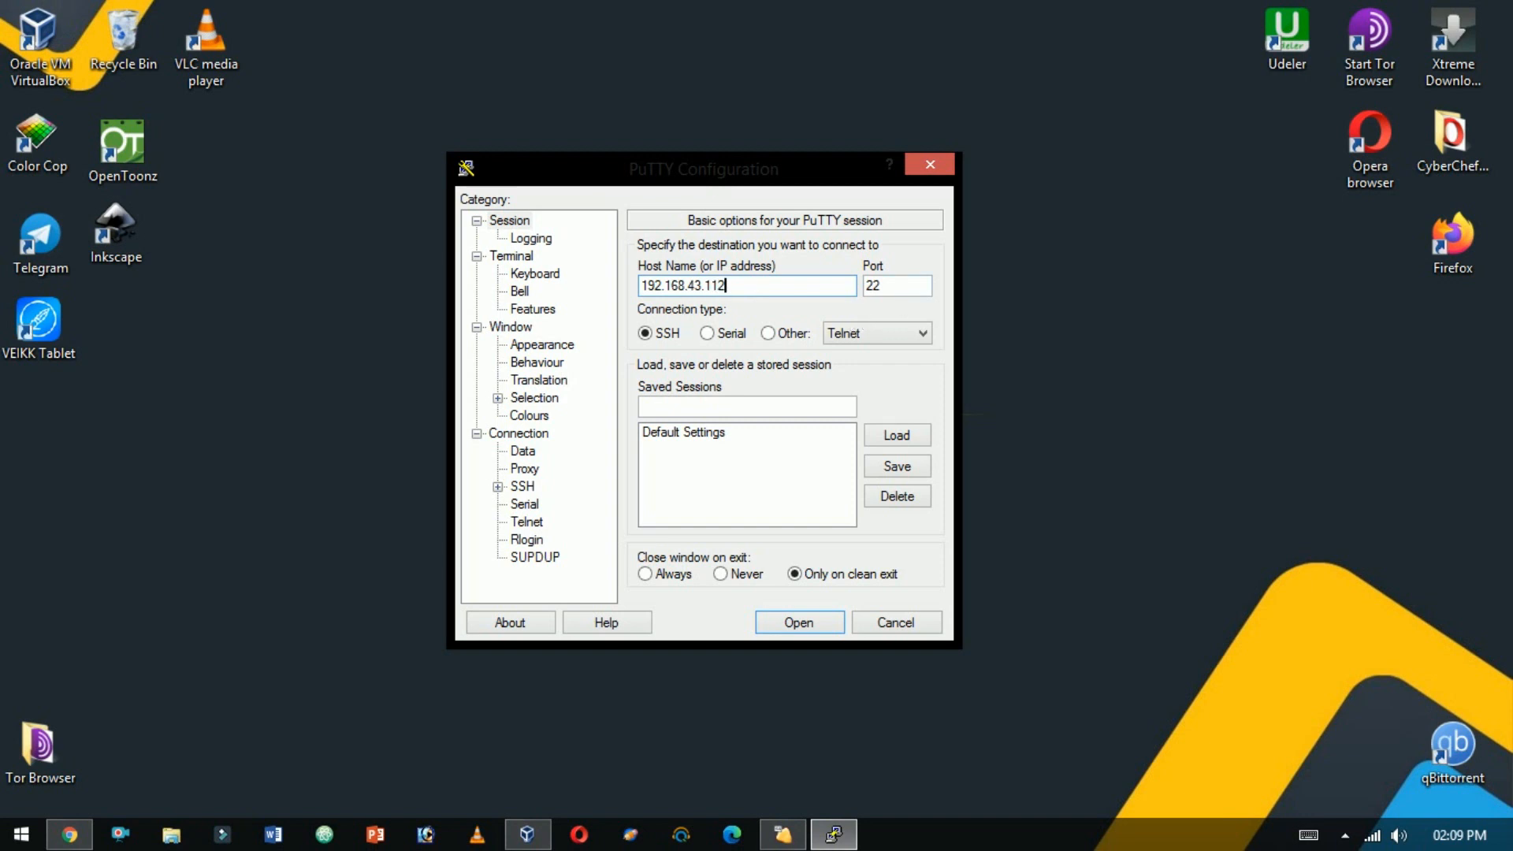
pyautogui.click(797, 621)
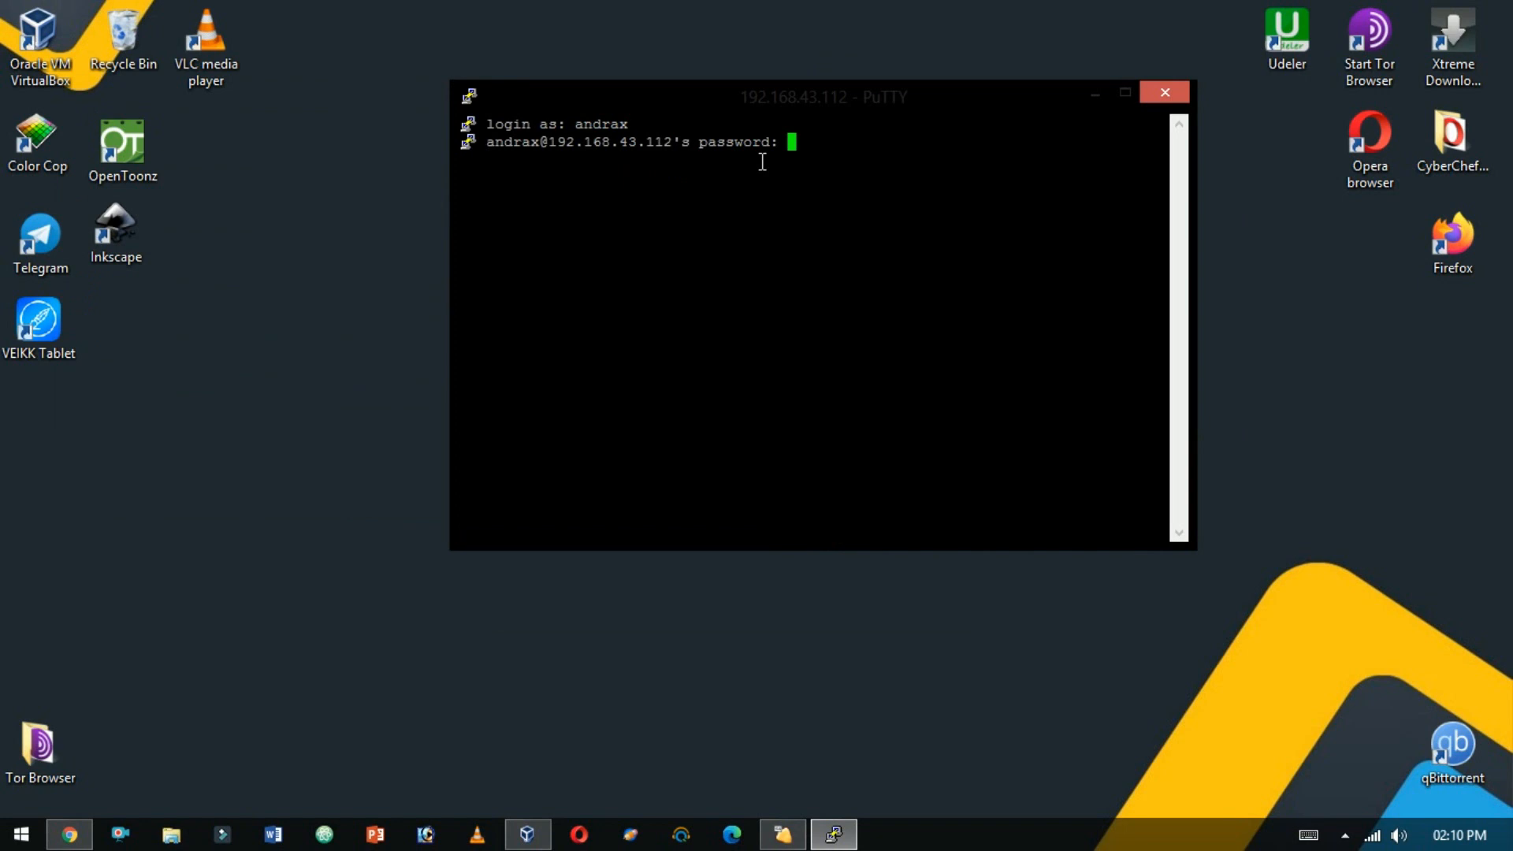
# Log in as andrax with the password to reach the ANDRAX server banner and shell prompt.
pyautogui.press('Return')
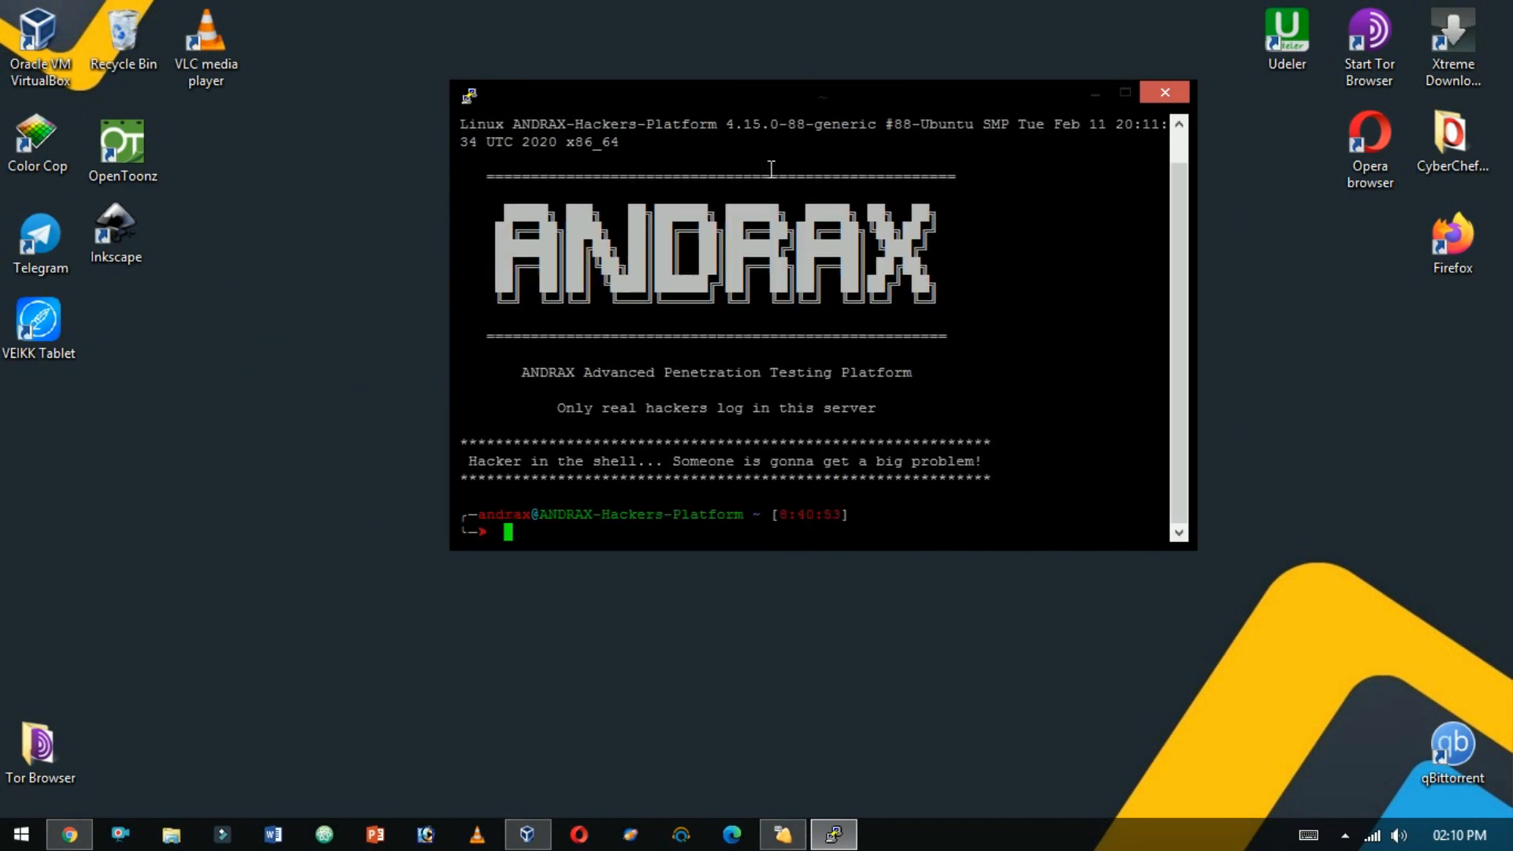
pyautogui.click(1124, 91)
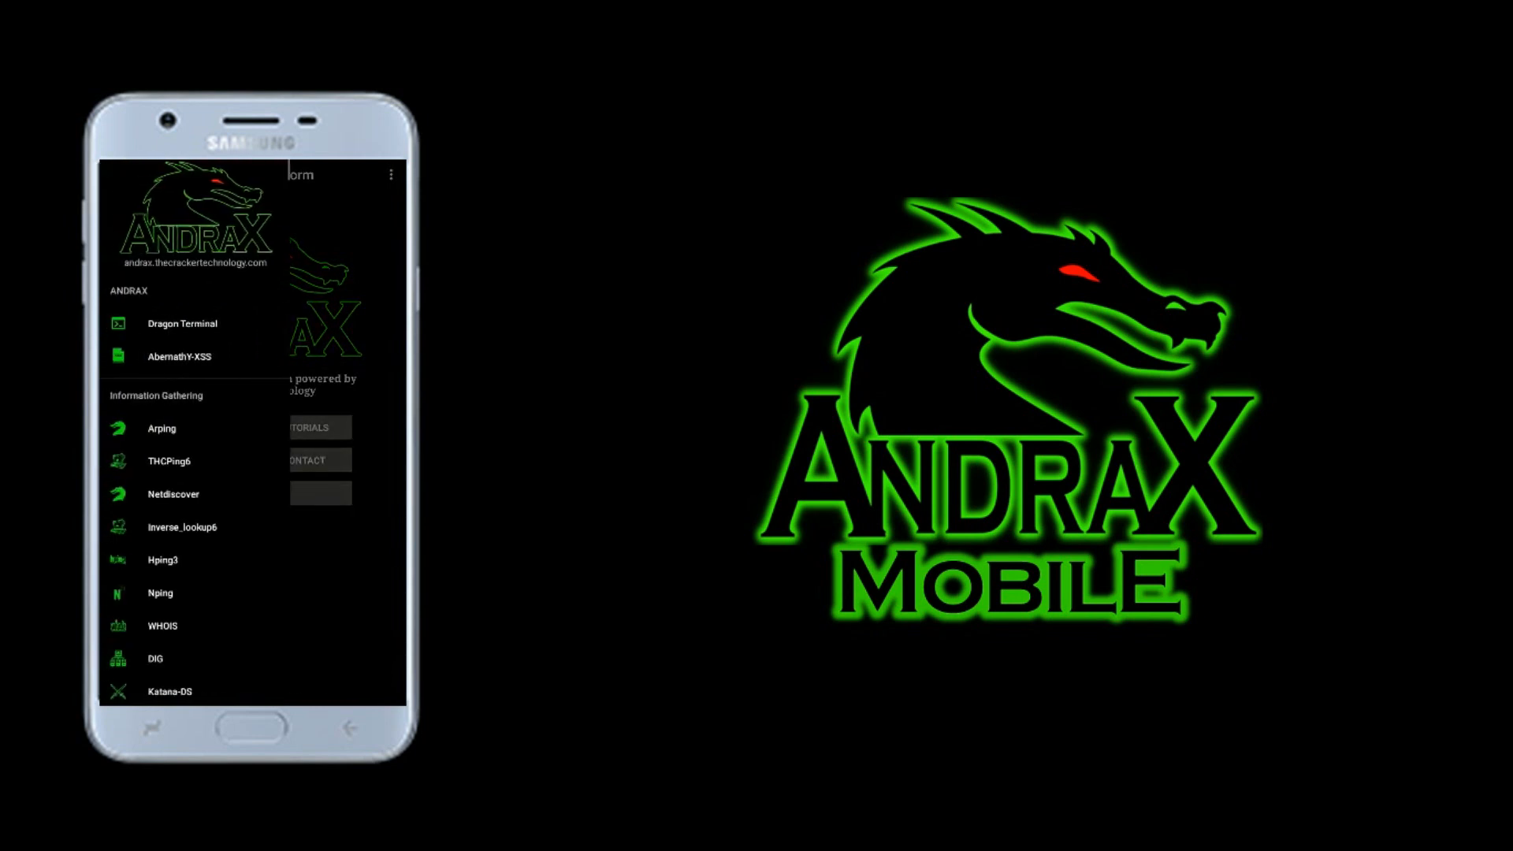
pyautogui.scroll(-3)
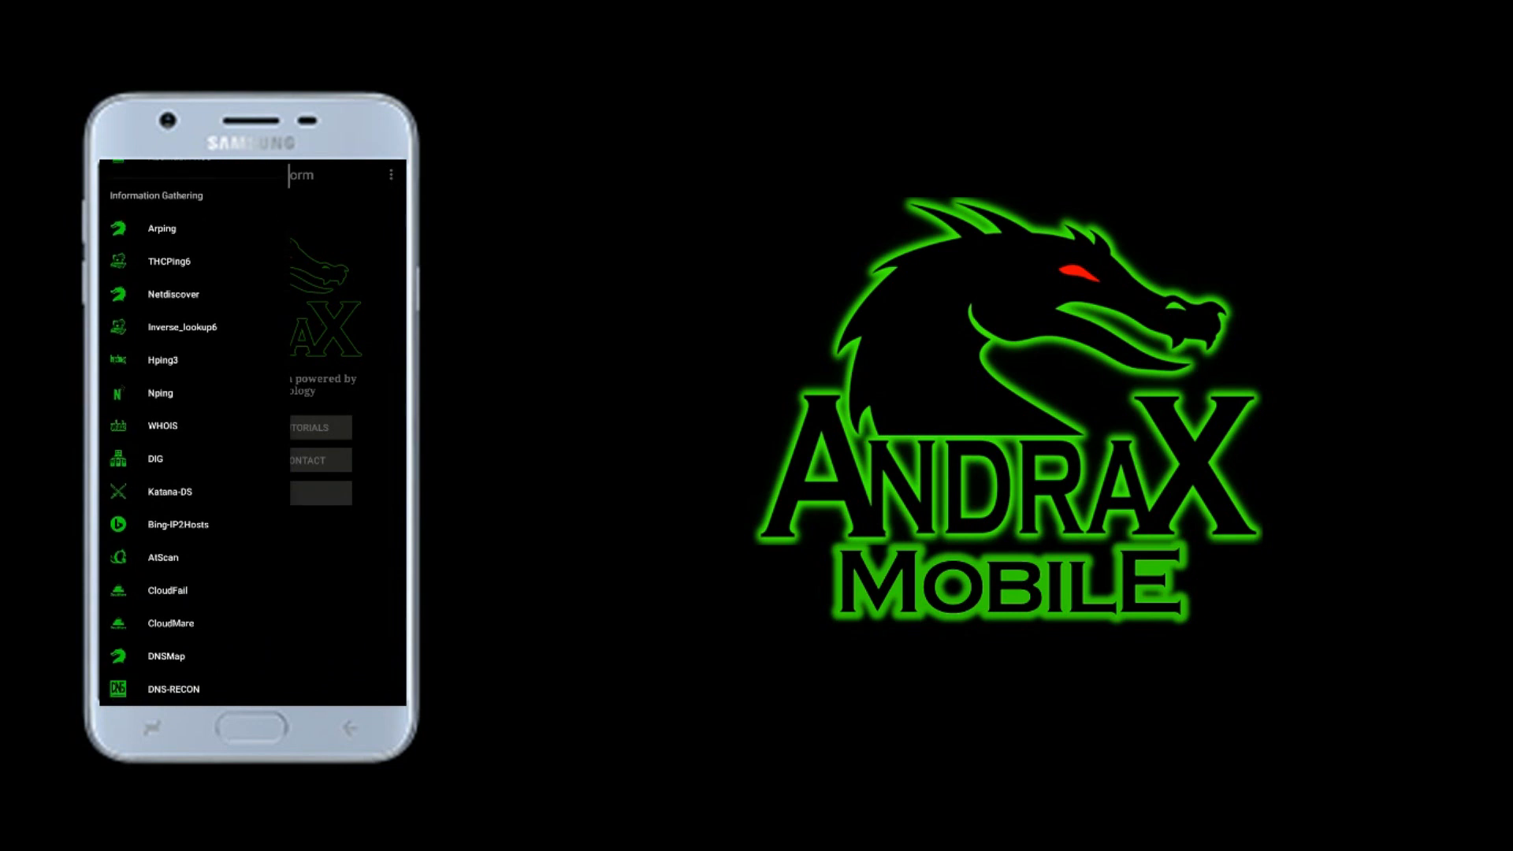